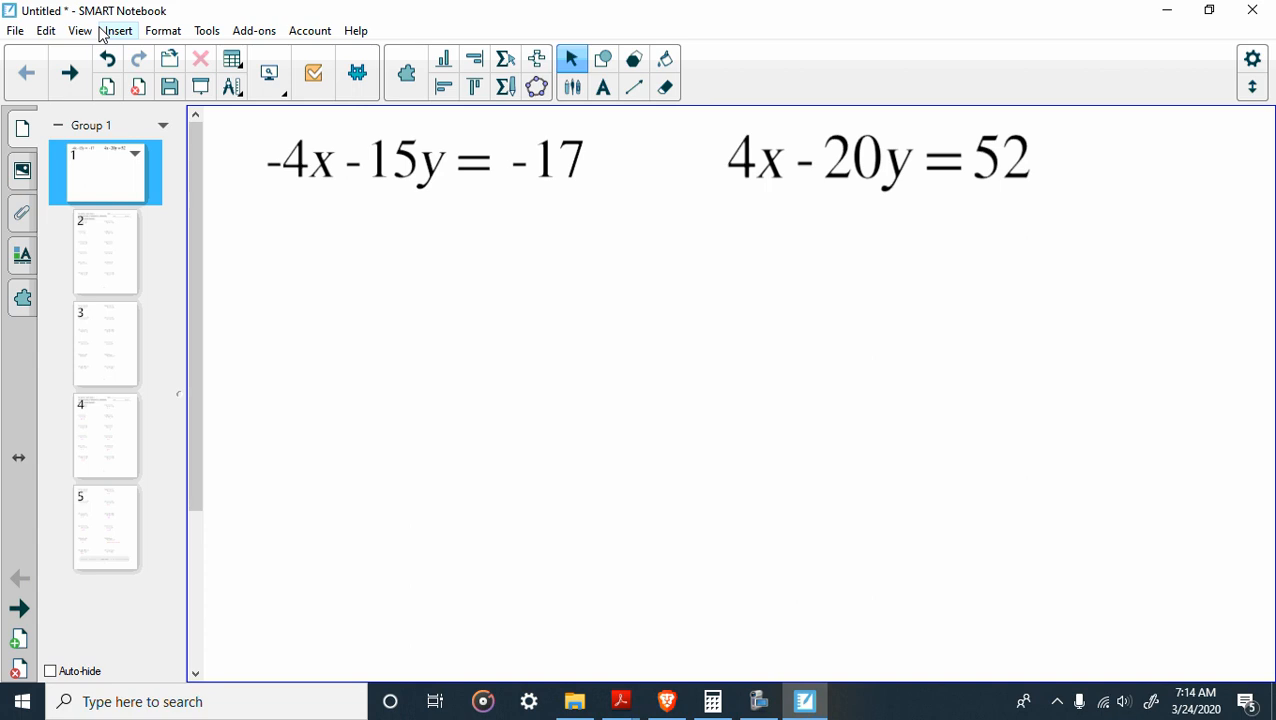
{"action": "mouse_move", "coordinate": [272, 213]}
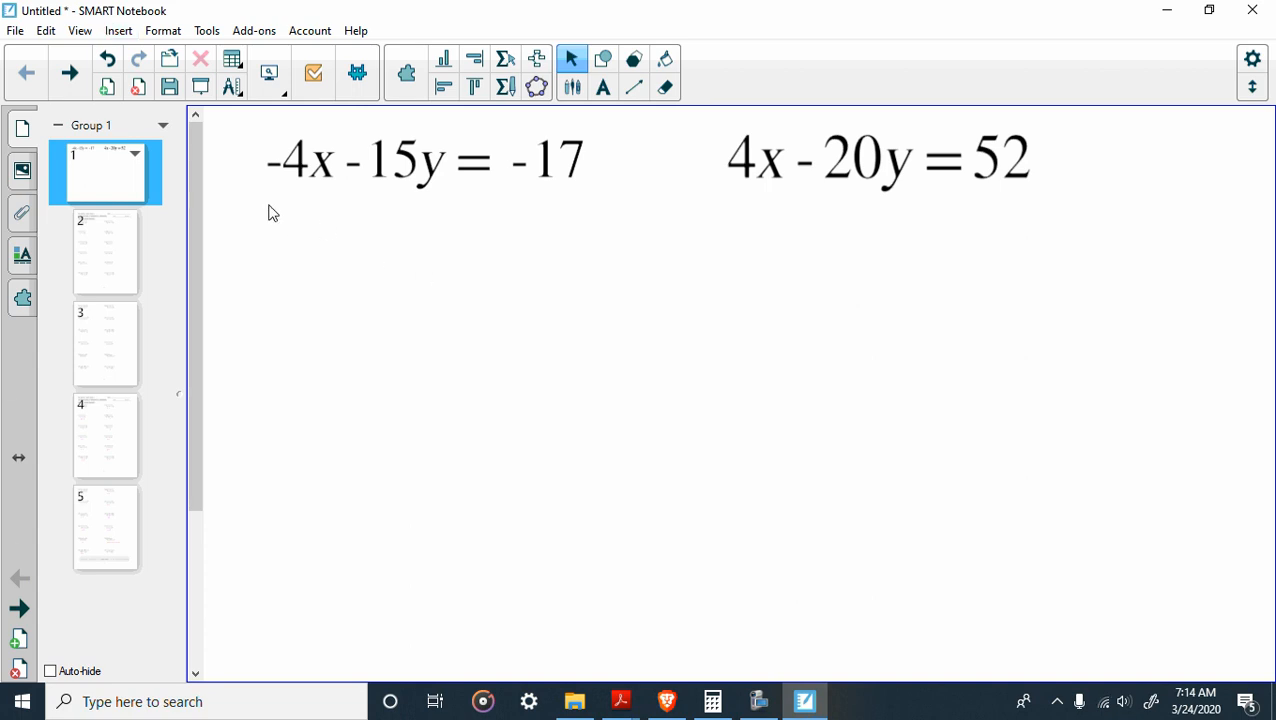
{"action": "mouse_move", "coordinate": [510, 202]}
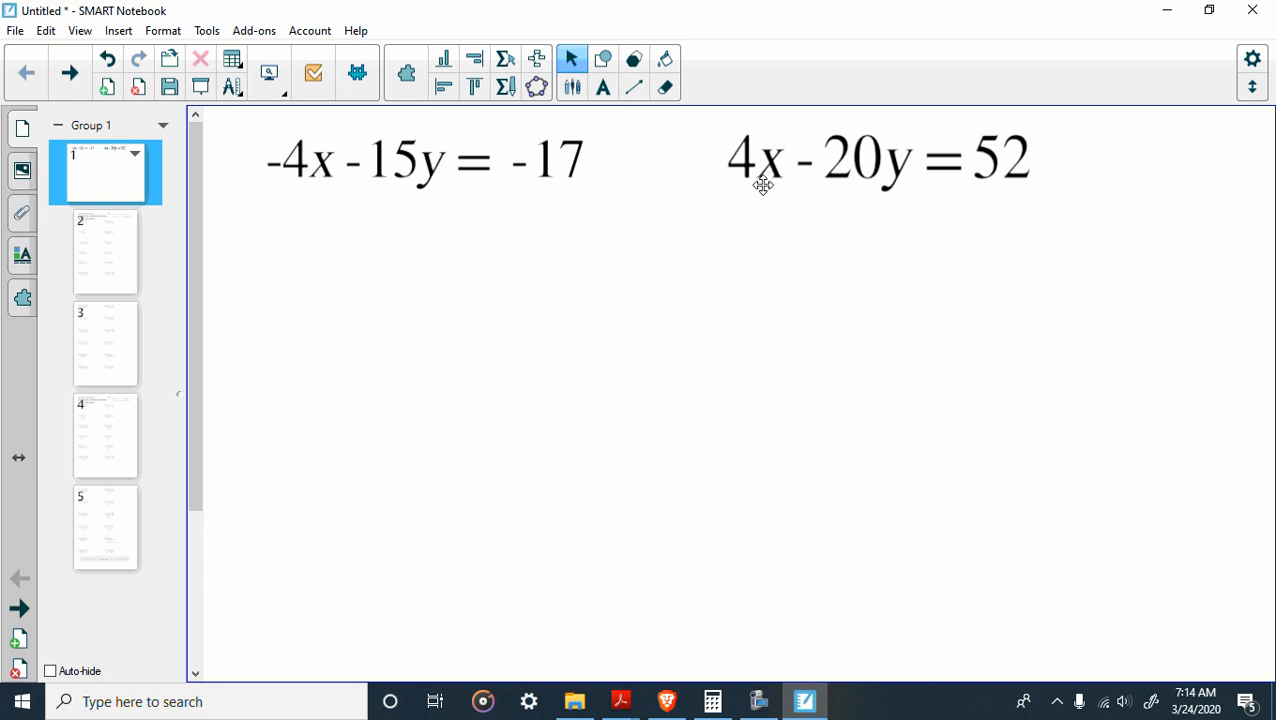
{"action": "mouse_move", "coordinate": [978, 203]}
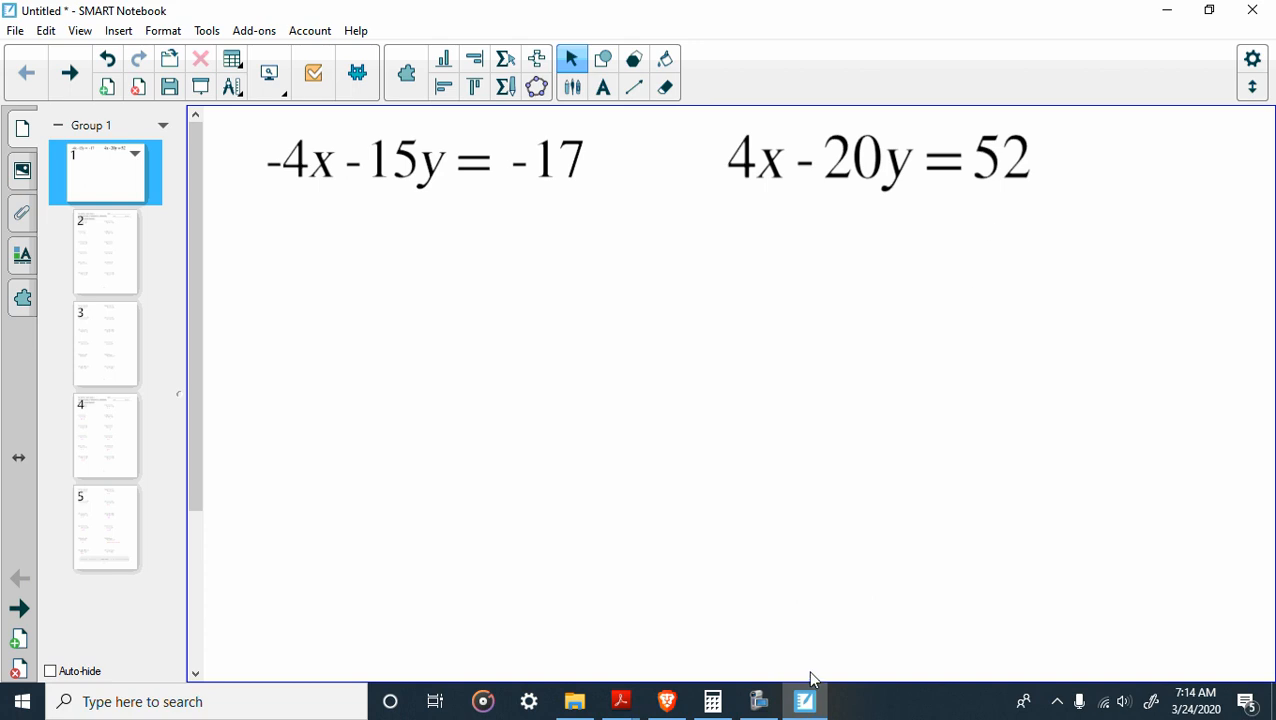
Step: Handwrite adding 4x to both sides to get −15y = 4x − 17, then divide by −15
{"action": "left_click", "coordinate": [758, 700]}
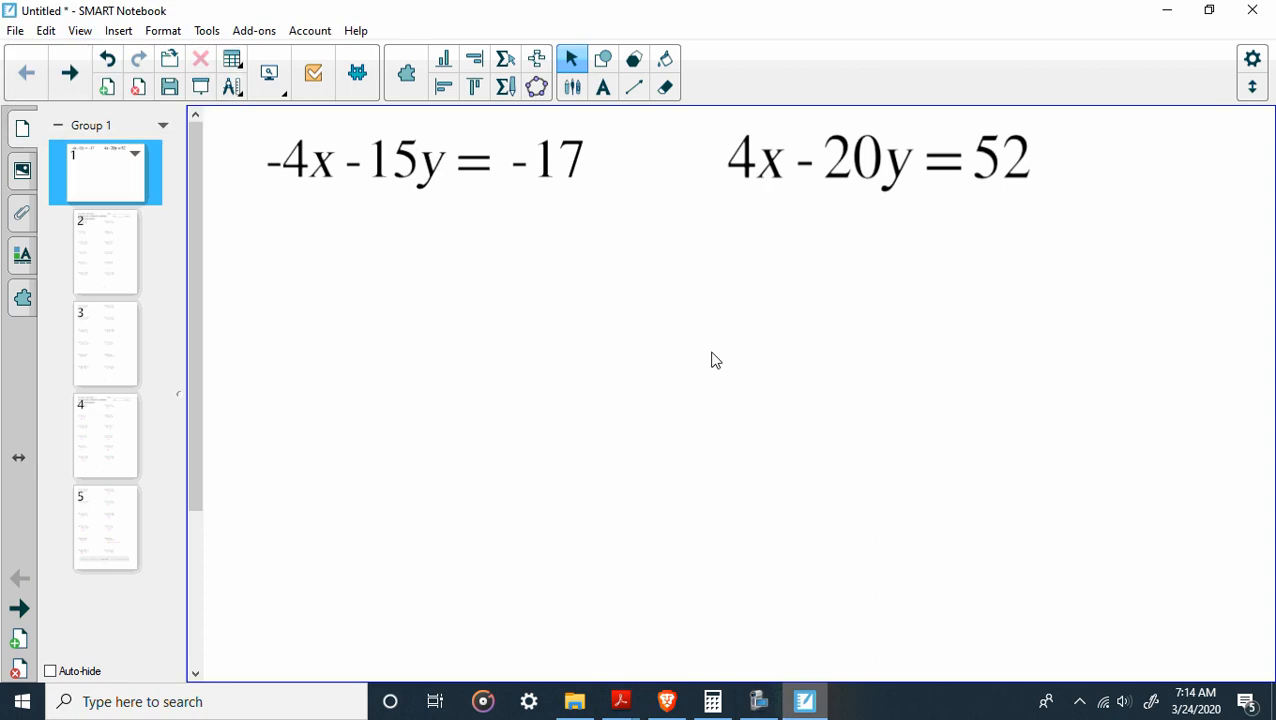
{"action": "mouse_move", "coordinate": [486, 203]}
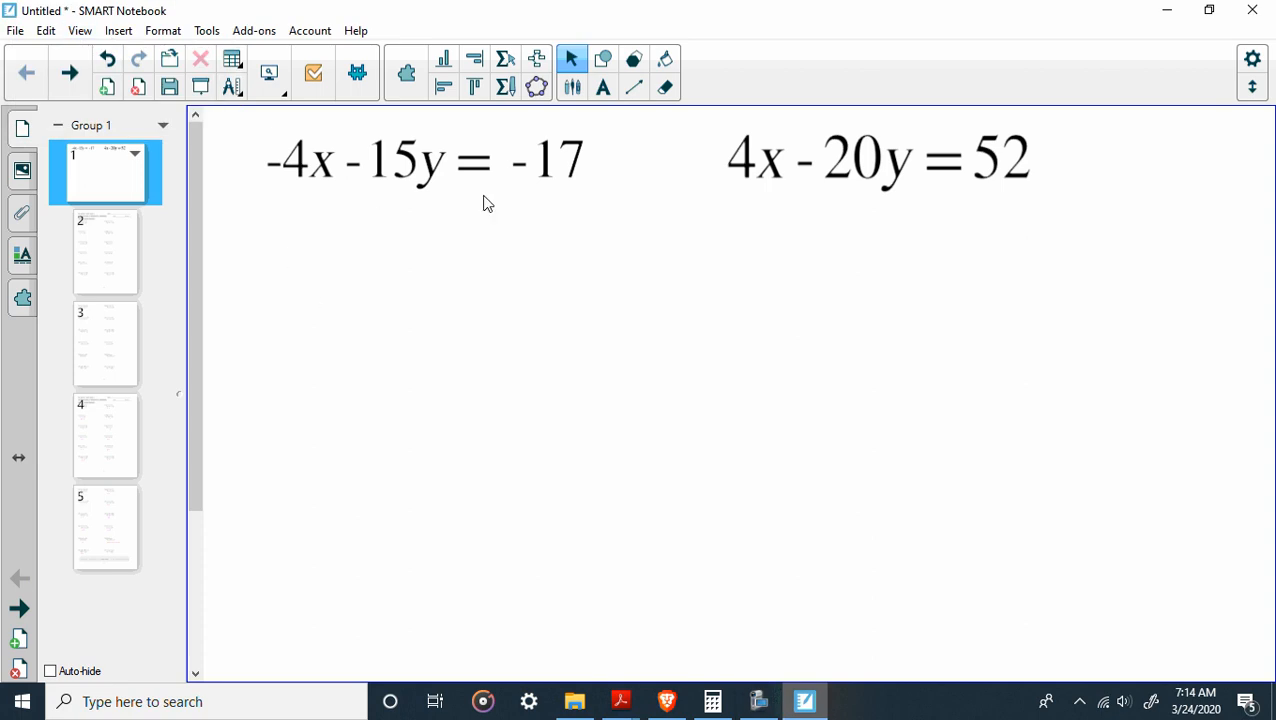
{"action": "mouse_move", "coordinate": [575, 232]}
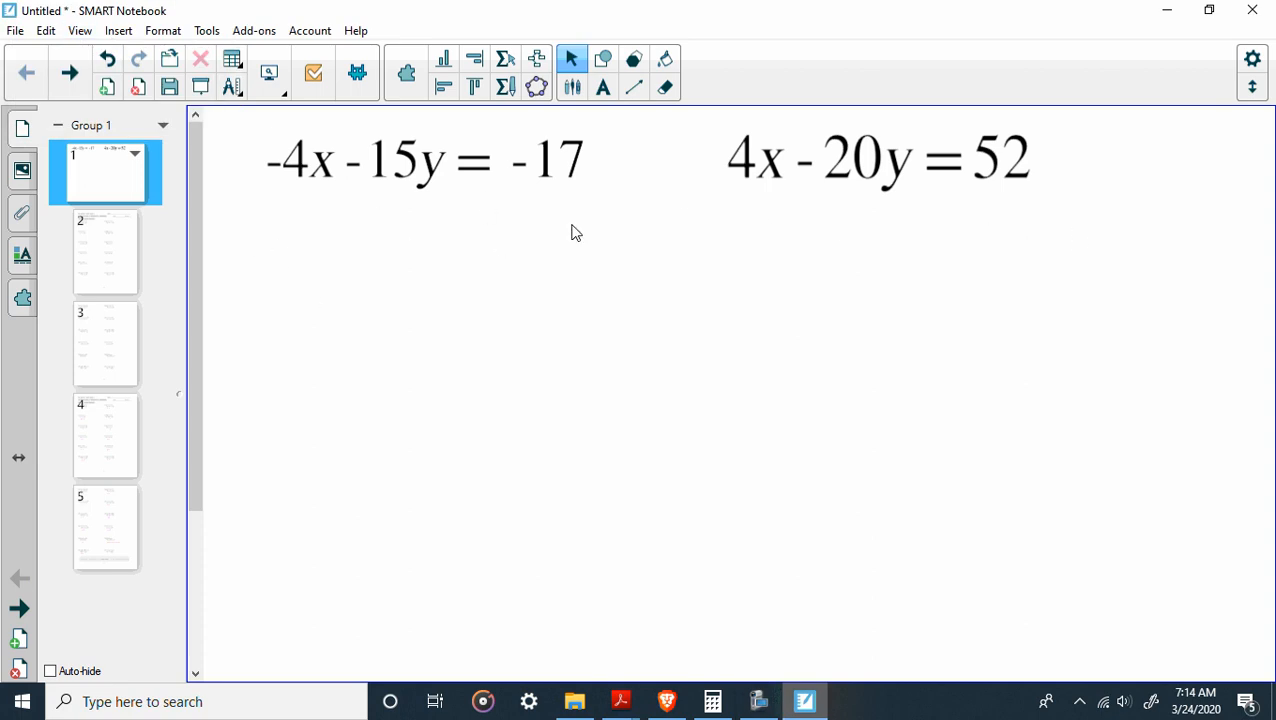
{"action": "mouse_move", "coordinate": [402, 311]}
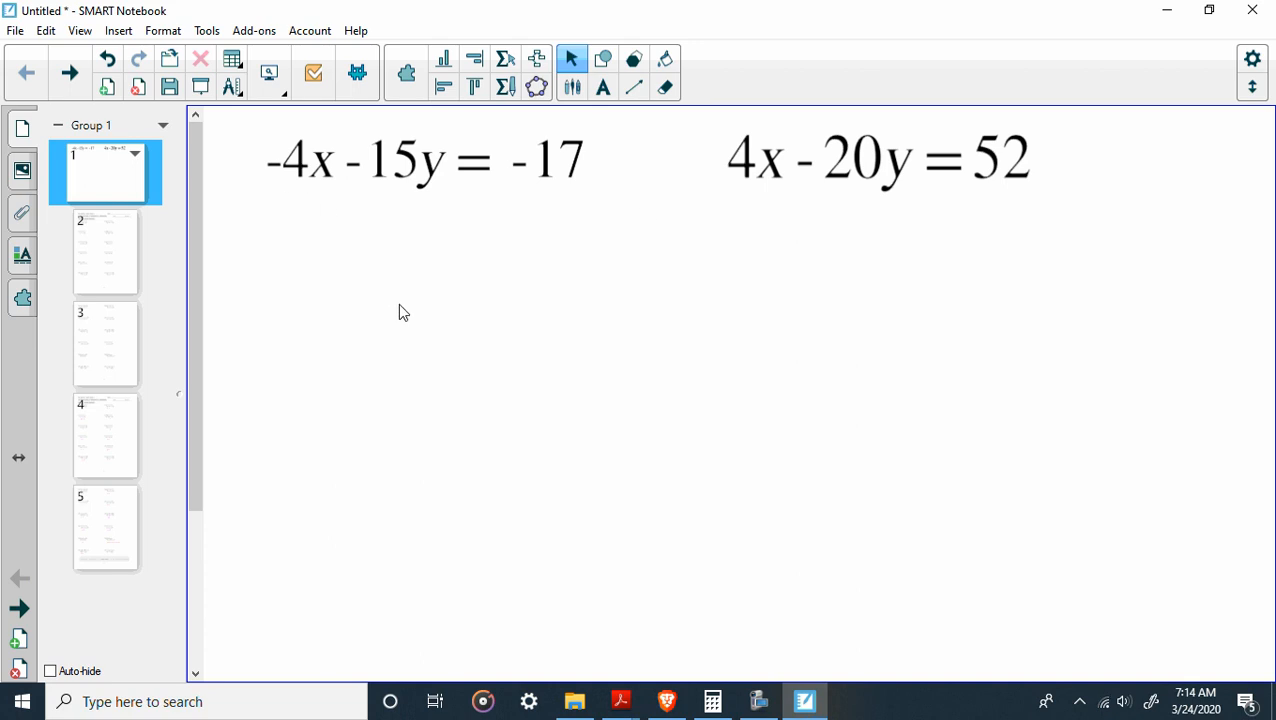
{"action": "mouse_move", "coordinate": [594, 158]}
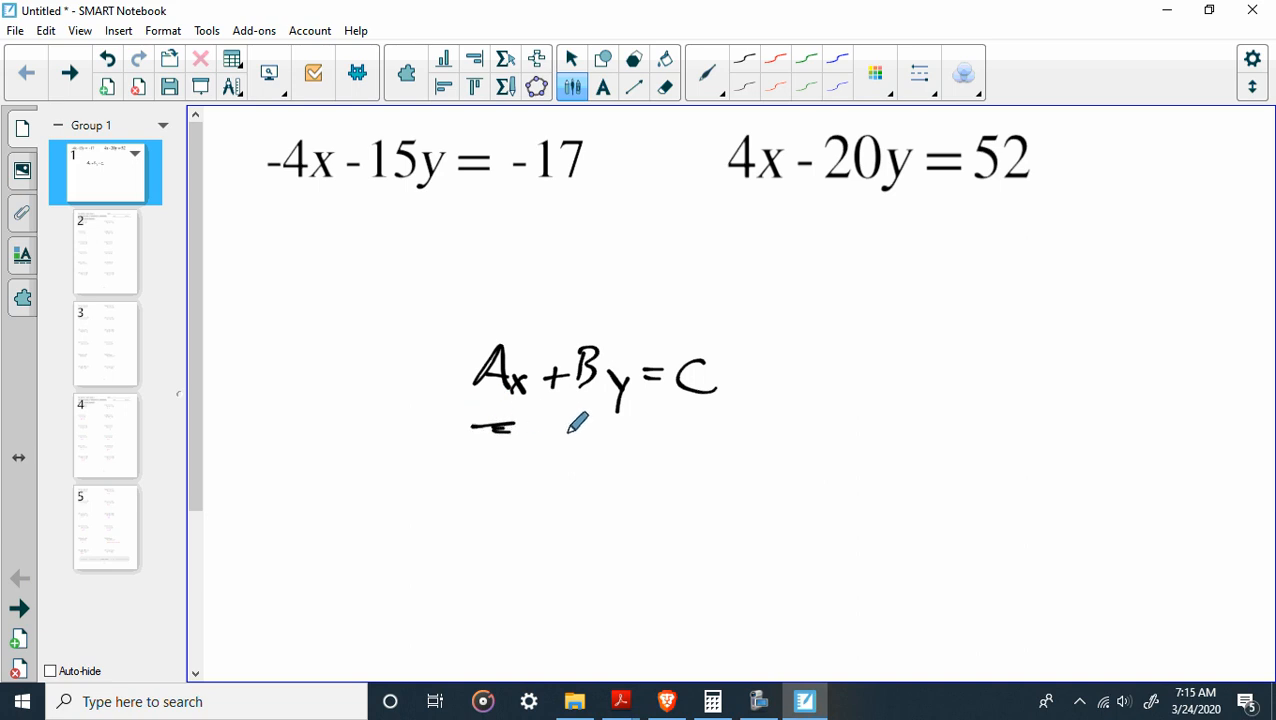
{"action": "left_click_drag", "start_coordinate": [580, 430], "coordinate": [620, 430]}
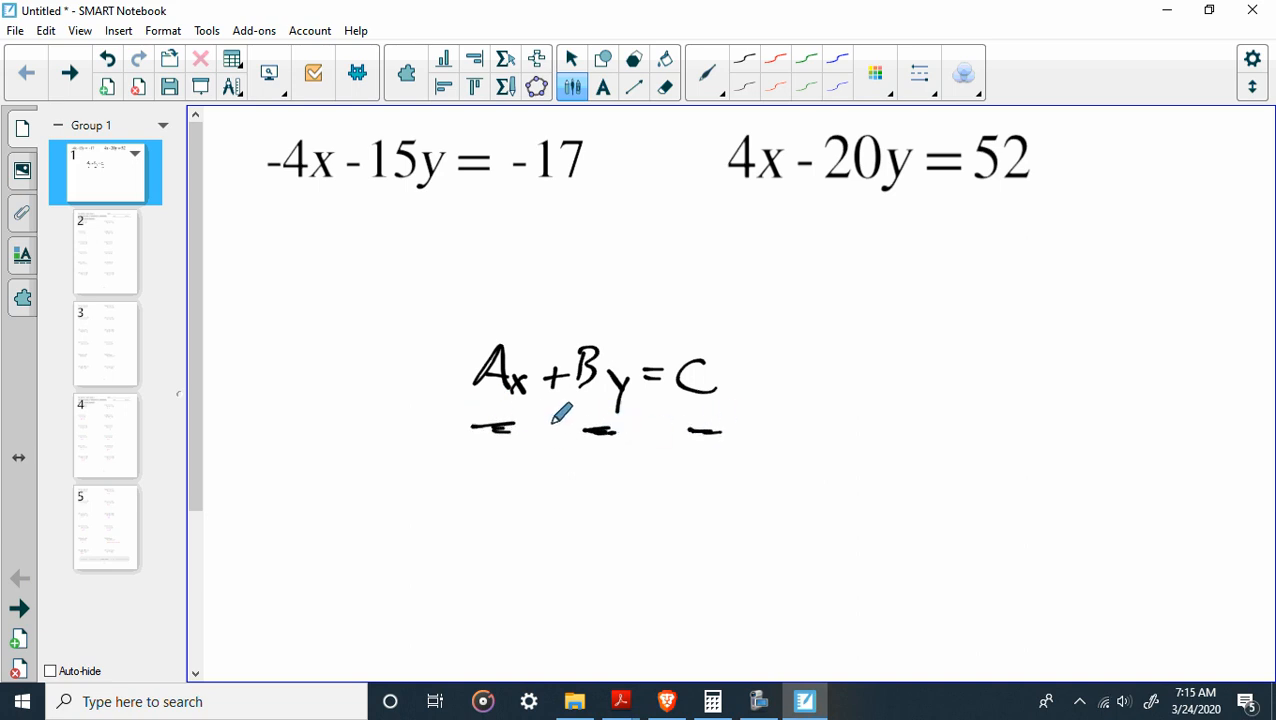
{"action": "mouse_move", "coordinate": [527, 390]}
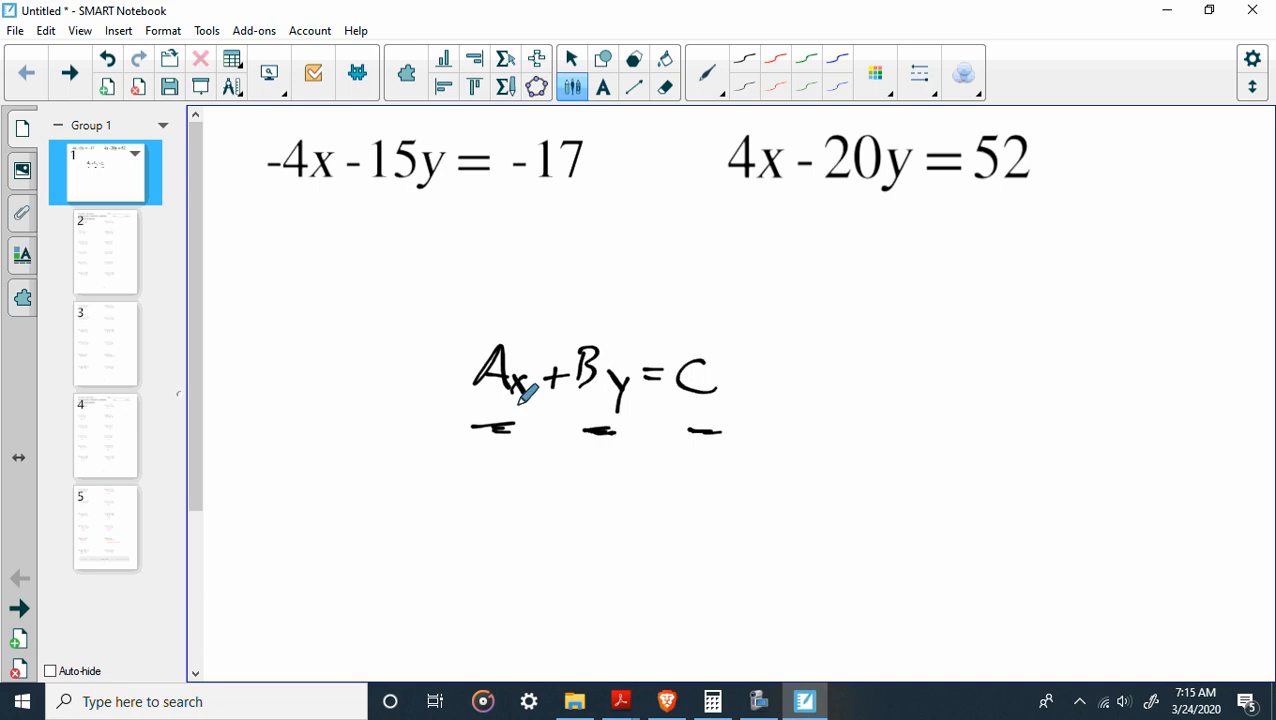
{"action": "left_click", "coordinate": [664, 87]}
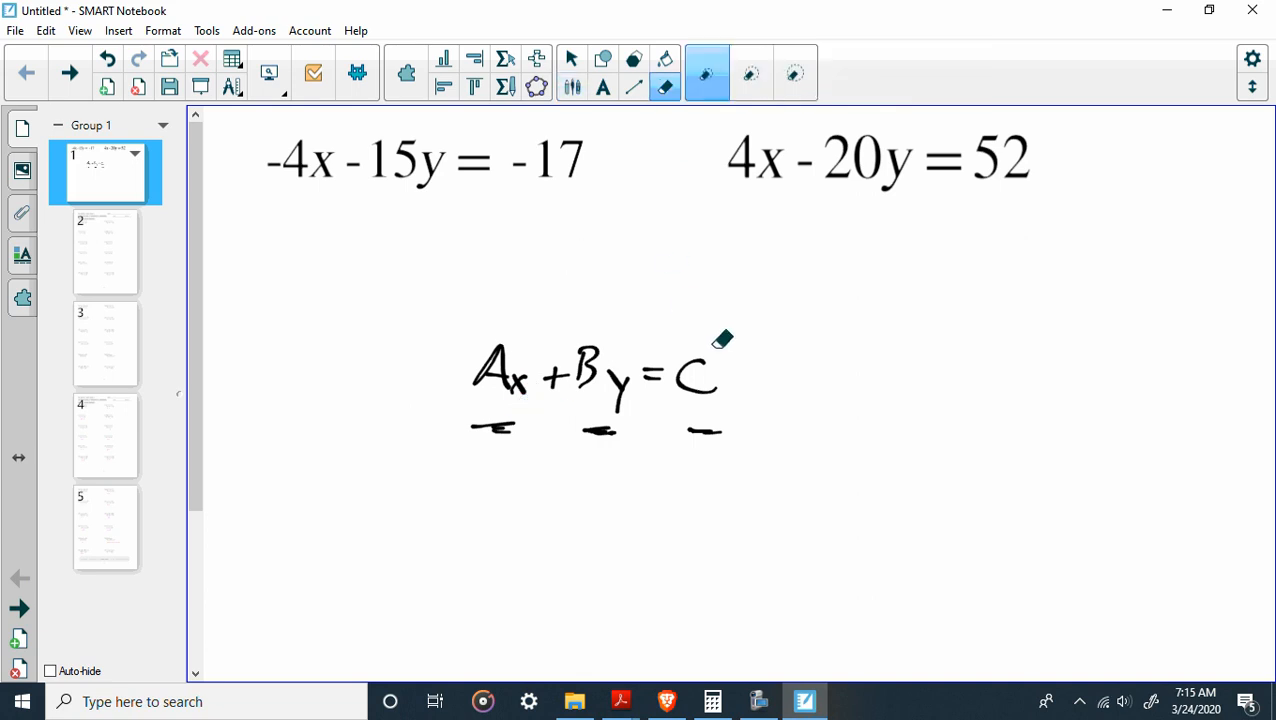
{"action": "mouse_move", "coordinate": [625, 398]}
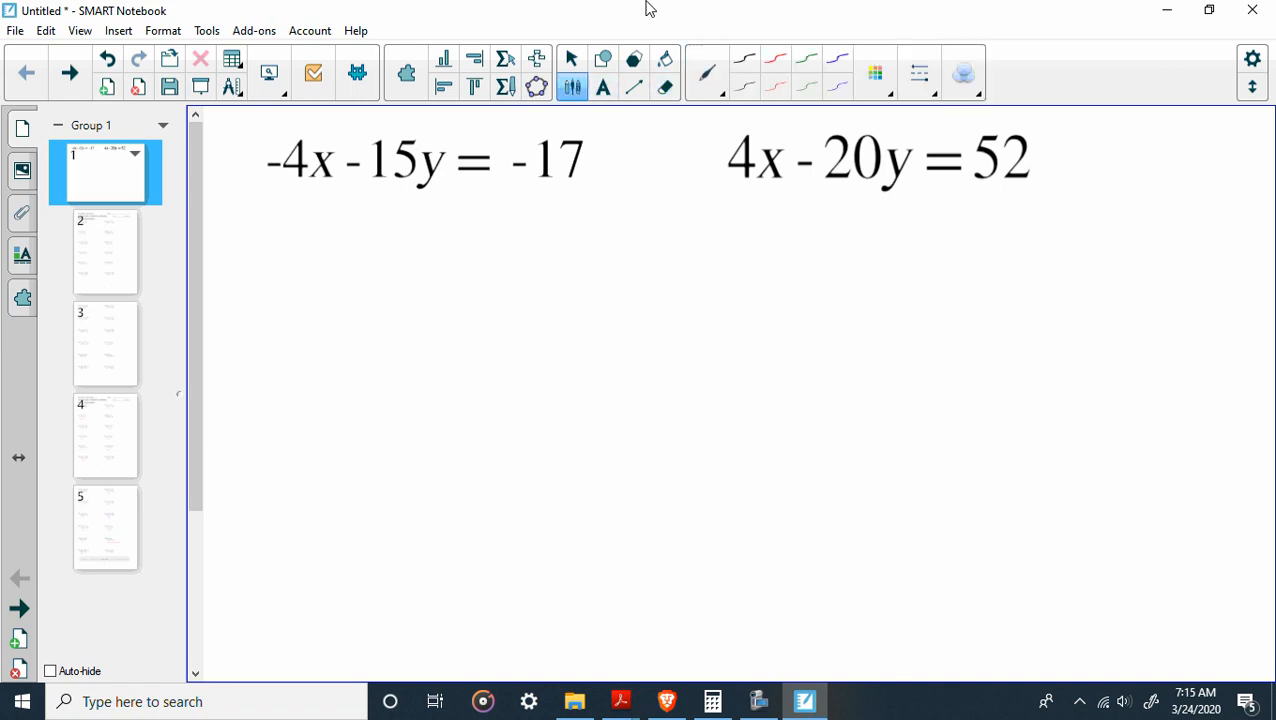
{"action": "mouse_move", "coordinate": [170, 499]}
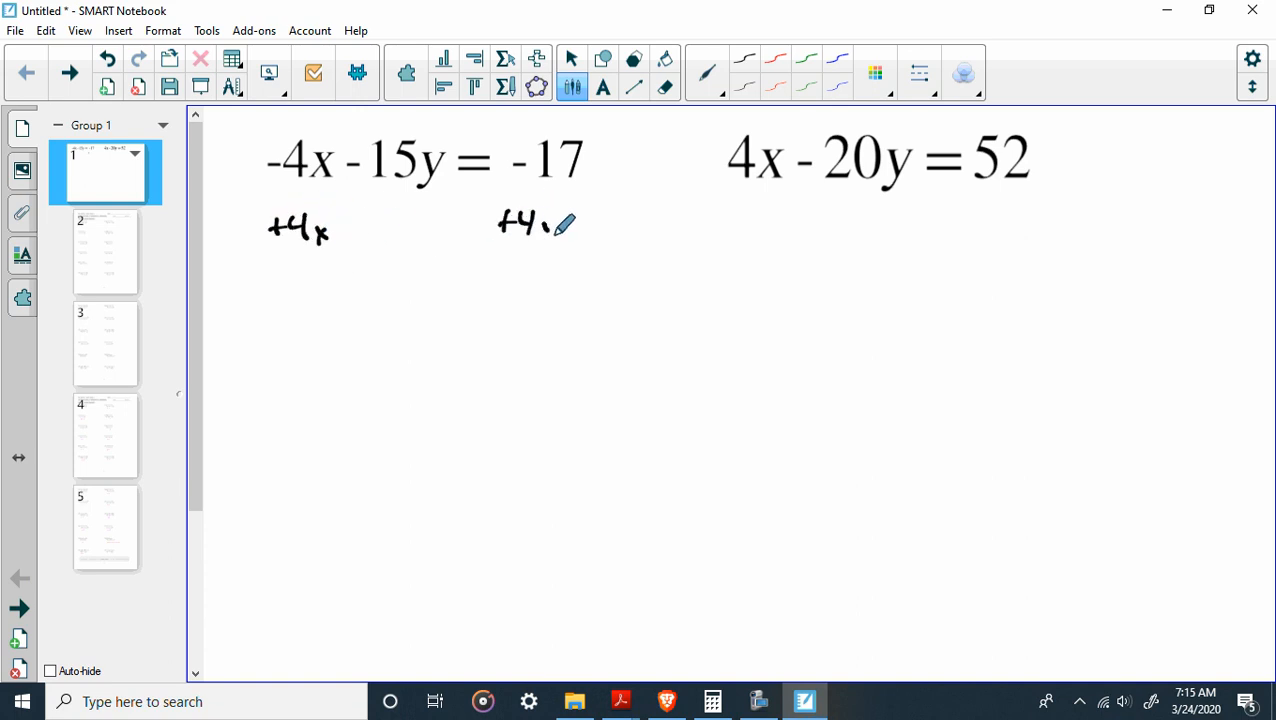
{"action": "left_click_drag", "start_coordinate": [270, 263], "coordinate": [585, 260]}
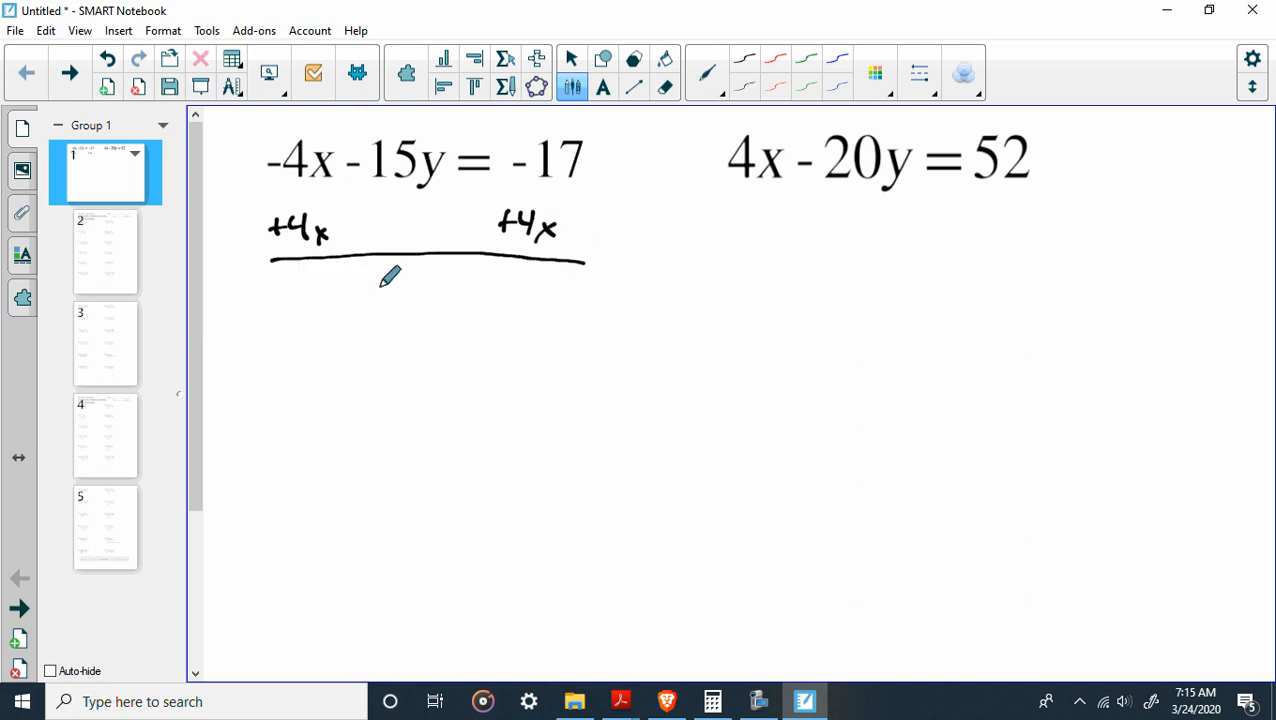
{"action": "left_click_drag", "start_coordinate": [355, 295], "coordinate": [470, 300]}
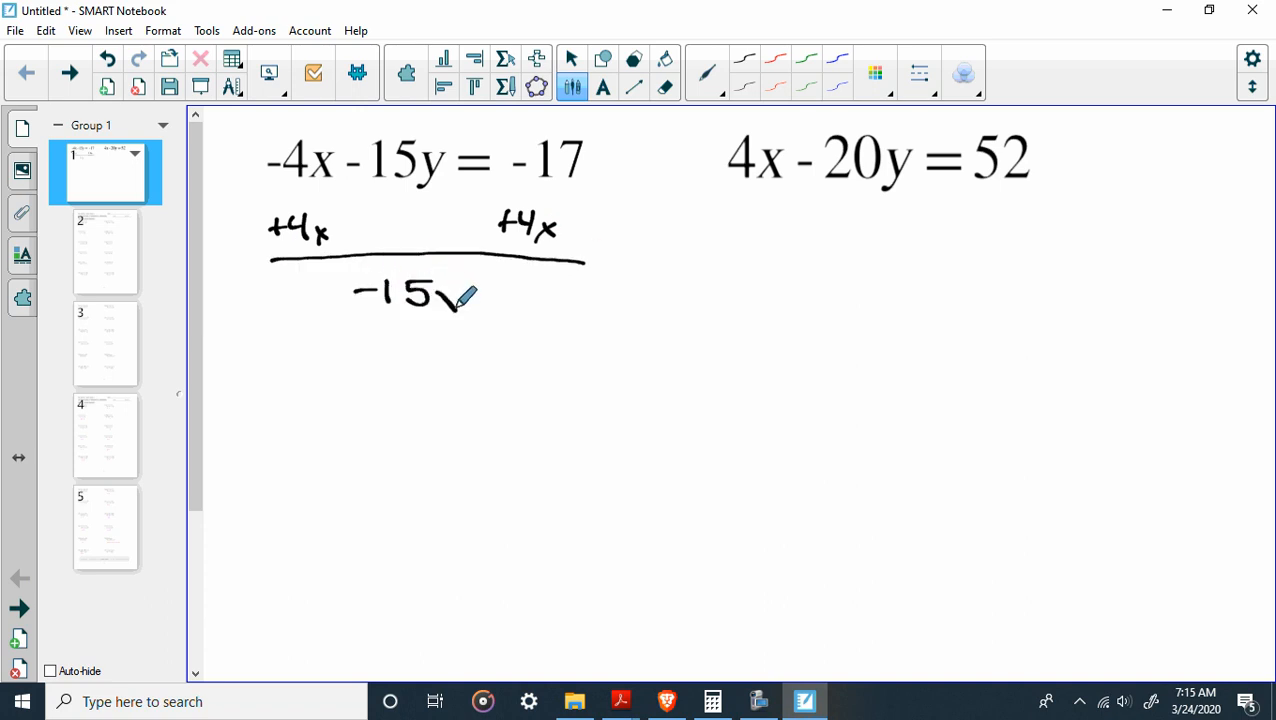
{"action": "left_click_drag", "start_coordinate": [450, 300], "coordinate": [560, 300]}
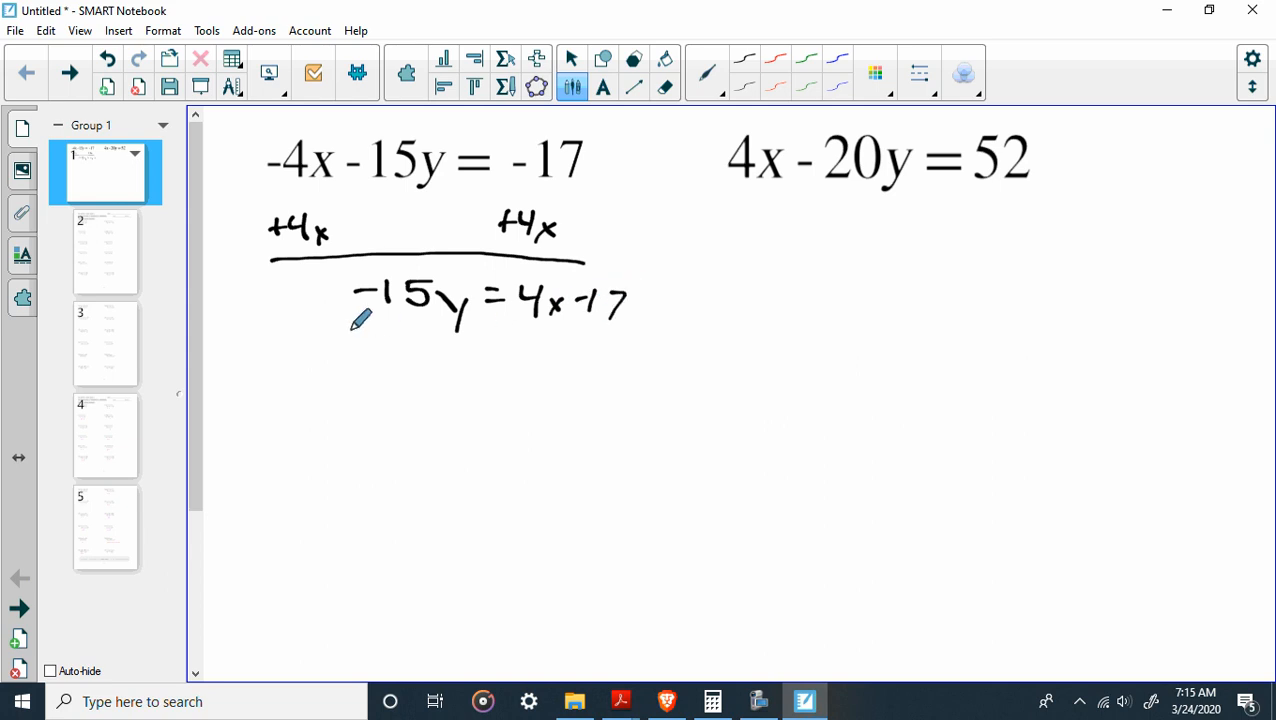
{"action": "left_click_drag", "start_coordinate": [350, 335], "coordinate": [480, 365]}
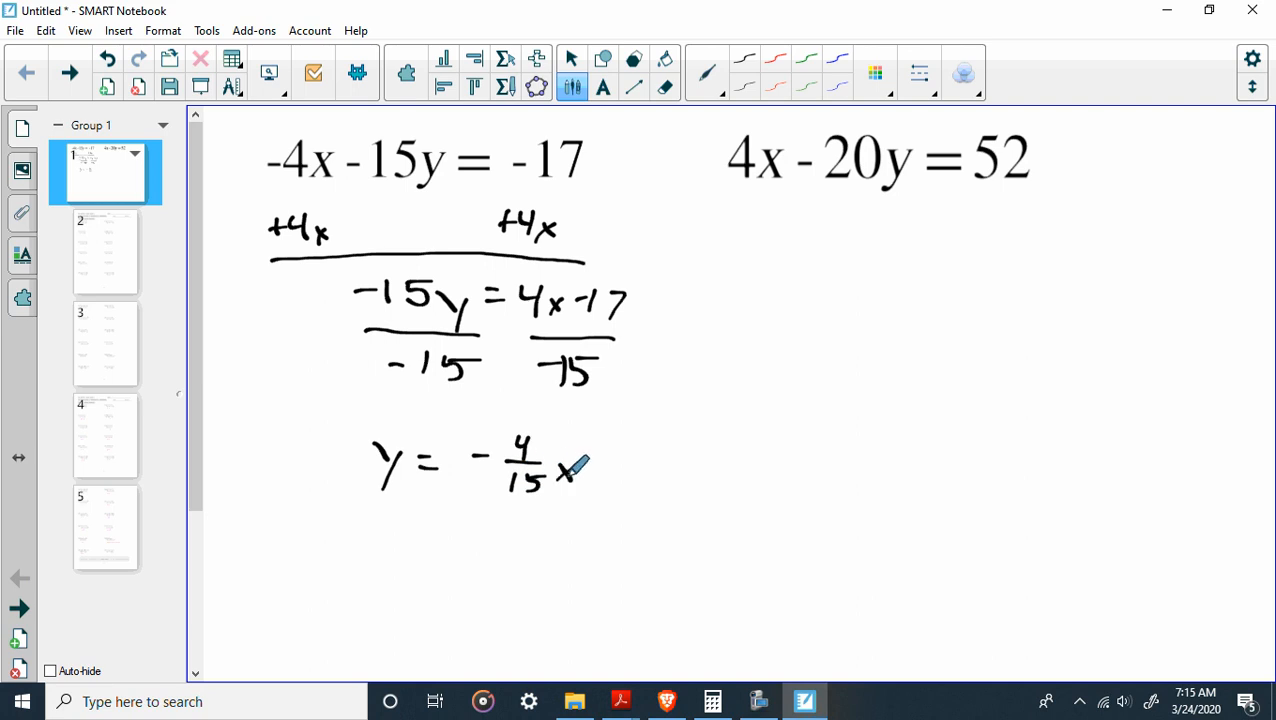
Step: Write the result y = −4/15x + 17/15 and draw a box around it
{"action": "left_click_drag", "start_coordinate": [595, 470], "coordinate": [615, 470]}
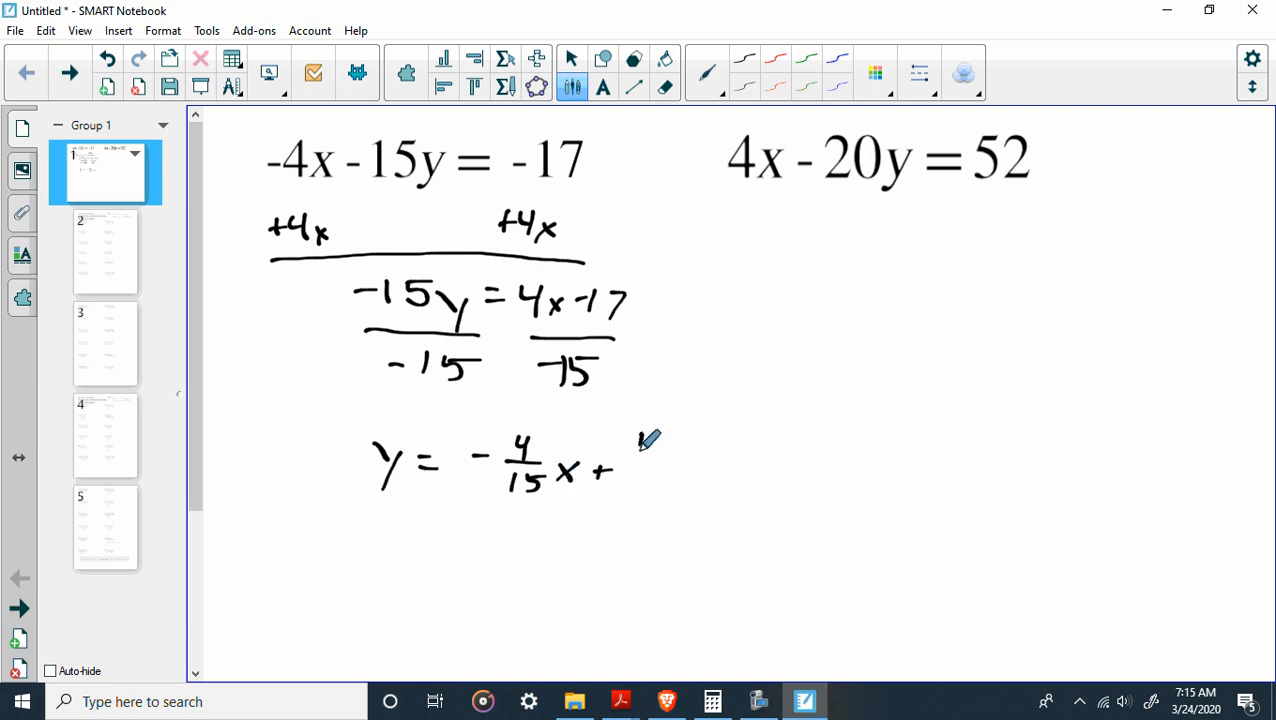
{"action": "left_click_drag", "start_coordinate": [635, 440], "coordinate": [660, 490]}
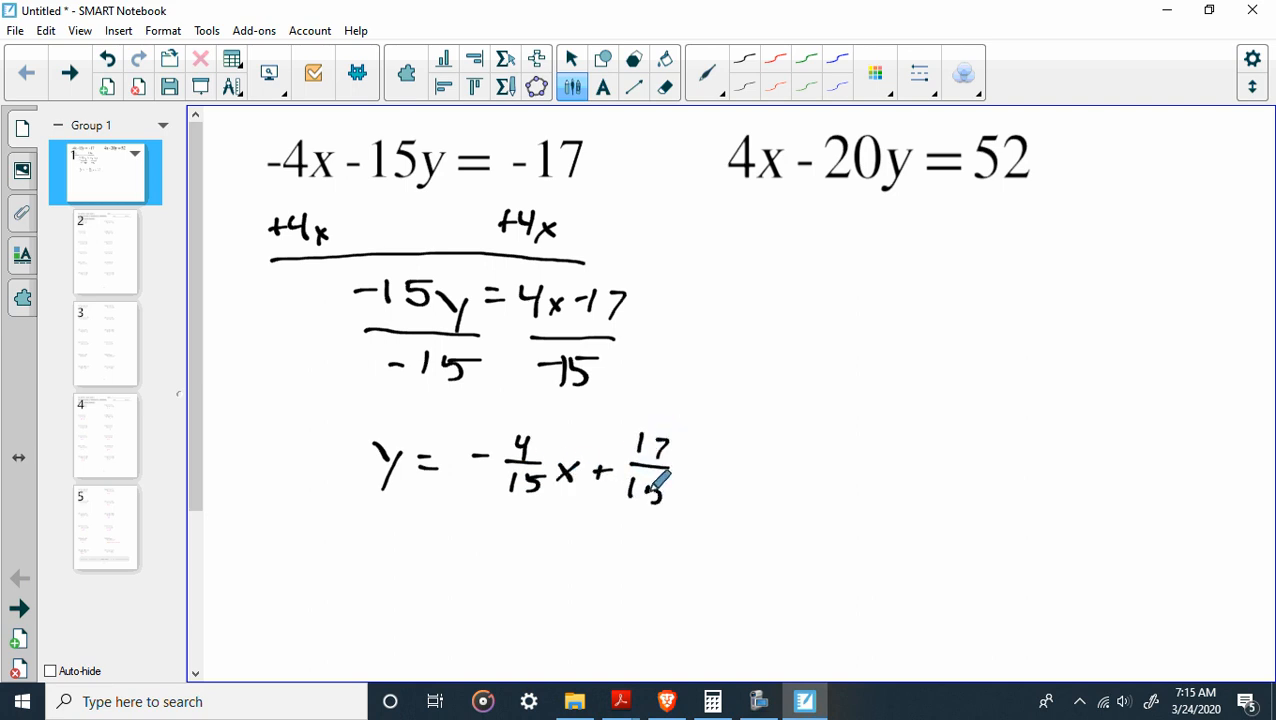
{"action": "left_click_drag", "start_coordinate": [355, 413], "coordinate": [580, 413]}
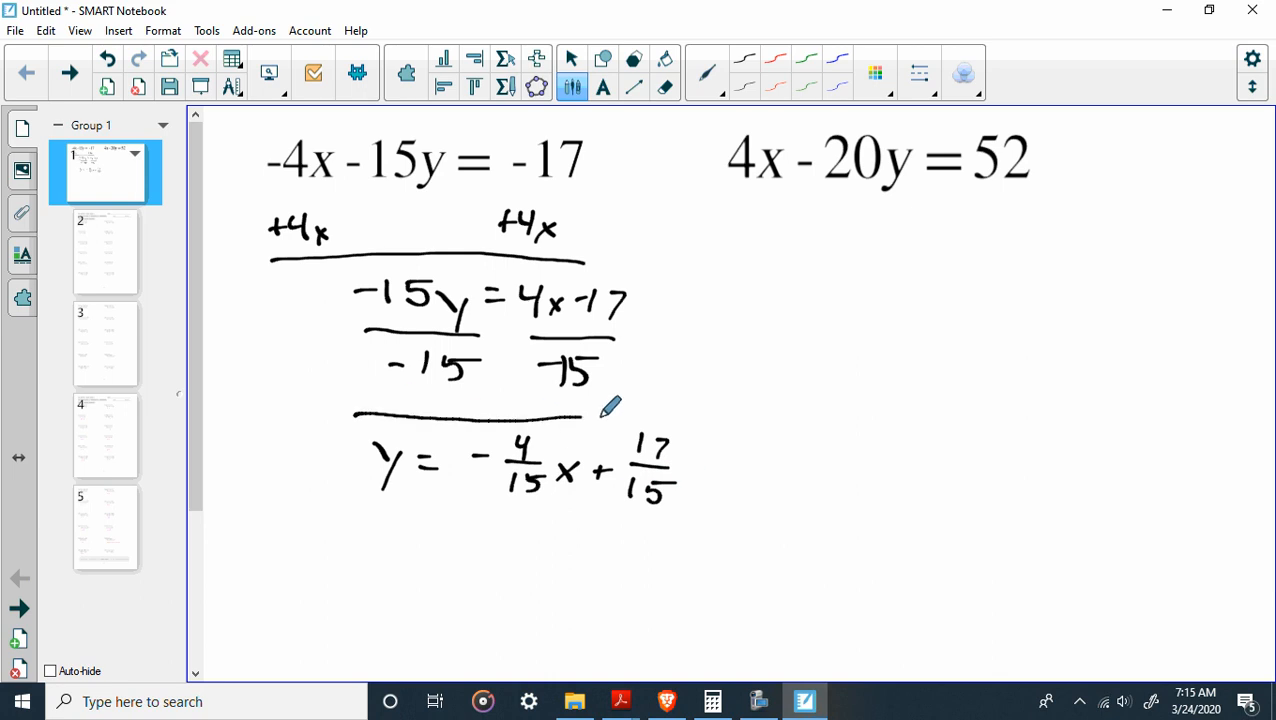
{"action": "left_click_drag", "start_coordinate": [355, 425], "coordinate": [700, 520]}
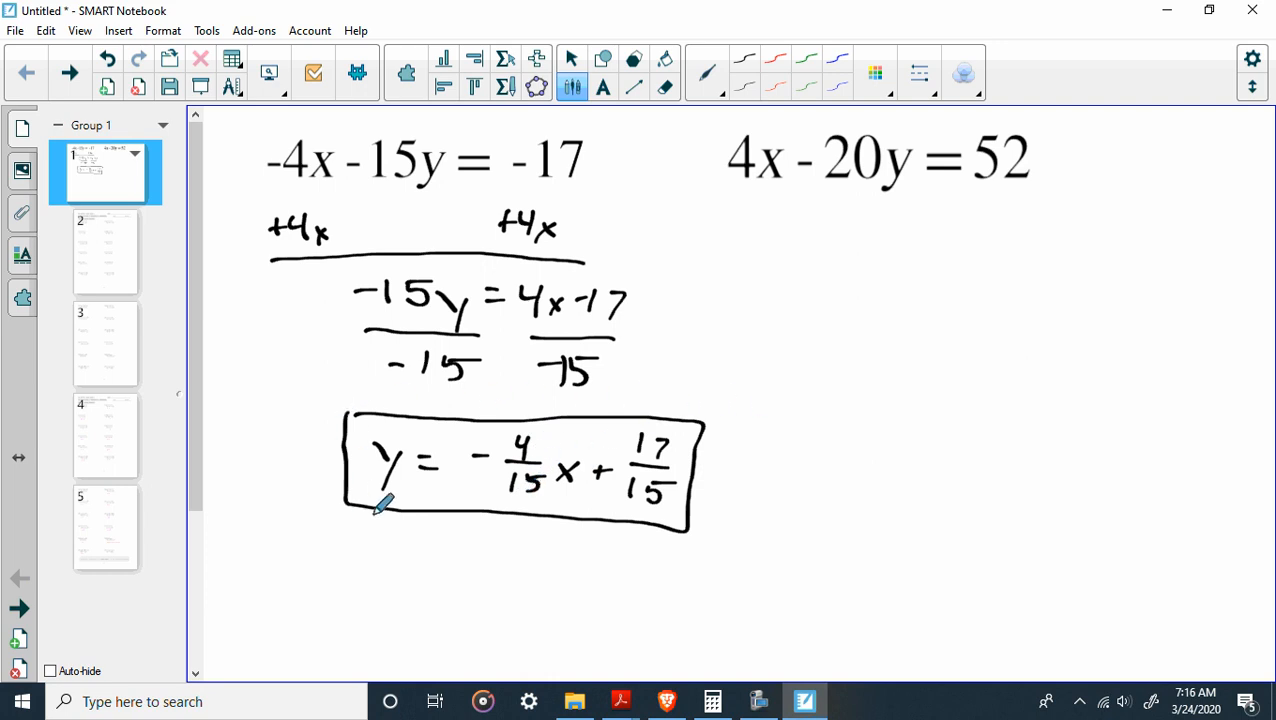
{"action": "mouse_move", "coordinate": [665, 515]}
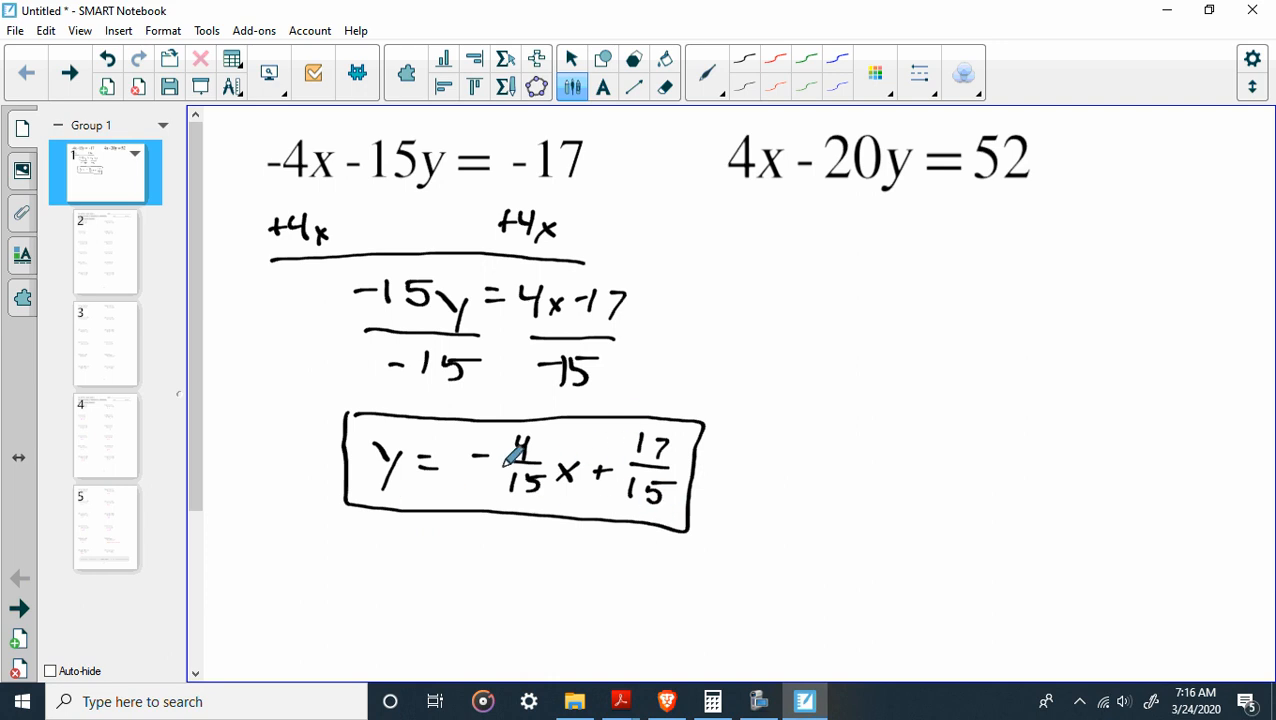
{"action": "mouse_move", "coordinate": [756, 345]}
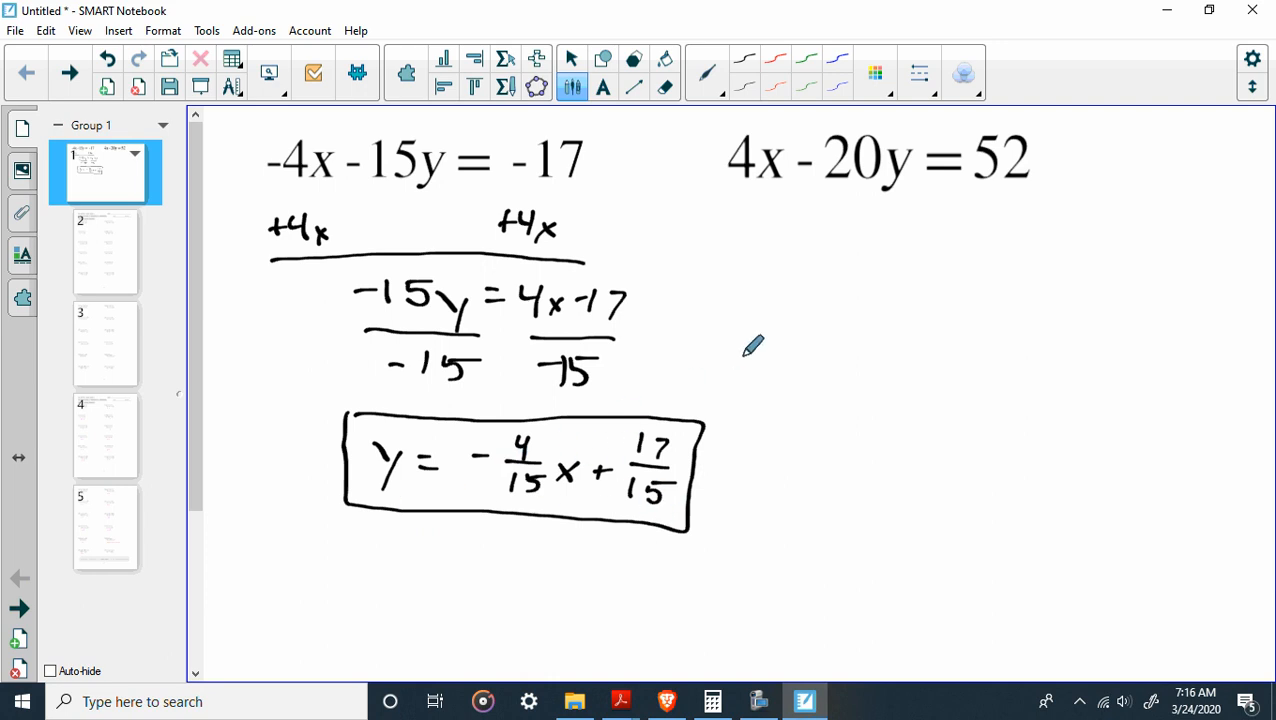
{"action": "mouse_move", "coordinate": [830, 210]}
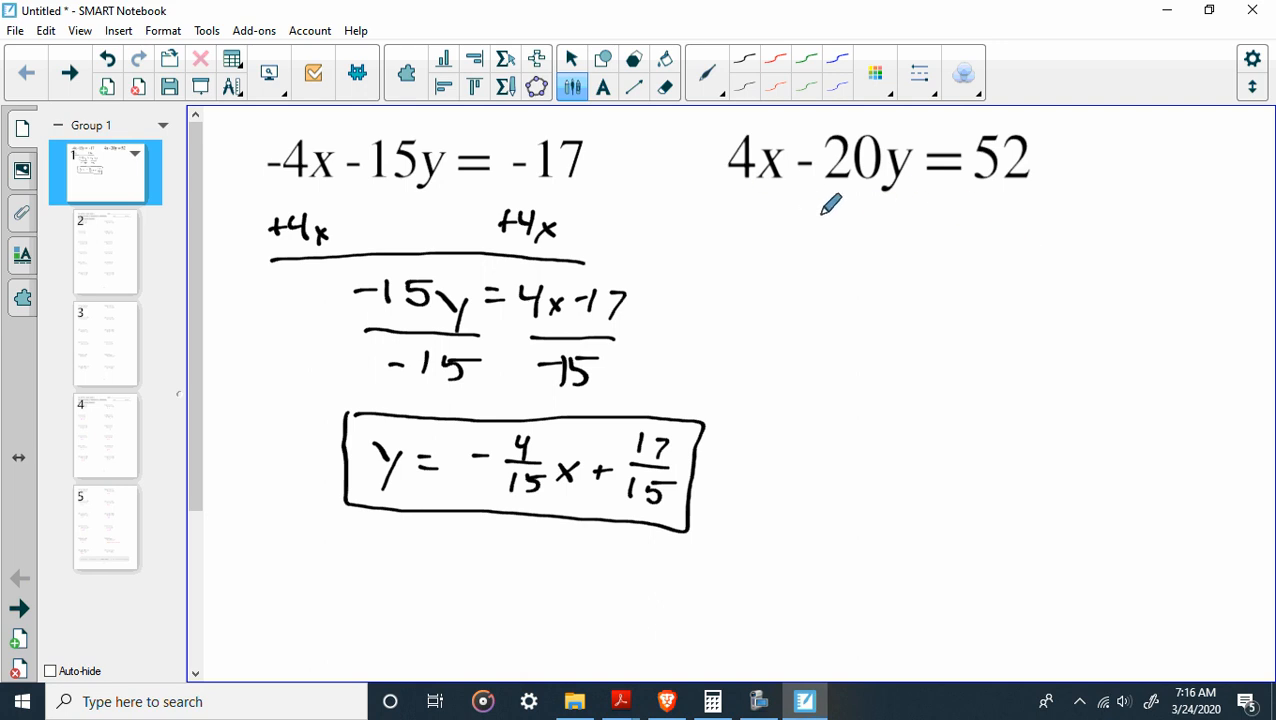
{"action": "mouse_move", "coordinate": [797, 210]}
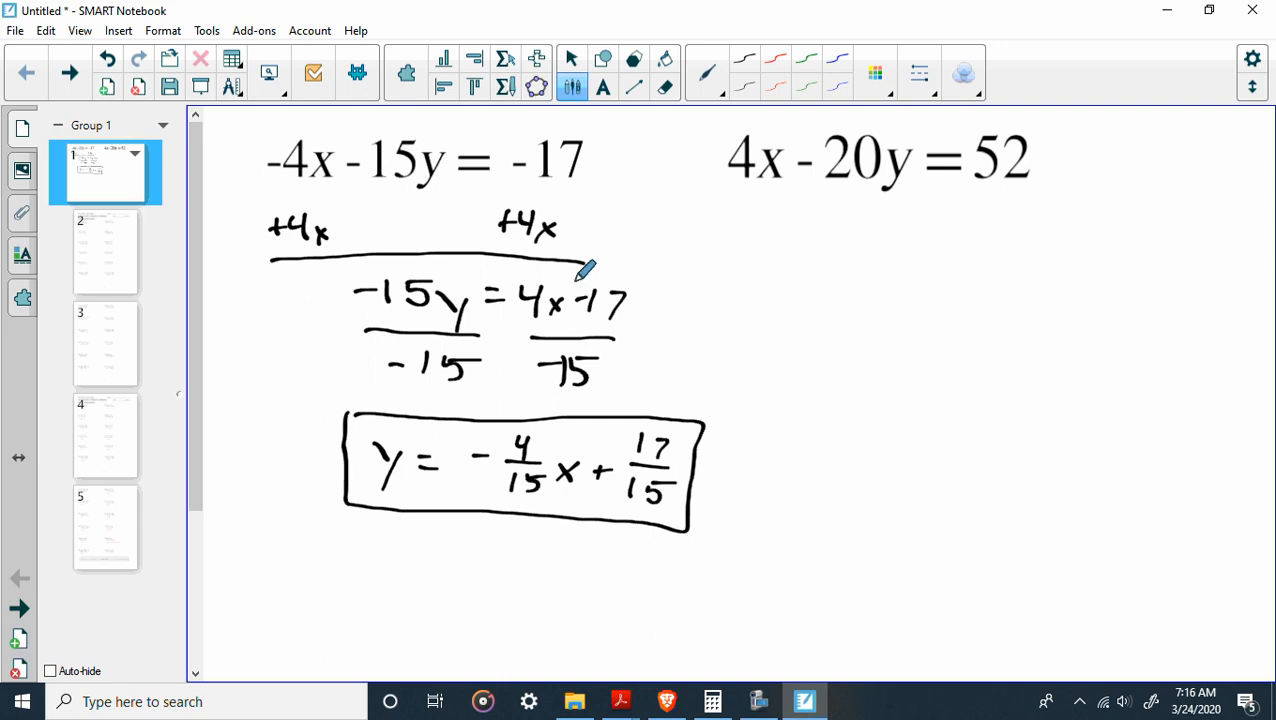
Step: Remove all handwriting with the Eraser's Clear Ink, returning to the Select tool
{"action": "left_click", "coordinate": [664, 87]}
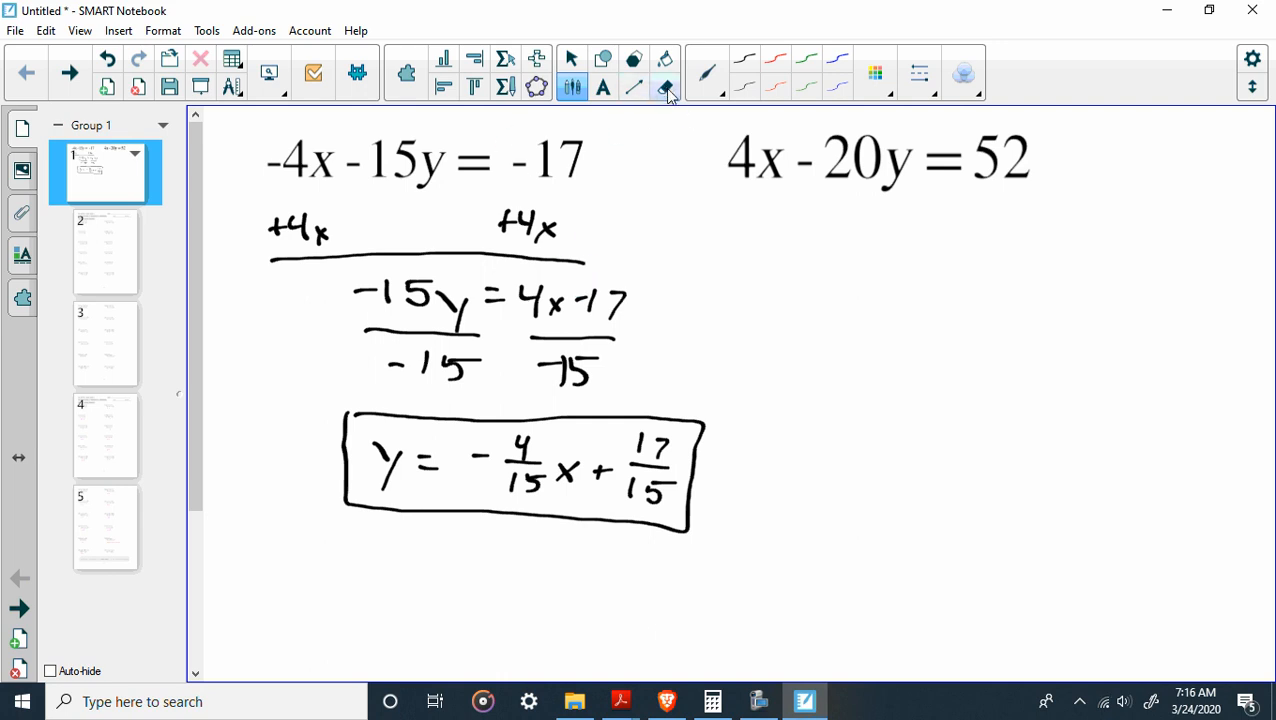
{"action": "left_click", "coordinate": [664, 87]}
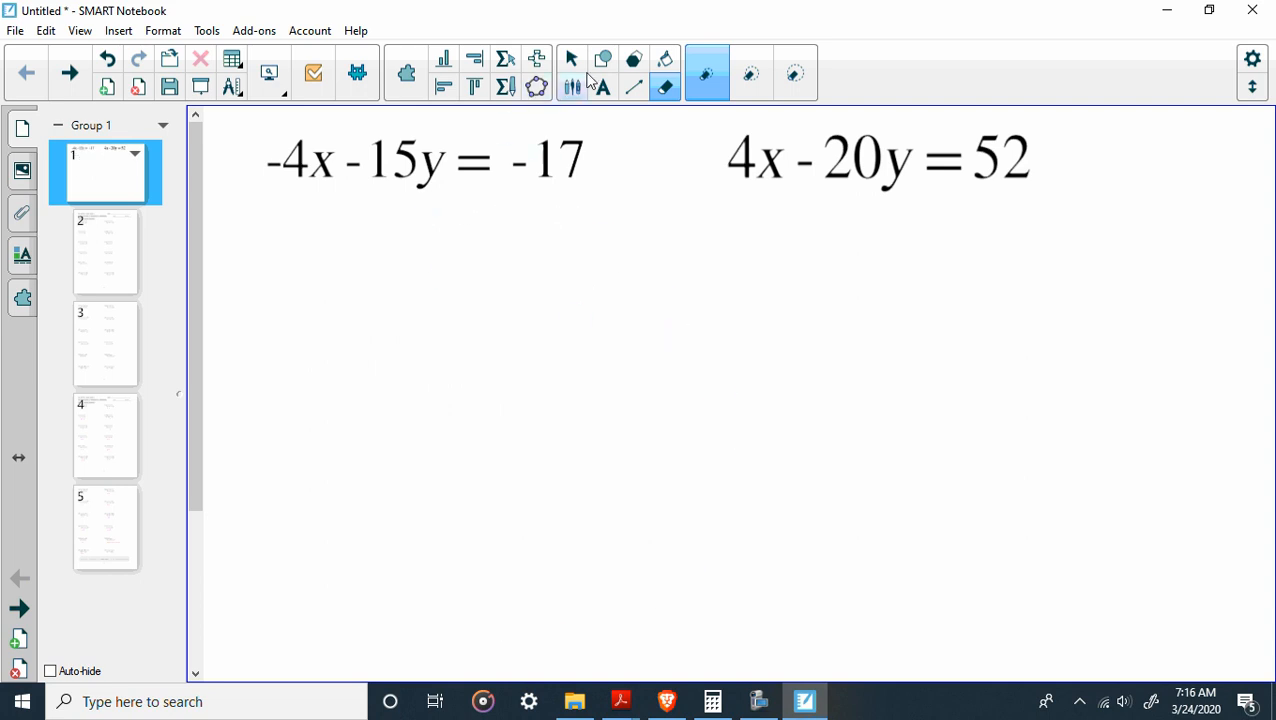
{"action": "left_click", "coordinate": [572, 87]}
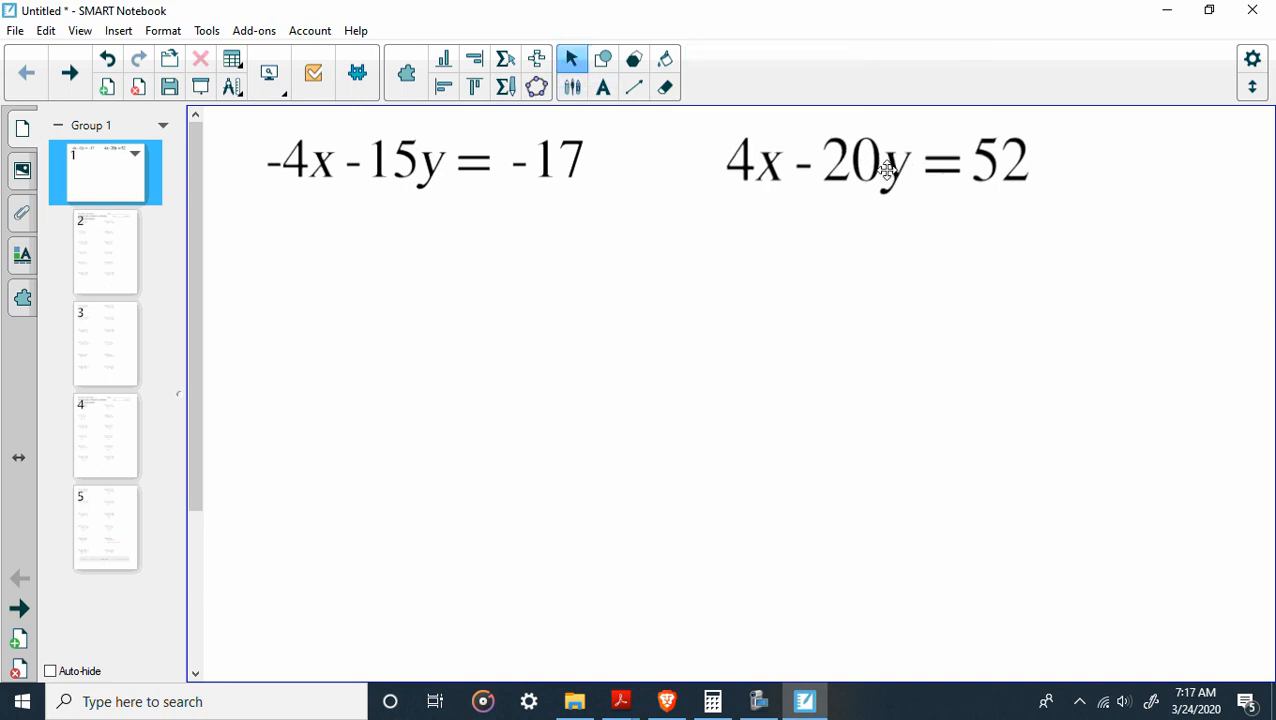
{"action": "left_click_drag", "start_coordinate": [877, 162], "coordinate": [410, 242]}
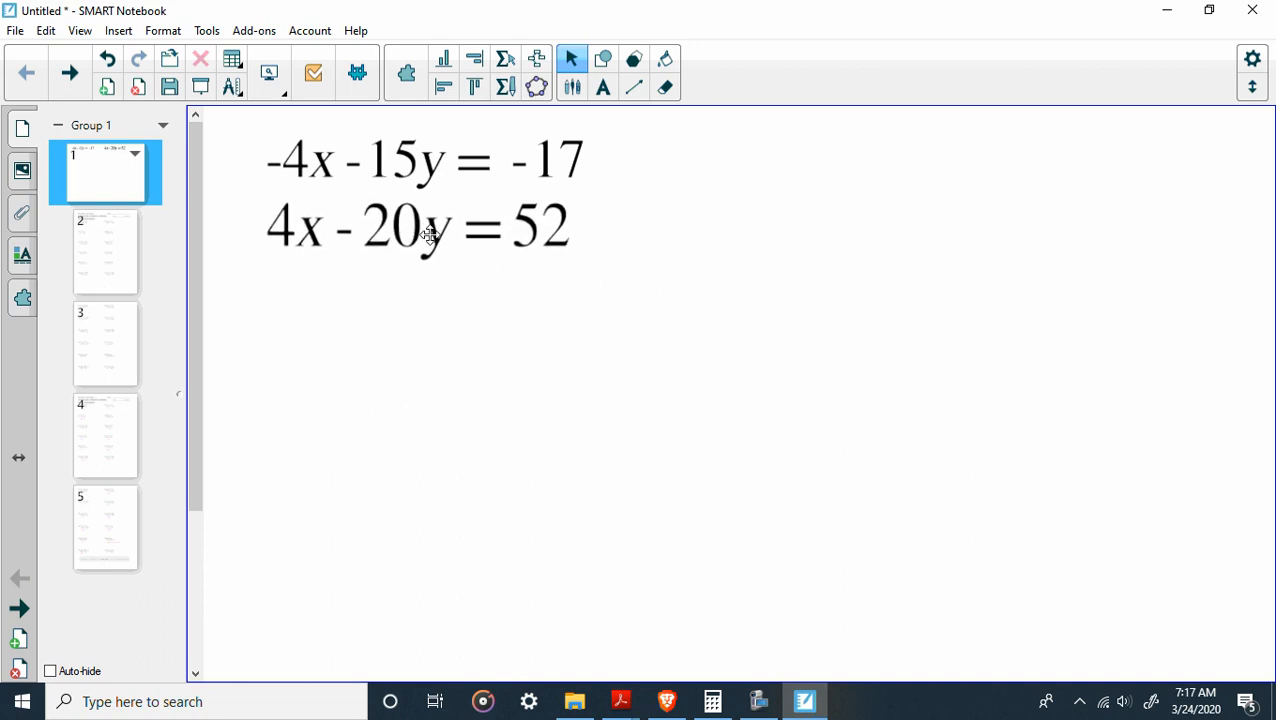
{"action": "left_click", "coordinate": [426, 227]}
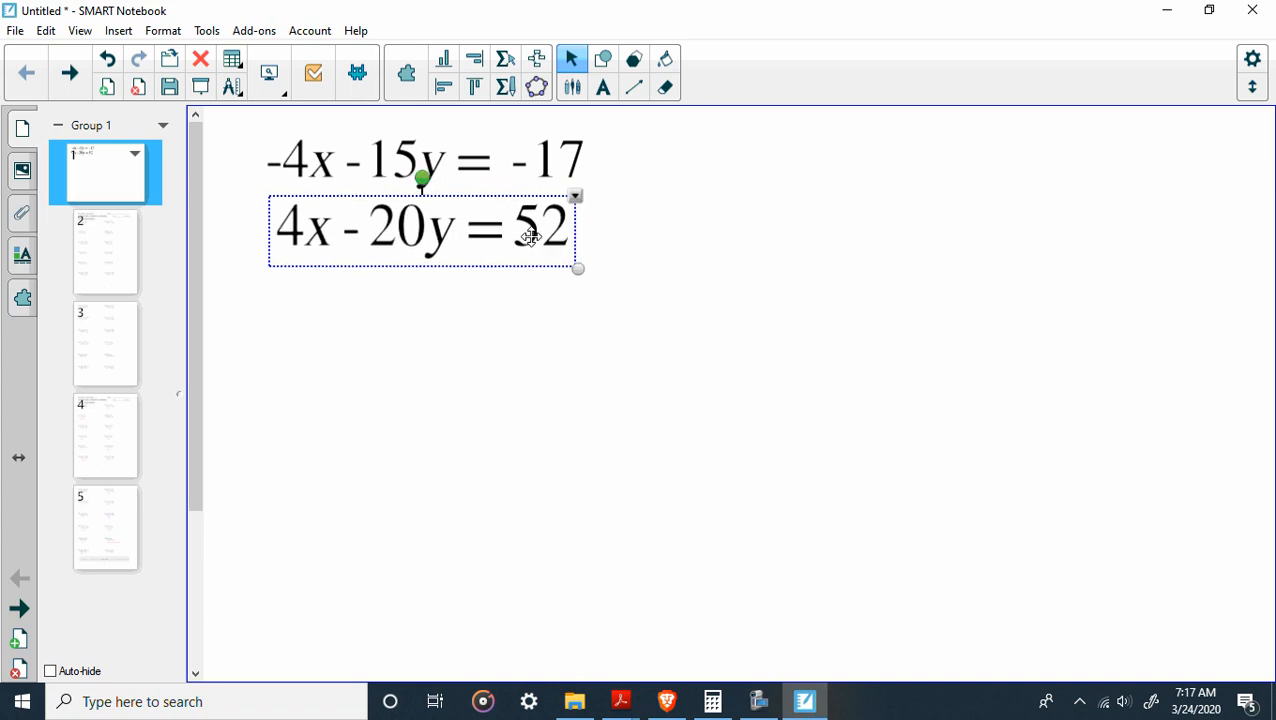
{"action": "left_click", "coordinate": [1064, 193]}
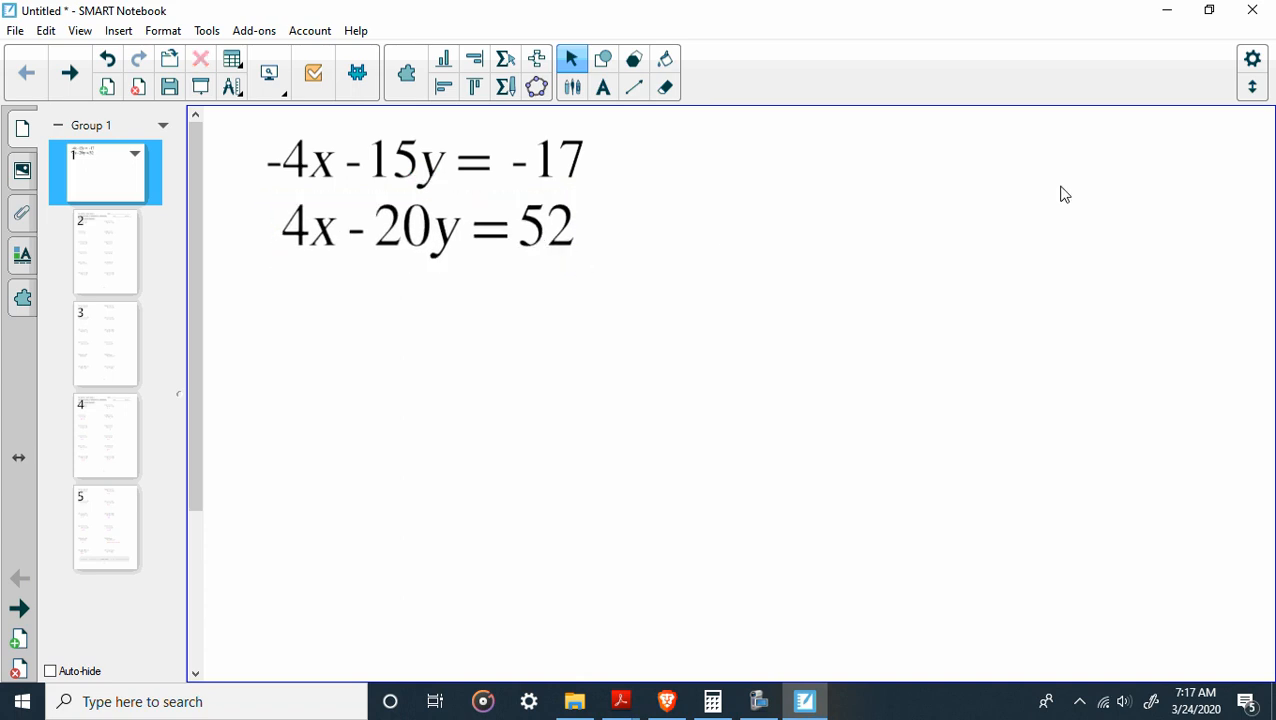
{"action": "mouse_move", "coordinate": [427, 207]}
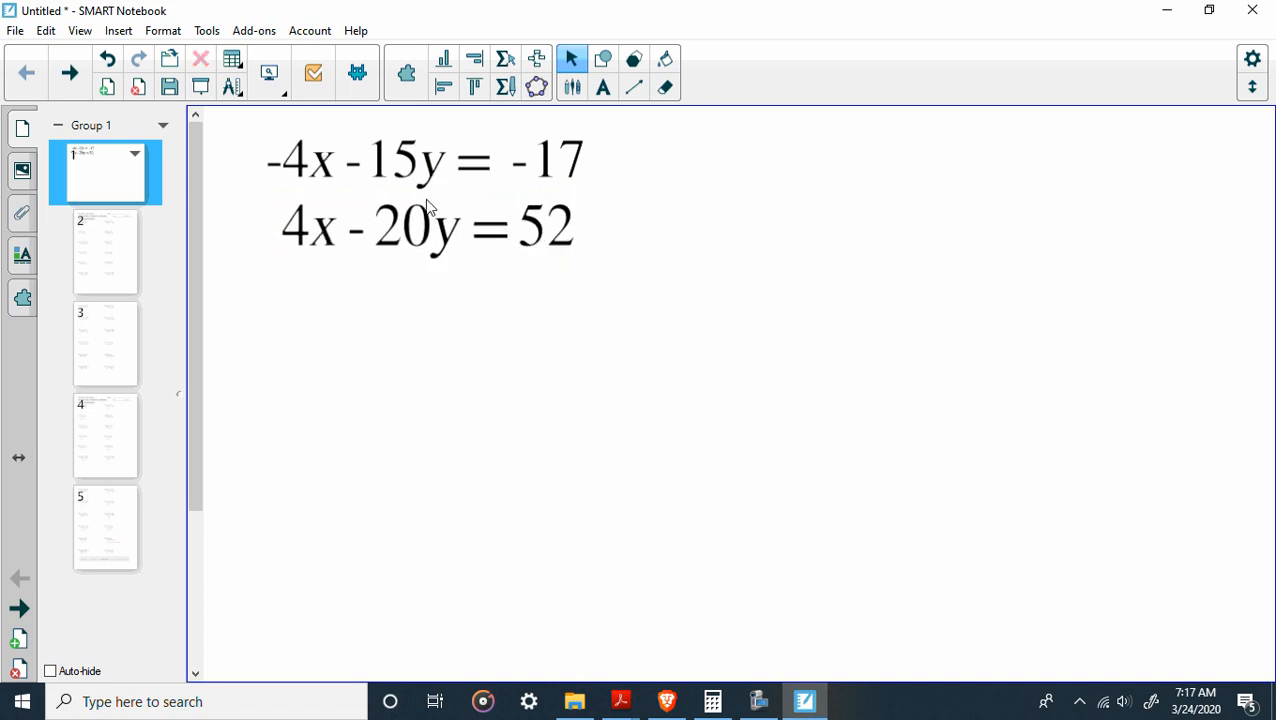
{"action": "mouse_move", "coordinate": [400, 108]}
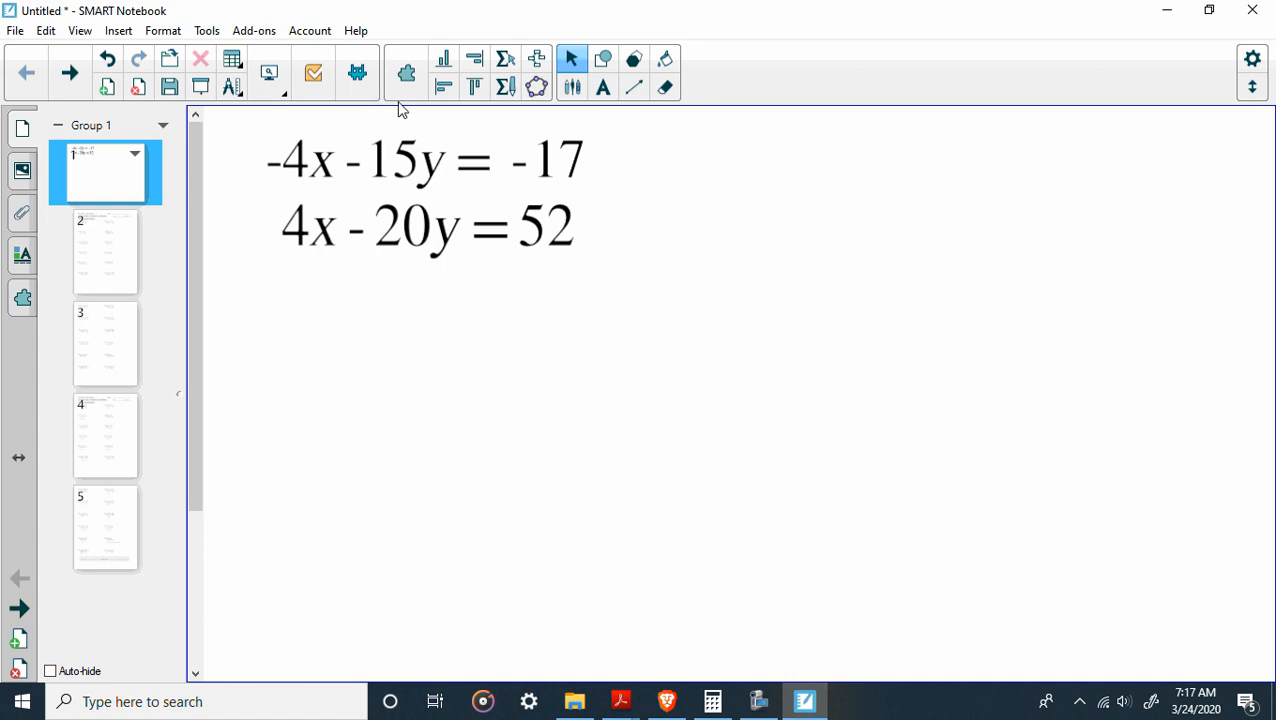
{"action": "mouse_move", "coordinate": [447, 217]}
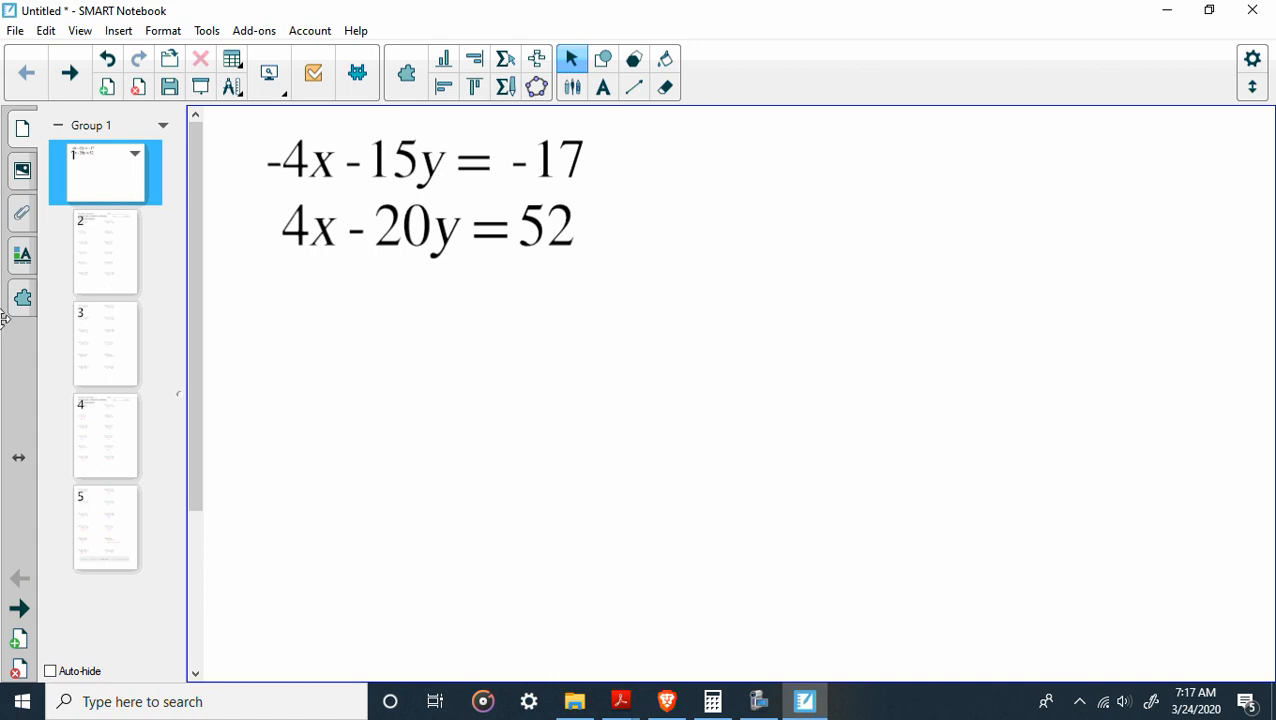
{"action": "mouse_move", "coordinate": [546, 126]}
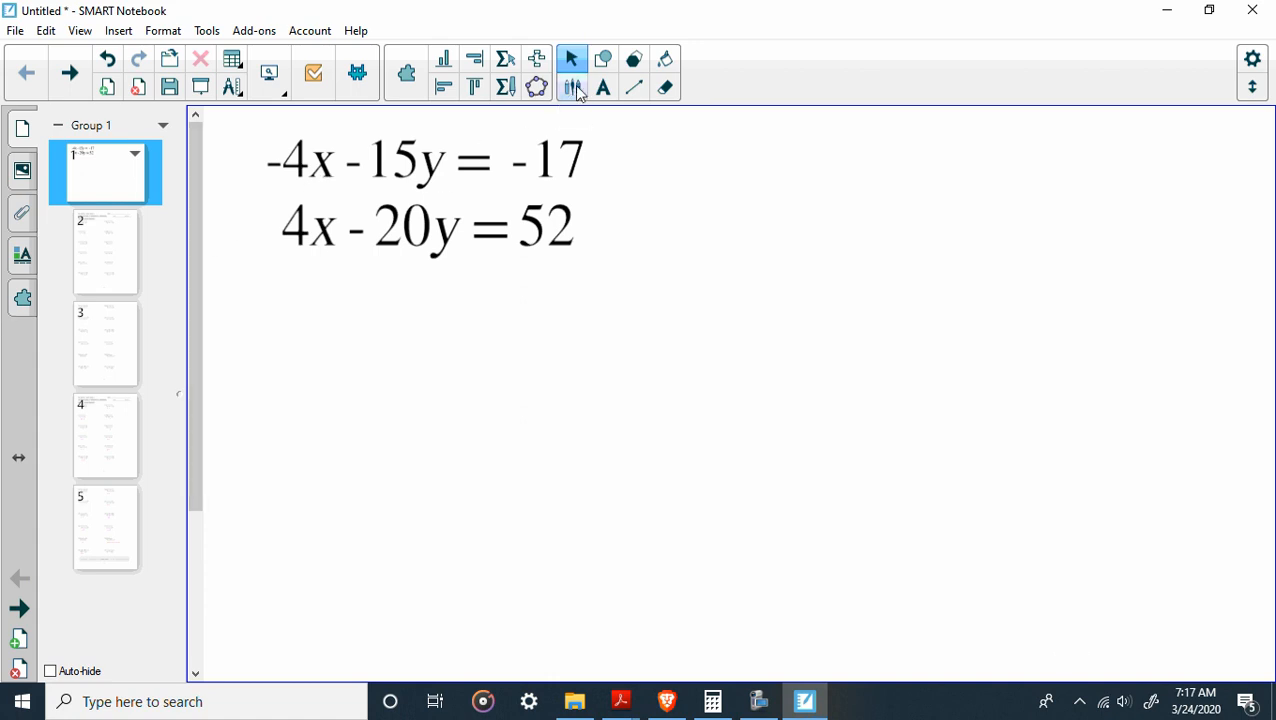
Step: Handwrite a plus sign and sum line under the equations, with 0 −35y = 35 below
{"action": "left_click", "coordinate": [572, 87]}
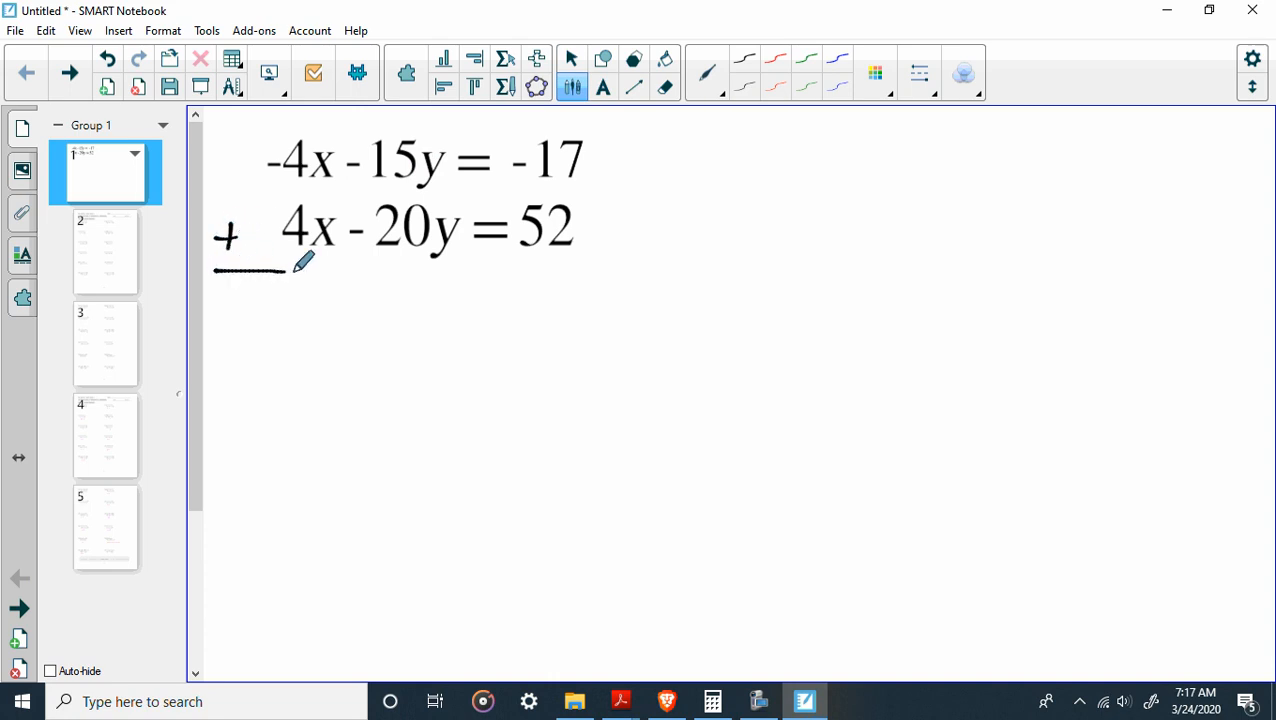
{"action": "left_click_drag", "start_coordinate": [285, 270], "coordinate": [640, 270]}
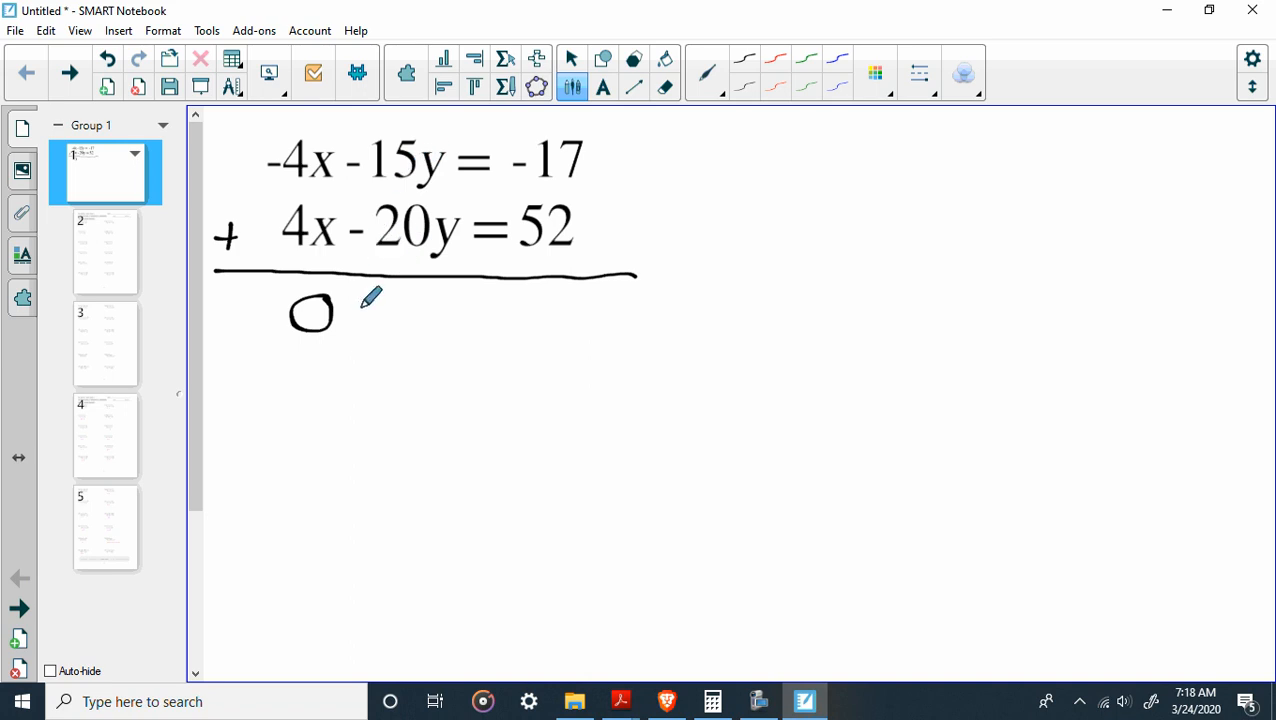
{"action": "mouse_move", "coordinate": [382, 308]}
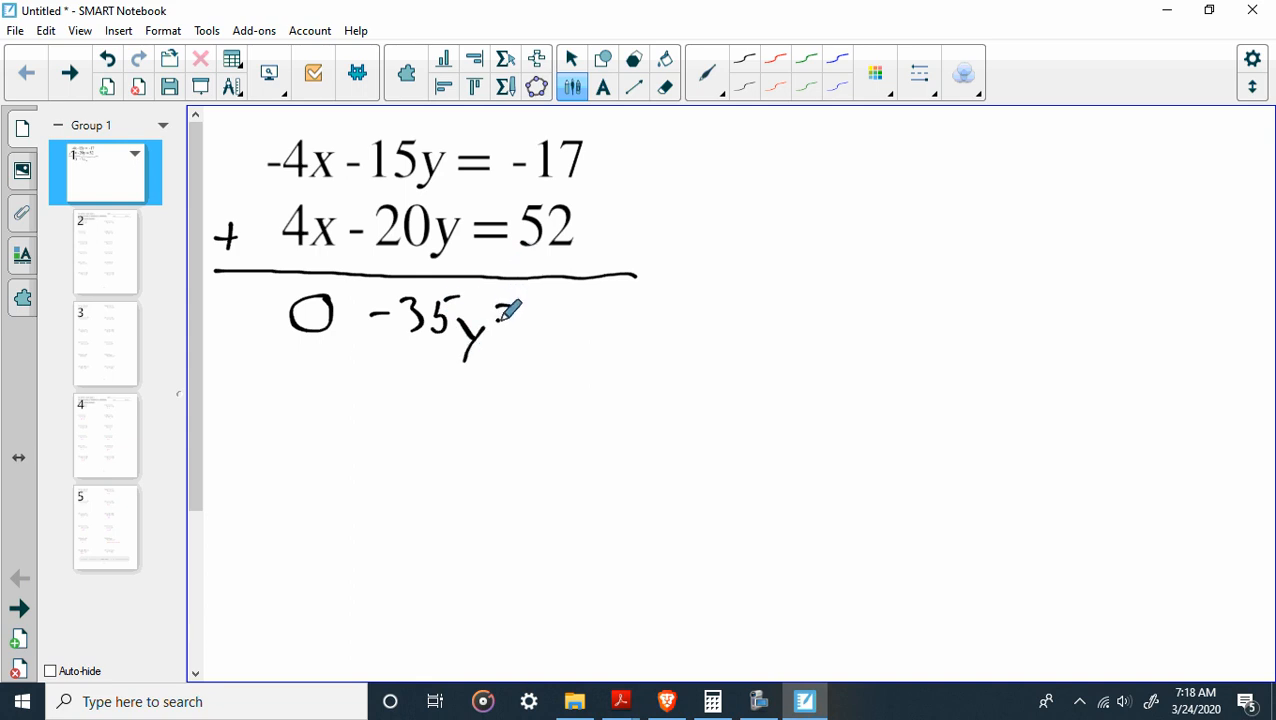
{"action": "left_click_drag", "start_coordinate": [500, 315], "coordinate": [570, 315]}
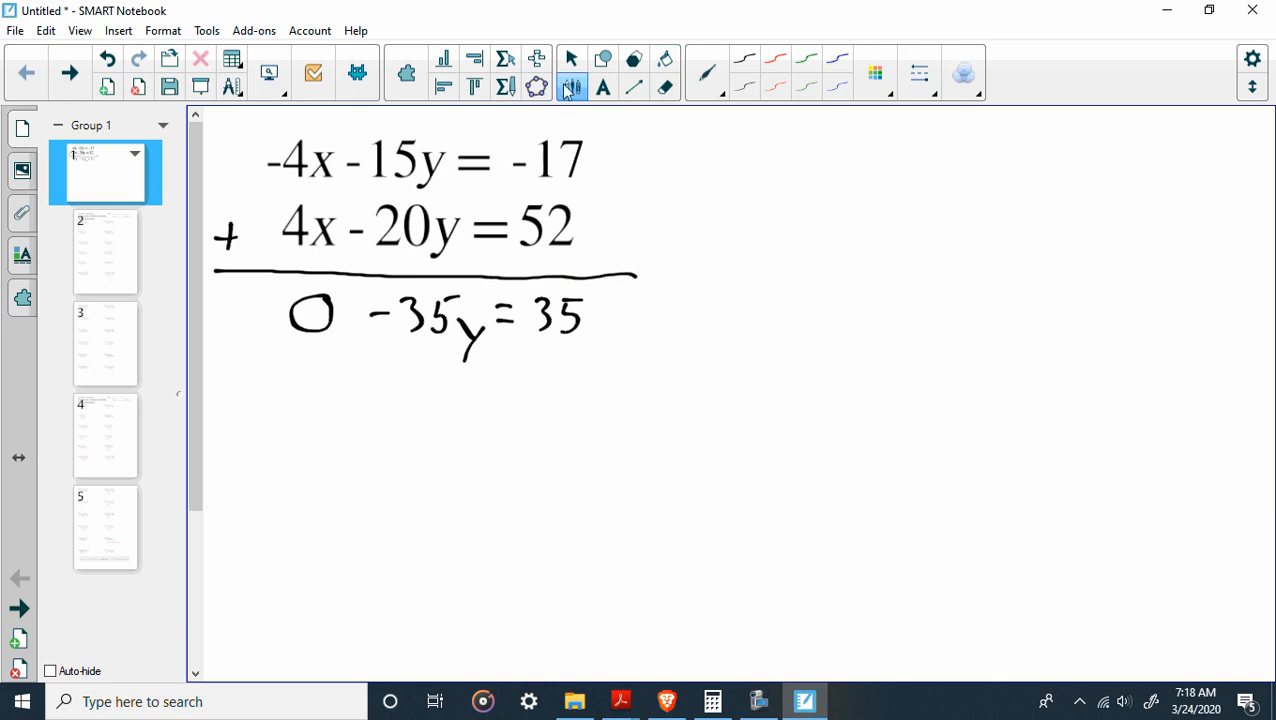
{"action": "left_click", "coordinate": [664, 87]}
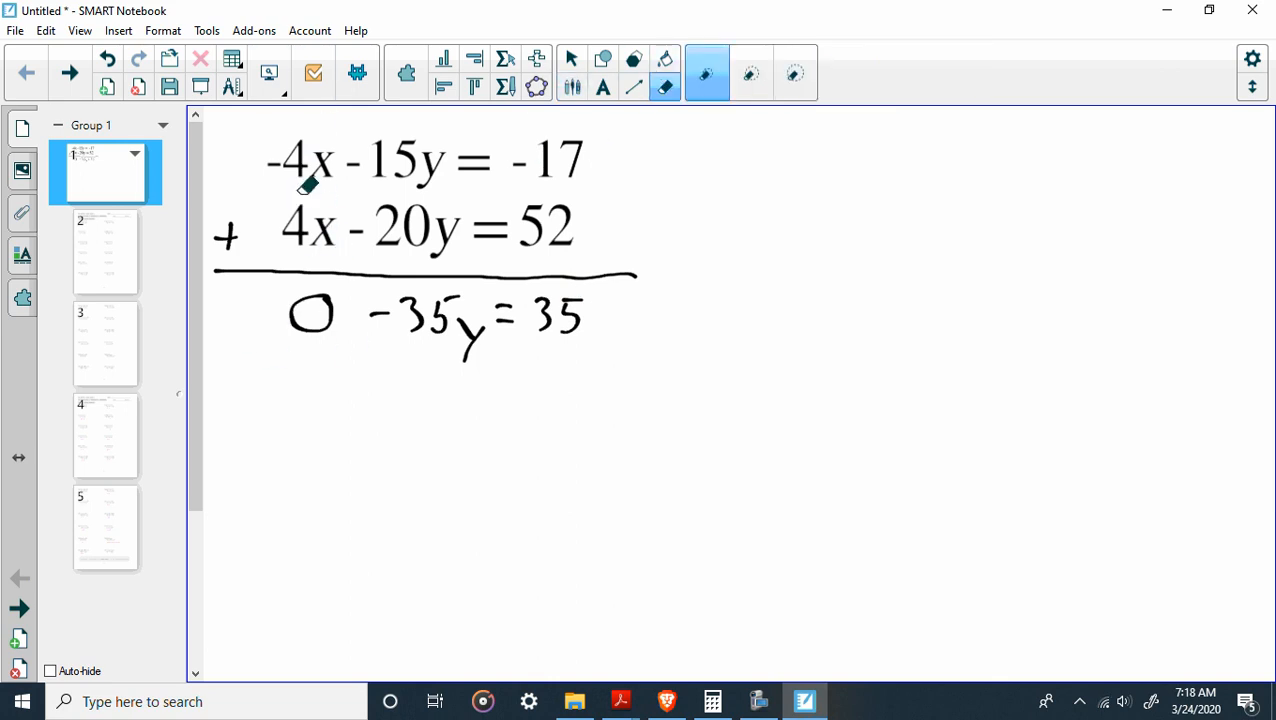
Step: Erase the handwritten 0, divide both sides of −35y = 35 by −35, and write y = −1
{"action": "left_click_drag", "start_coordinate": [307, 180], "coordinate": [335, 298]}
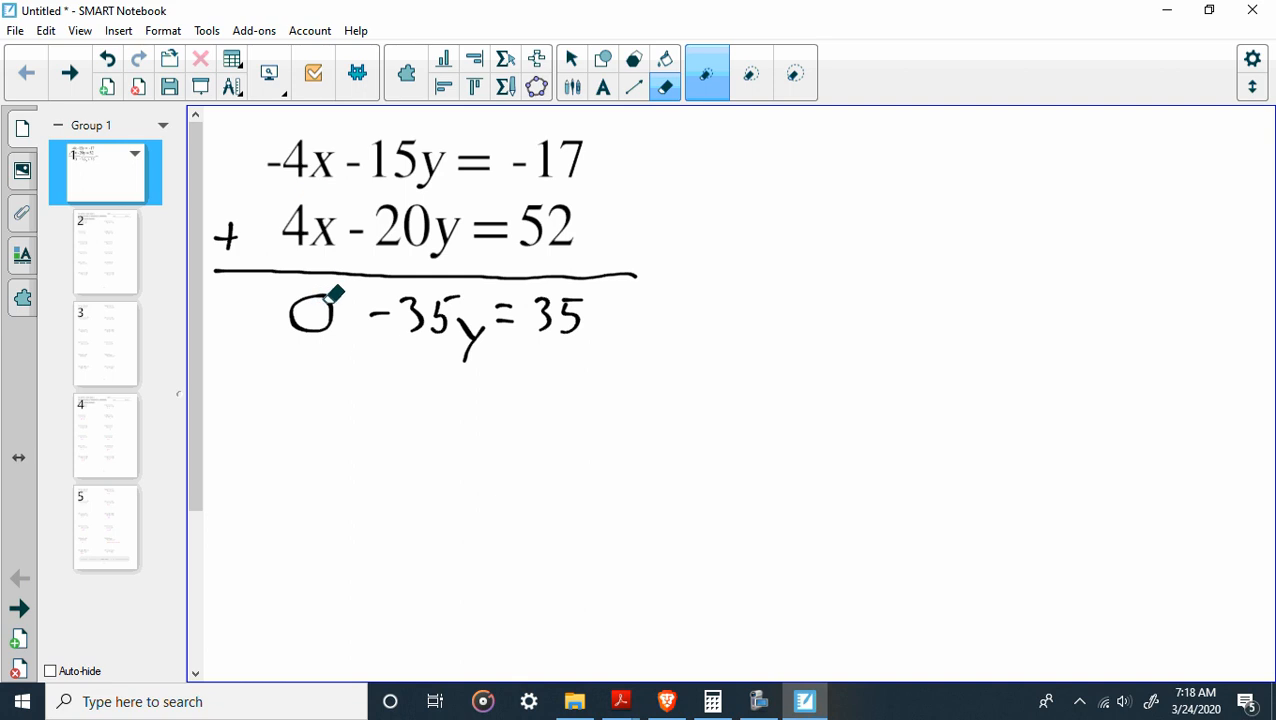
{"action": "left_click_drag", "start_coordinate": [315, 310], "coordinate": [325, 335]}
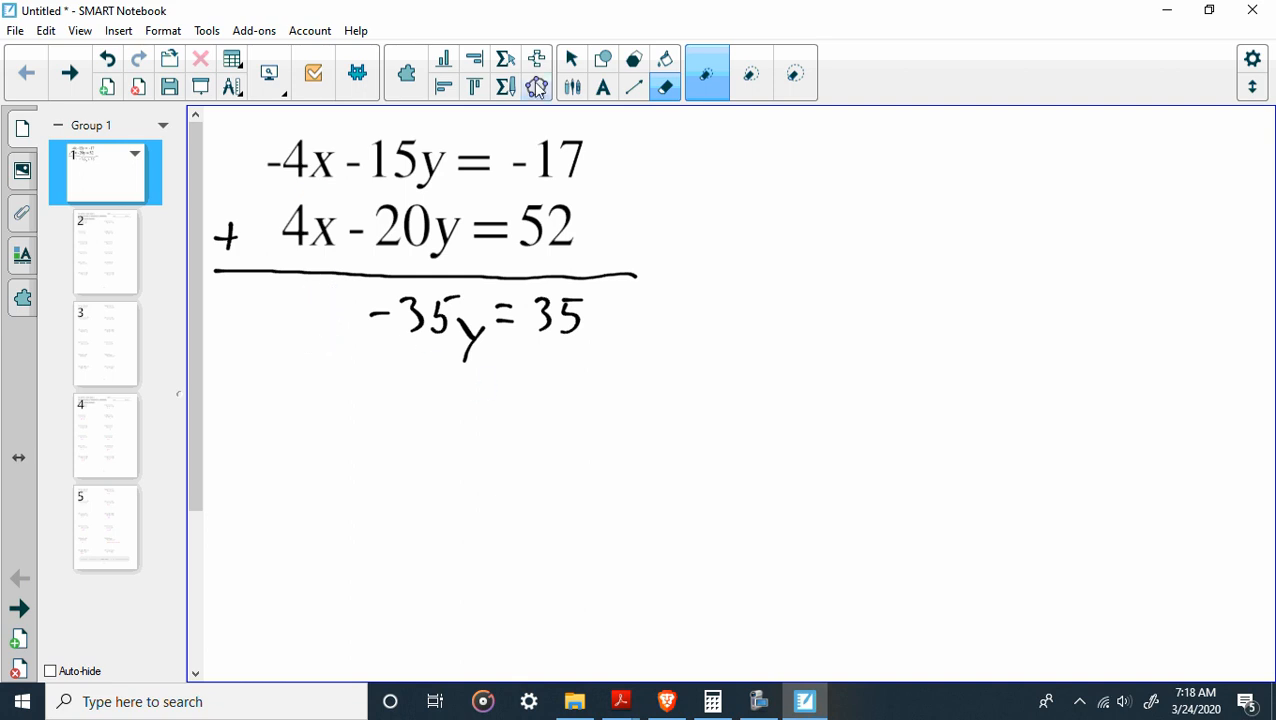
{"action": "left_click", "coordinate": [702, 72]}
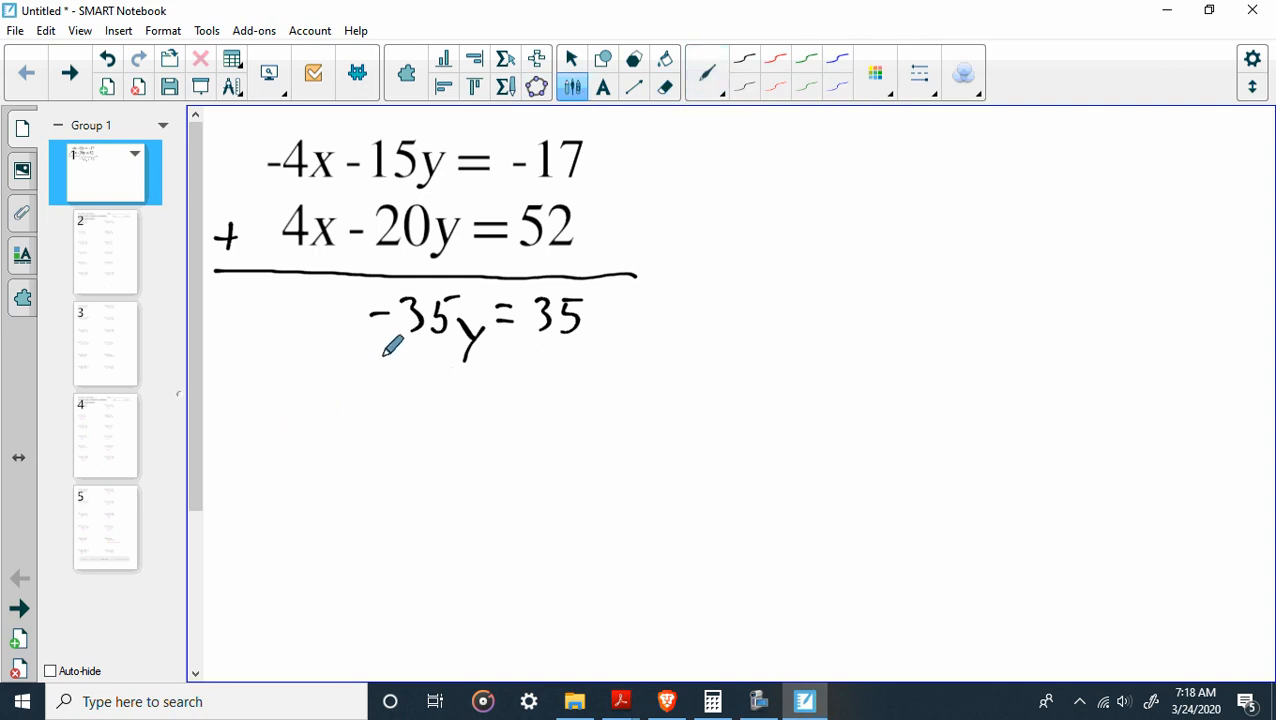
{"action": "mouse_move", "coordinate": [374, 378]}
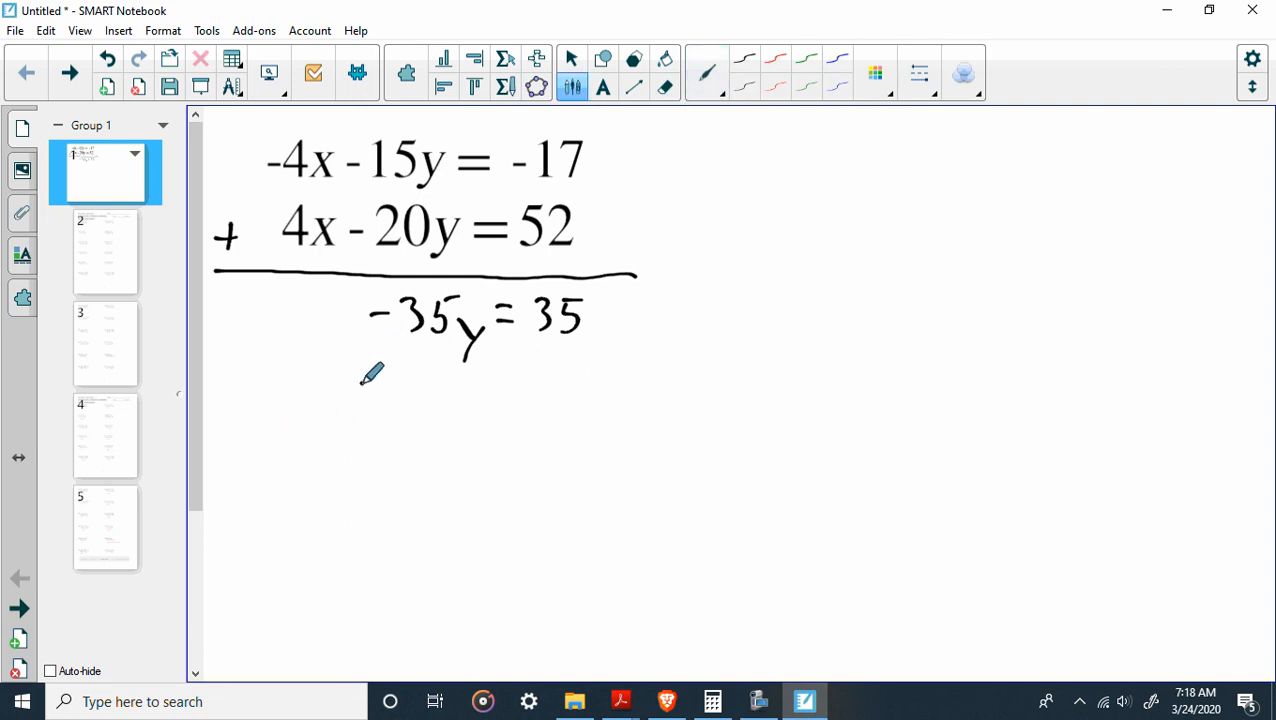
{"action": "left_click_drag", "start_coordinate": [360, 380], "coordinate": [498, 380]}
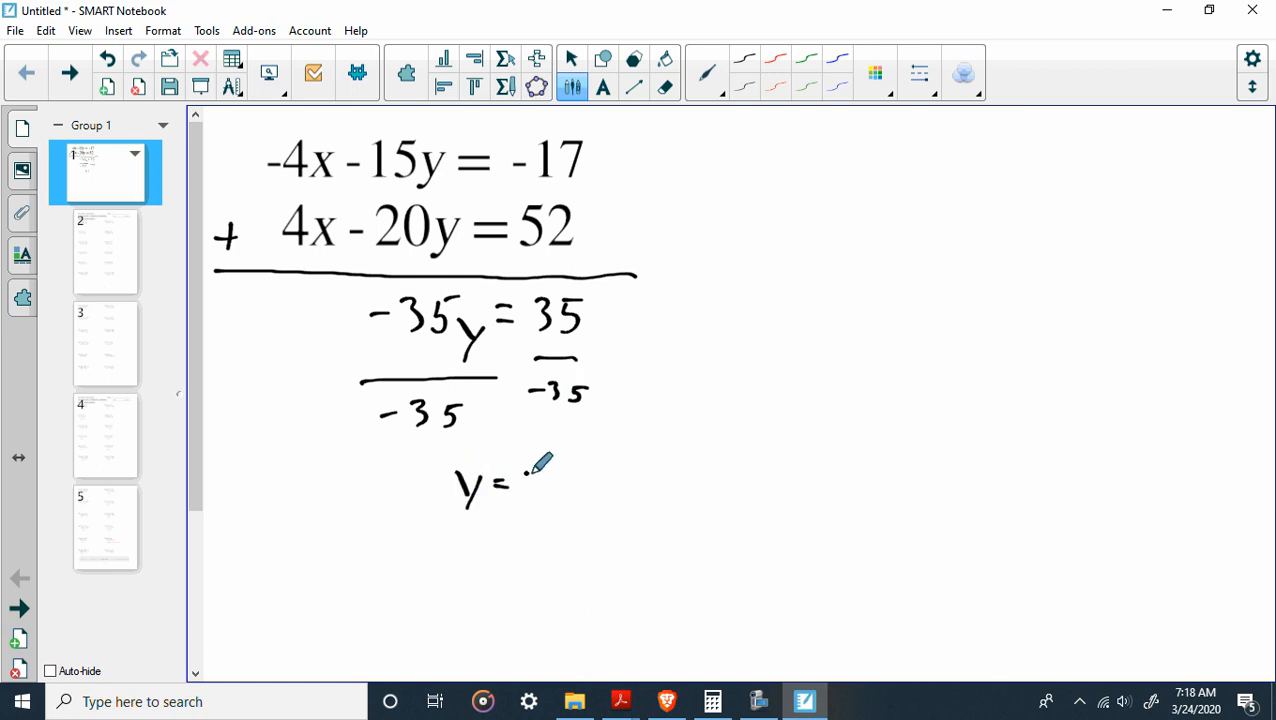
{"action": "left_click_drag", "start_coordinate": [515, 480], "coordinate": [560, 490]}
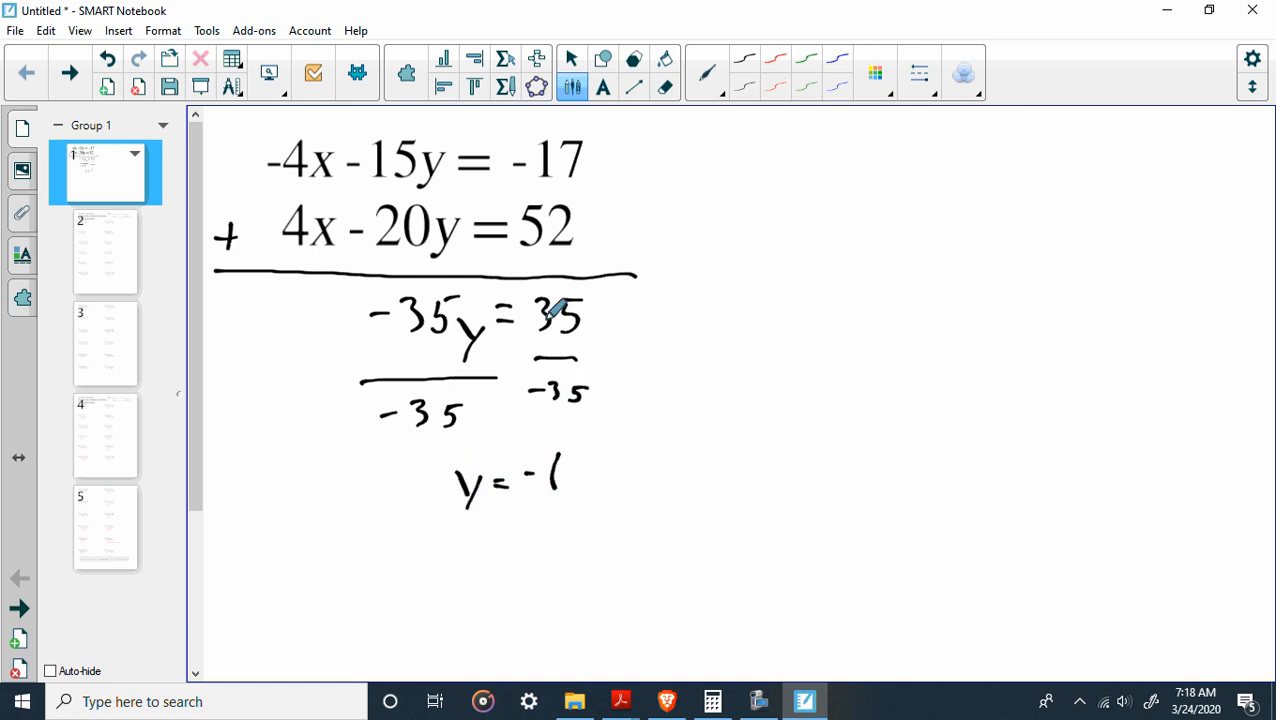
{"action": "mouse_move", "coordinate": [672, 234]}
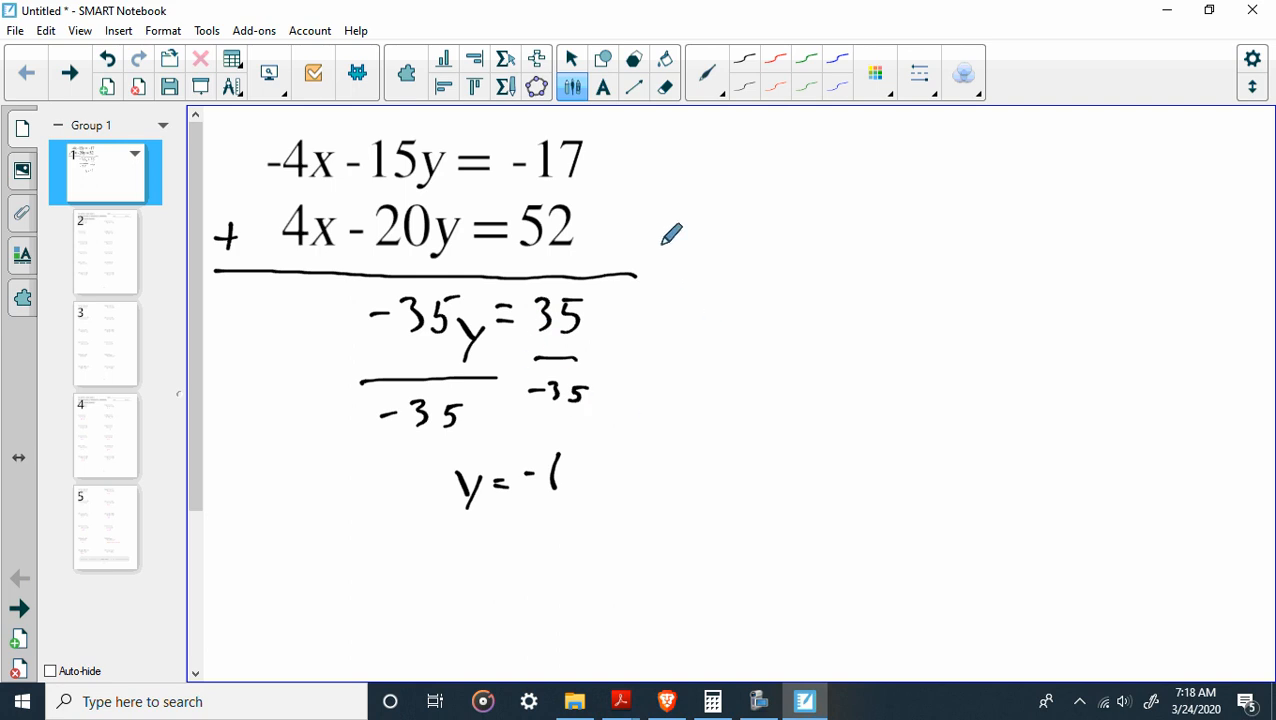
{"action": "mouse_move", "coordinate": [655, 207]}
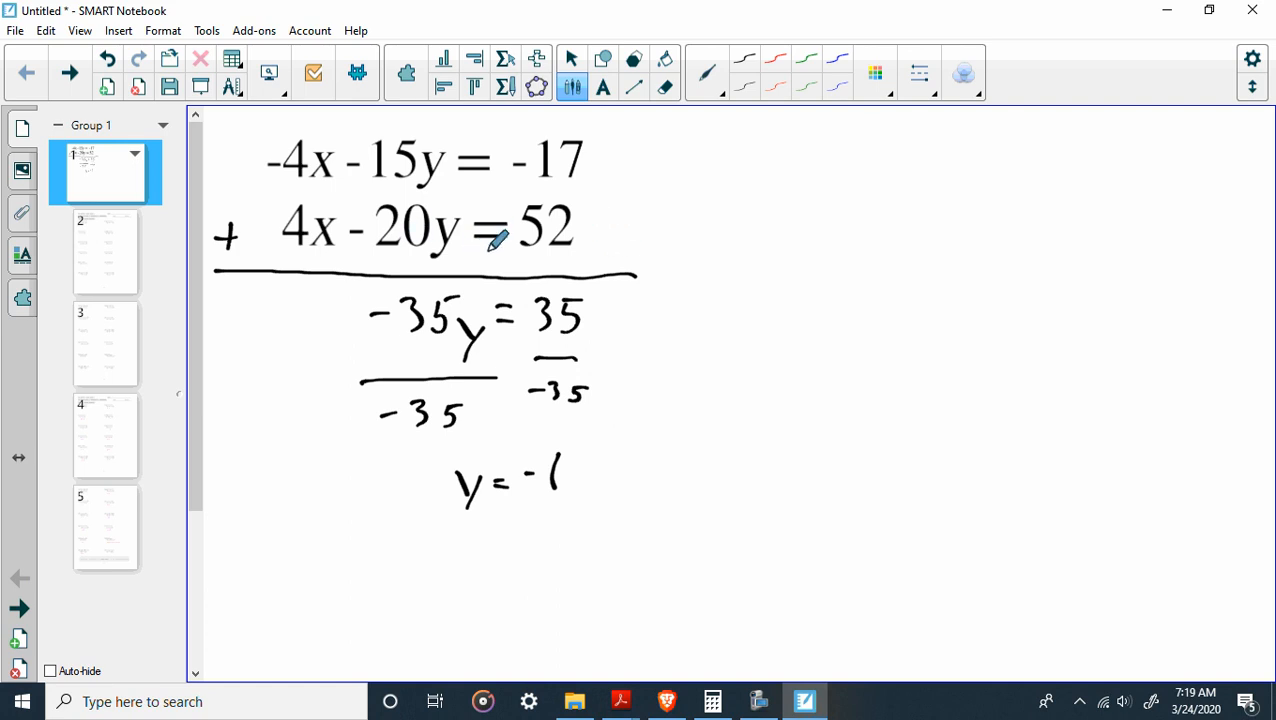
{"action": "mouse_move", "coordinate": [760, 175]}
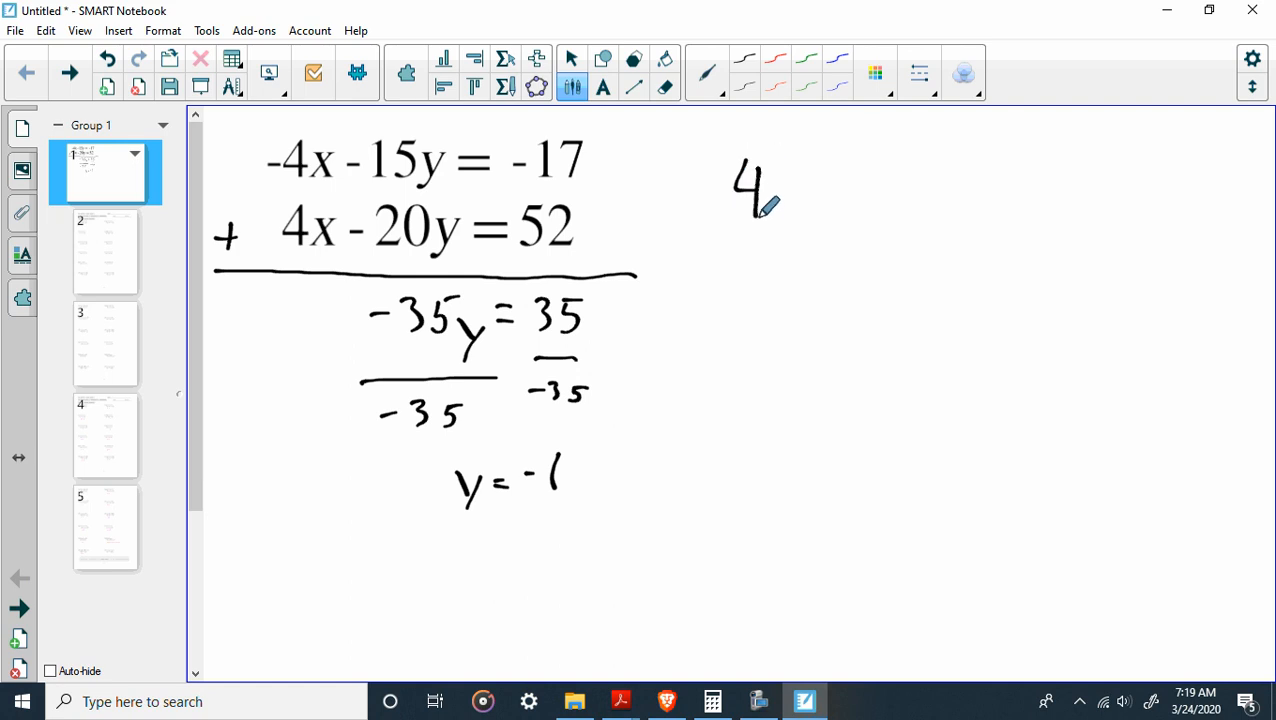
Step: Write 4x − 20(−1) = 52, solve to x = 8, and box the solution (8, −1)
{"action": "left_click_drag", "start_coordinate": [775, 185], "coordinate": [850, 195]}
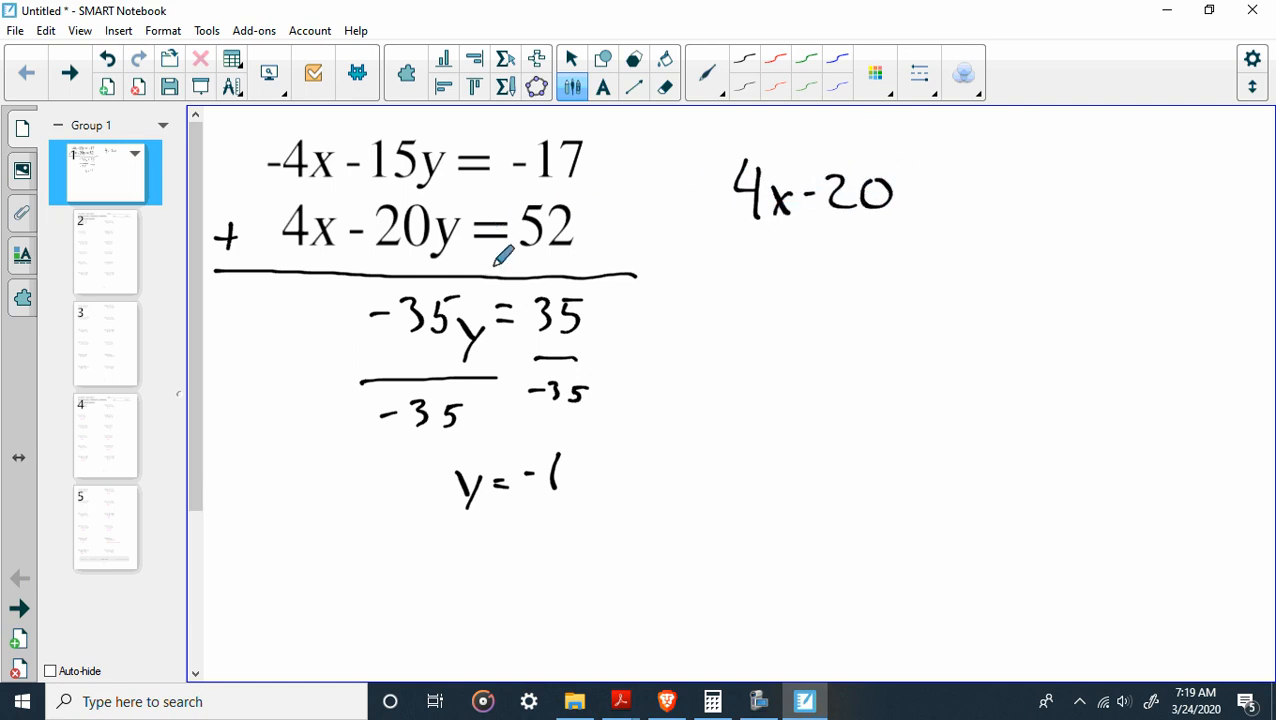
{"action": "mouse_move", "coordinate": [910, 180]}
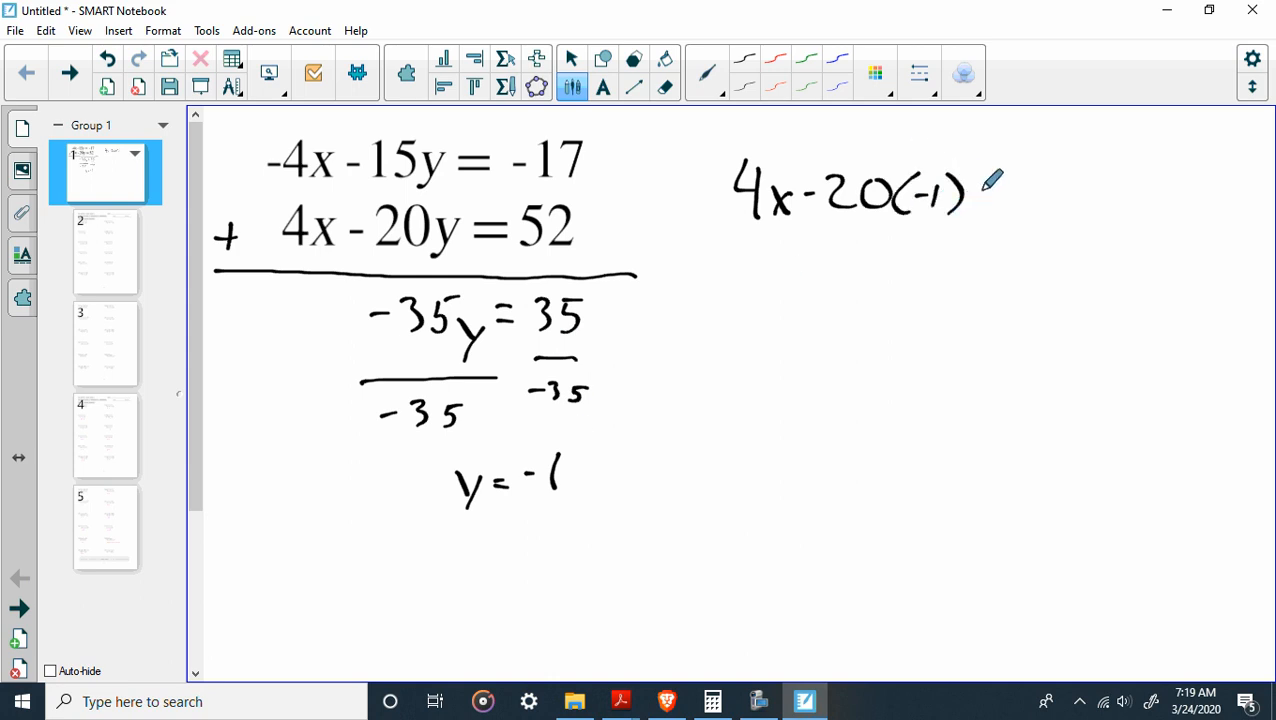
{"action": "left_click_drag", "start_coordinate": [985, 185], "coordinate": [1020, 190]}
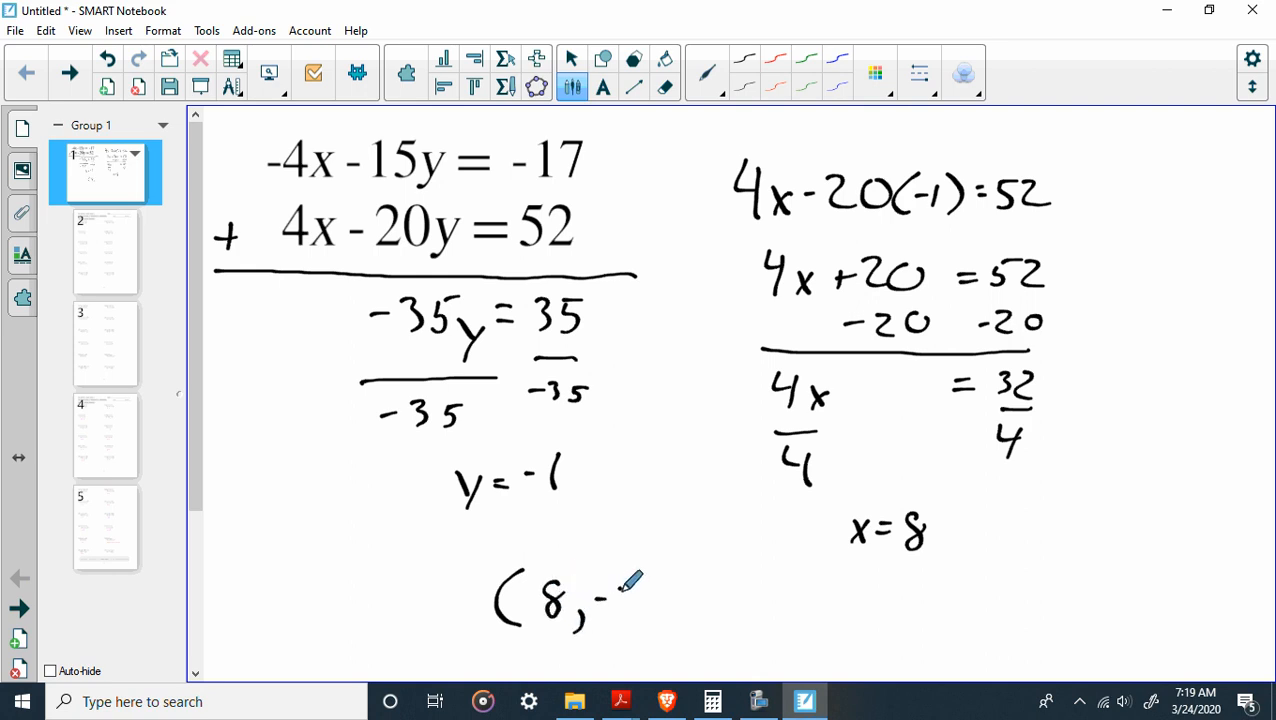
{"action": "left_click_drag", "start_coordinate": [605, 600], "coordinate": [645, 600]}
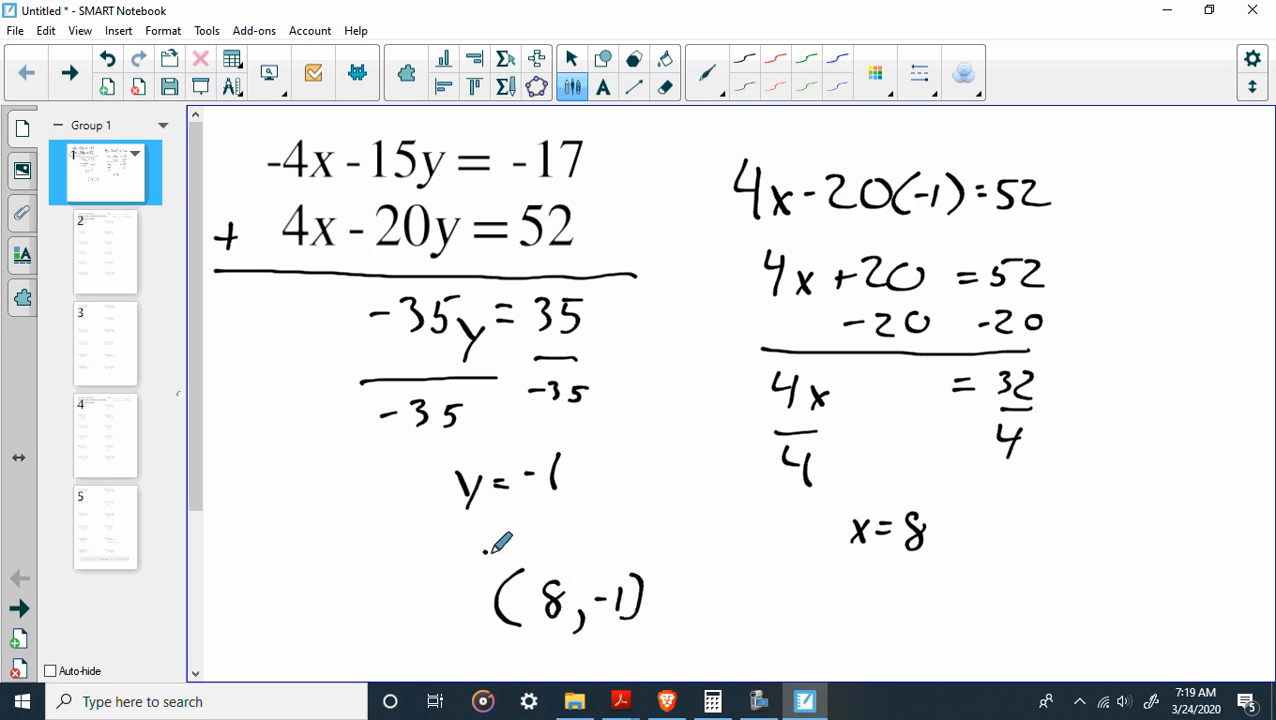
{"action": "left_click_drag", "start_coordinate": [485, 548], "coordinate": [665, 635]}
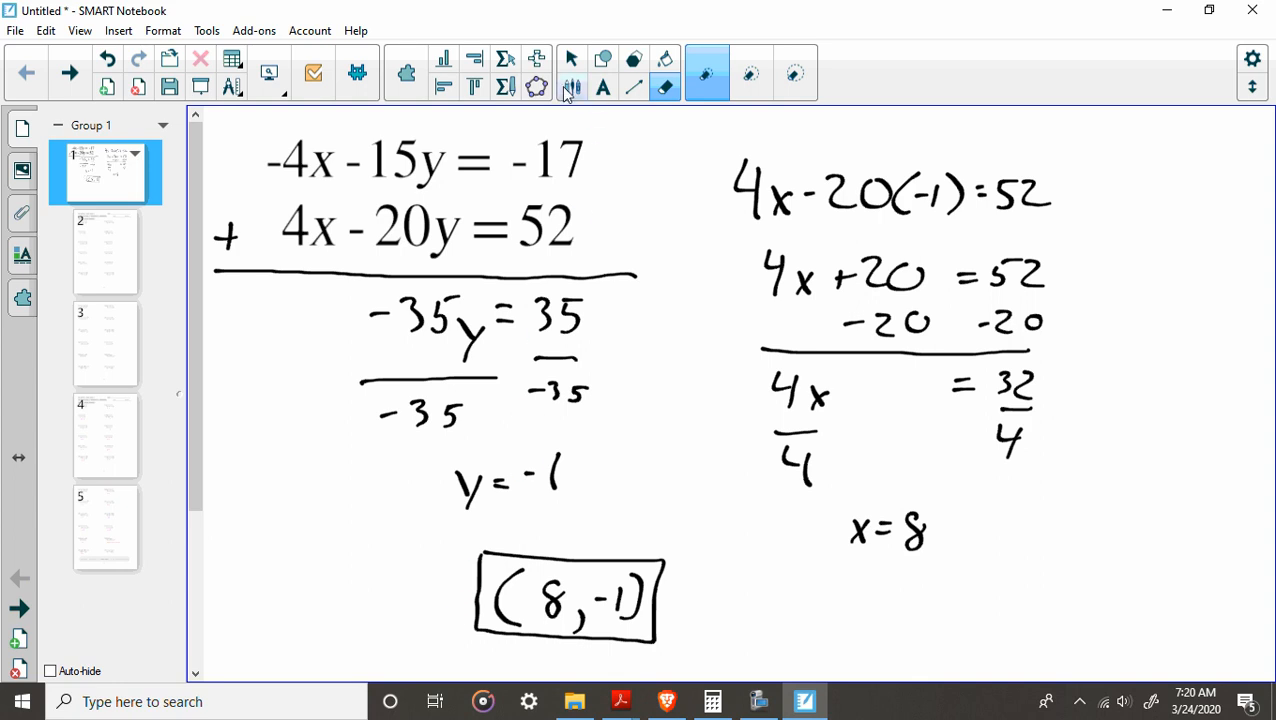
{"action": "left_click", "coordinate": [572, 87]}
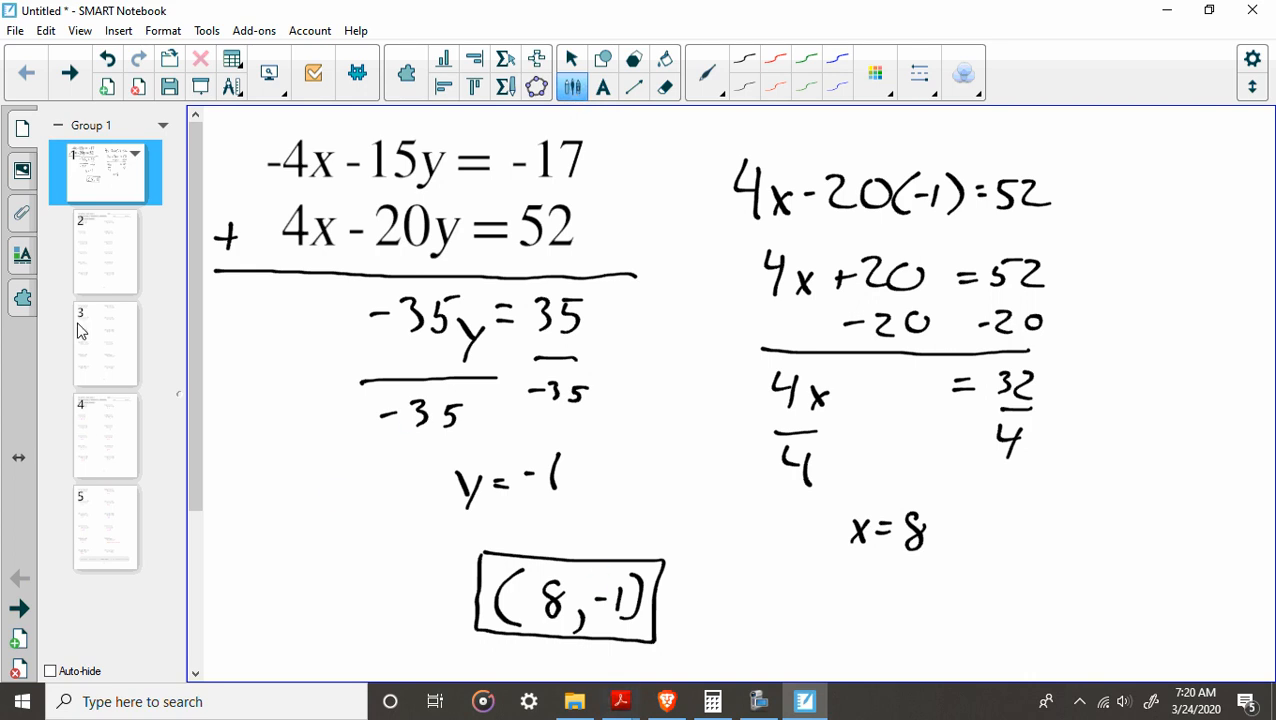
Step: Go to the page 2 elimination worksheet and scroll down to problem 1
{"action": "left_click", "coordinate": [105, 250]}
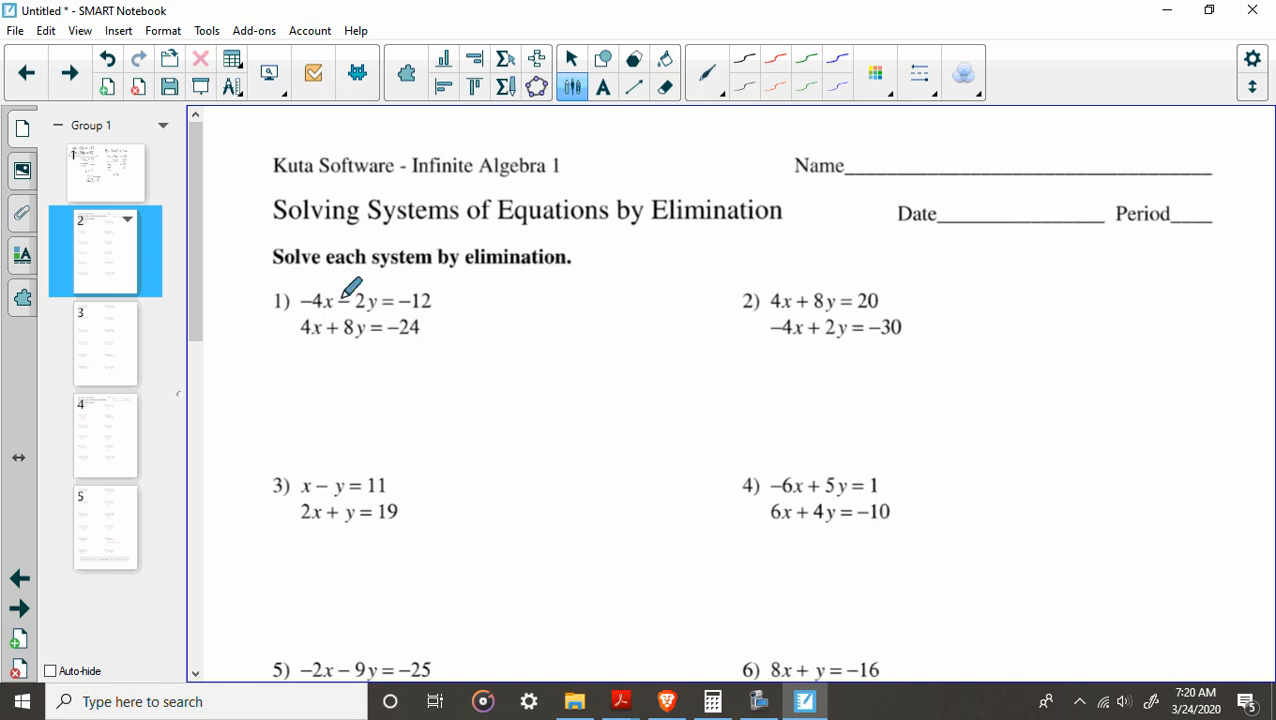
{"action": "mouse_move", "coordinate": [318, 350]}
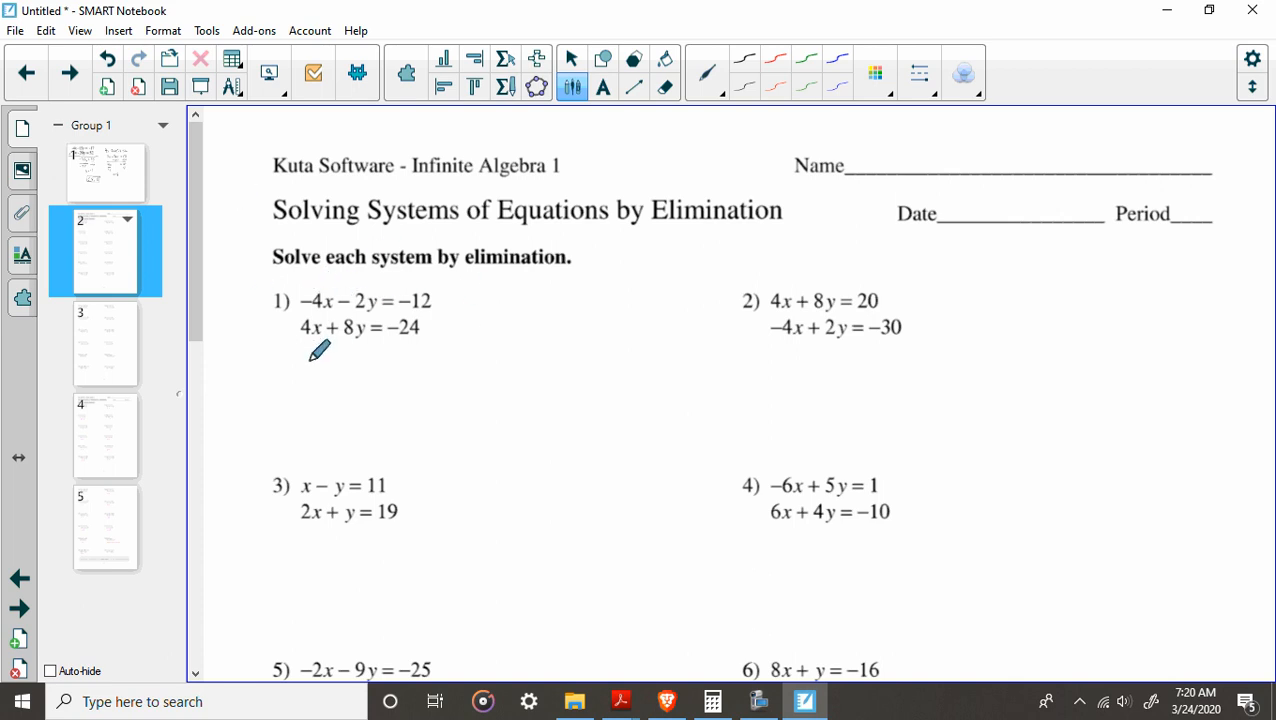
{"action": "scroll", "scroll_direction": "down", "scroll_amount": 3}
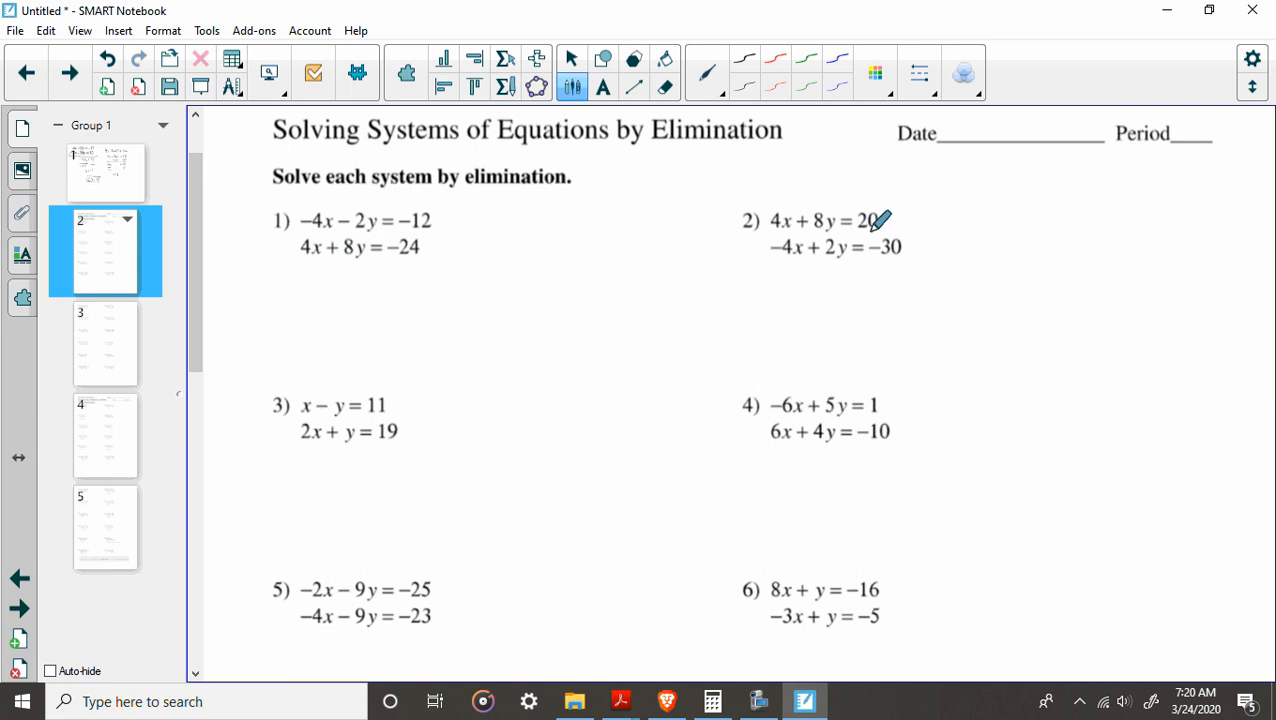
{"action": "mouse_move", "coordinate": [850, 432]}
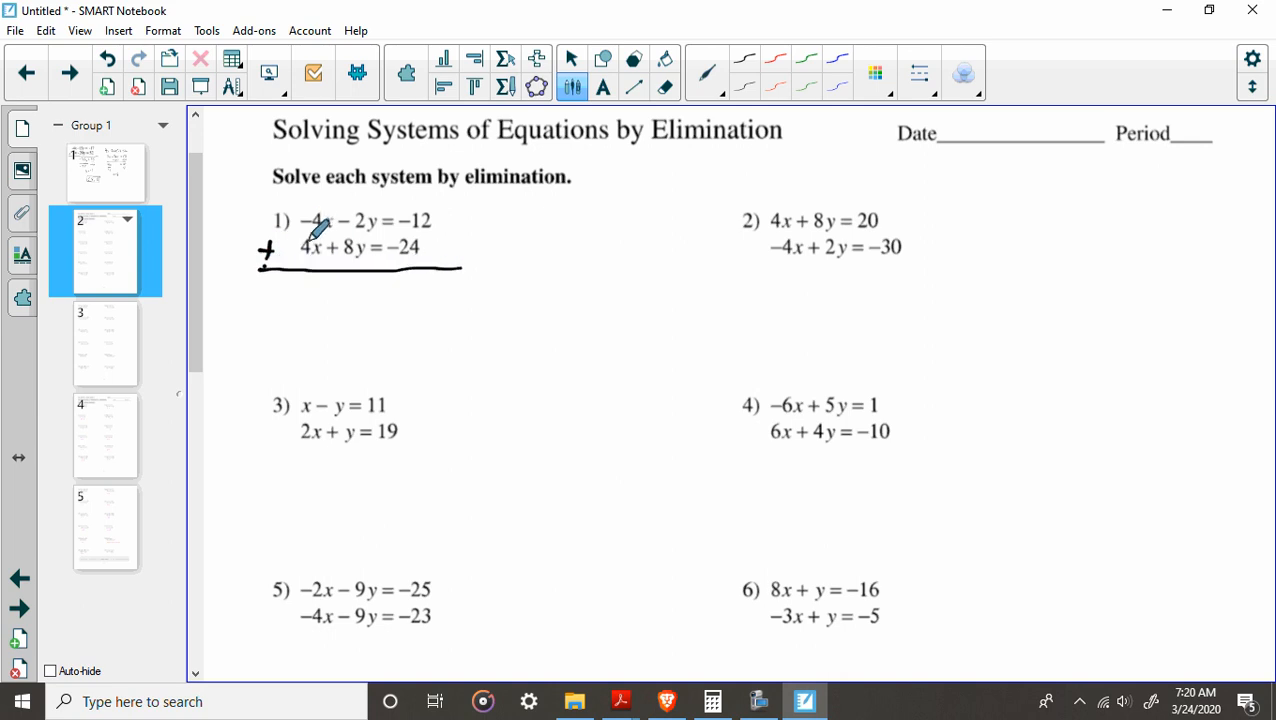
{"action": "mouse_move", "coordinate": [440, 280]}
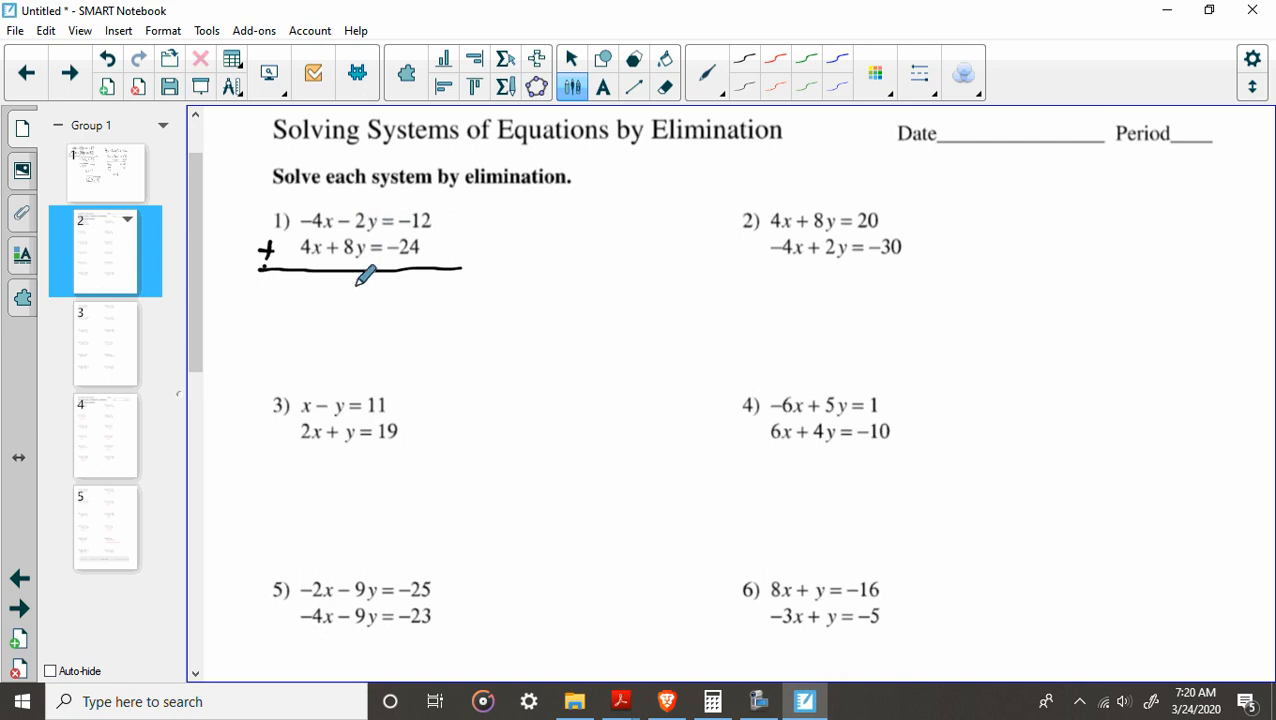
{"action": "mouse_move", "coordinate": [347, 293]}
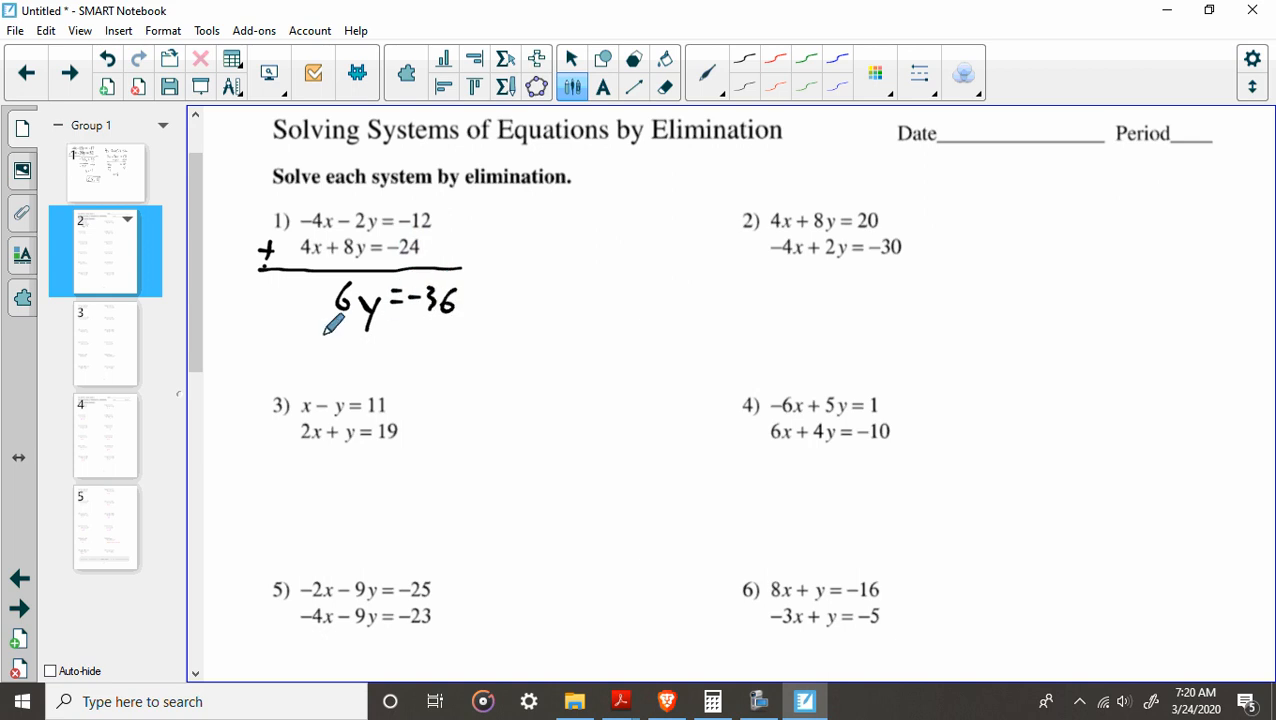
Step: Divide 6y = −36 by 6 for y = −6, substitute into 4x + 8(−6) = −24, and solve x = 6
{"action": "left_click_drag", "start_coordinate": [345, 330], "coordinate": [370, 355]}
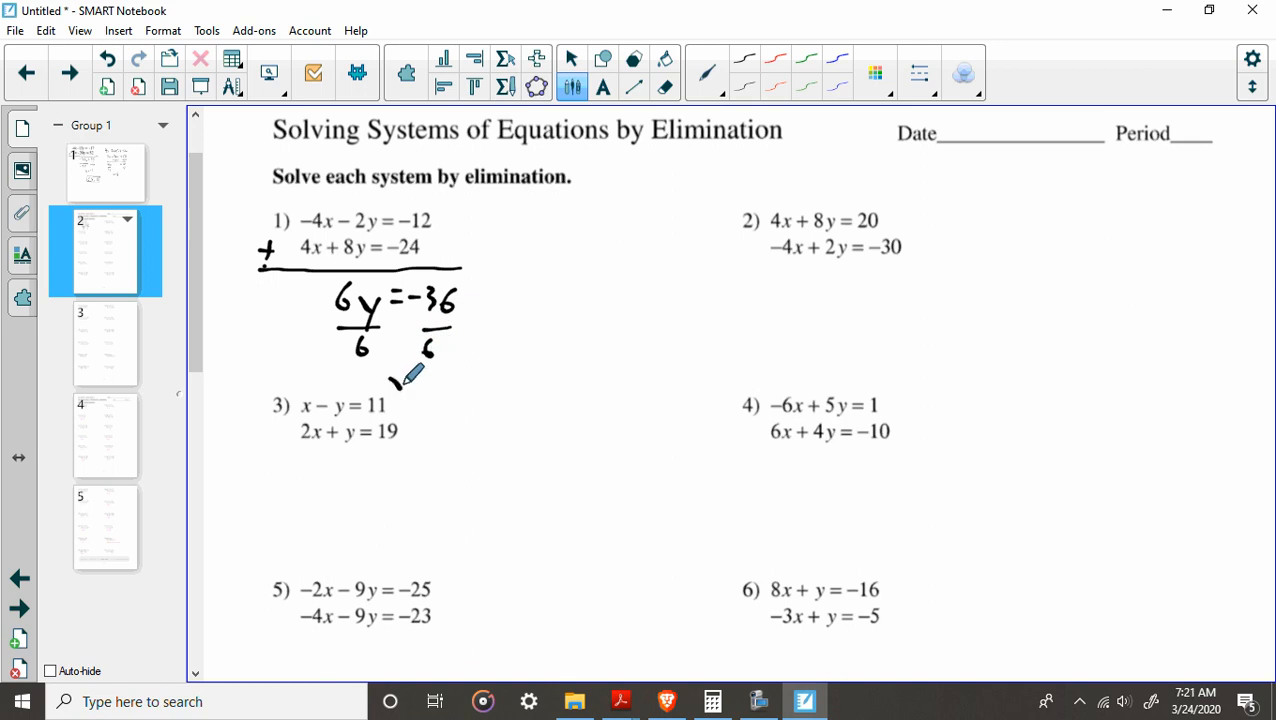
{"action": "left_click_drag", "start_coordinate": [400, 385], "coordinate": [465, 380]}
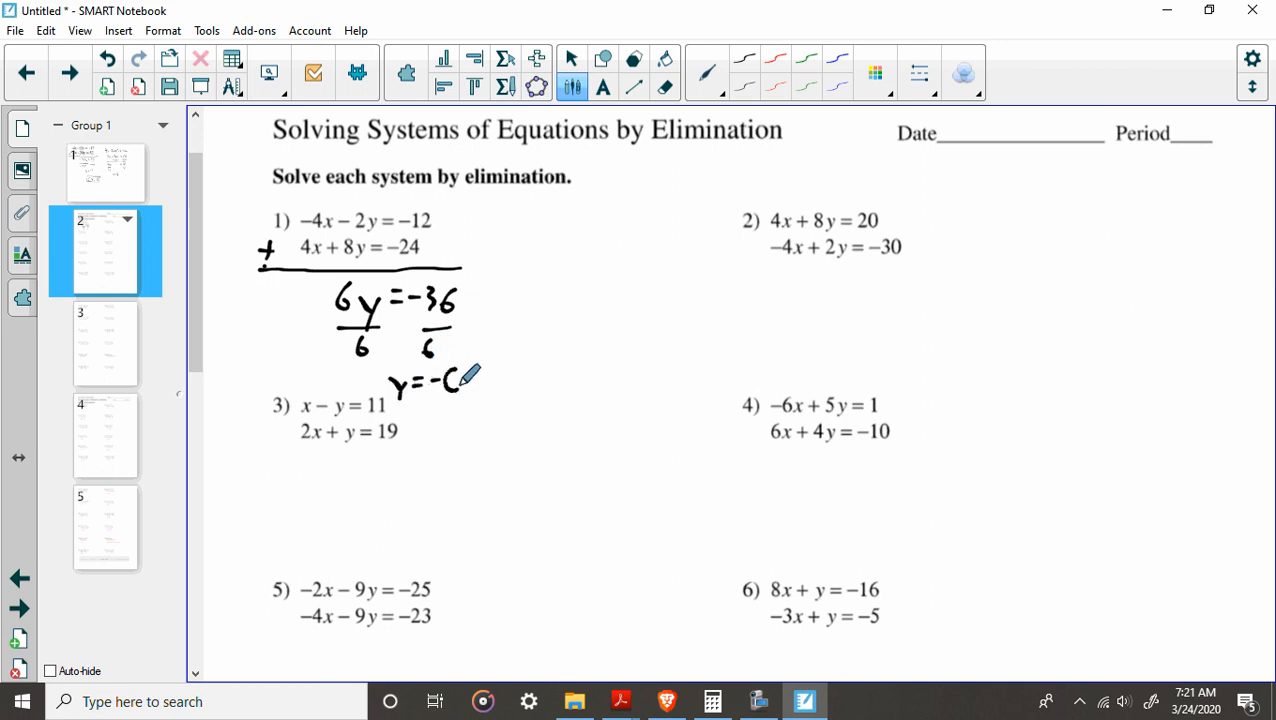
{"action": "mouse_move", "coordinate": [450, 222]}
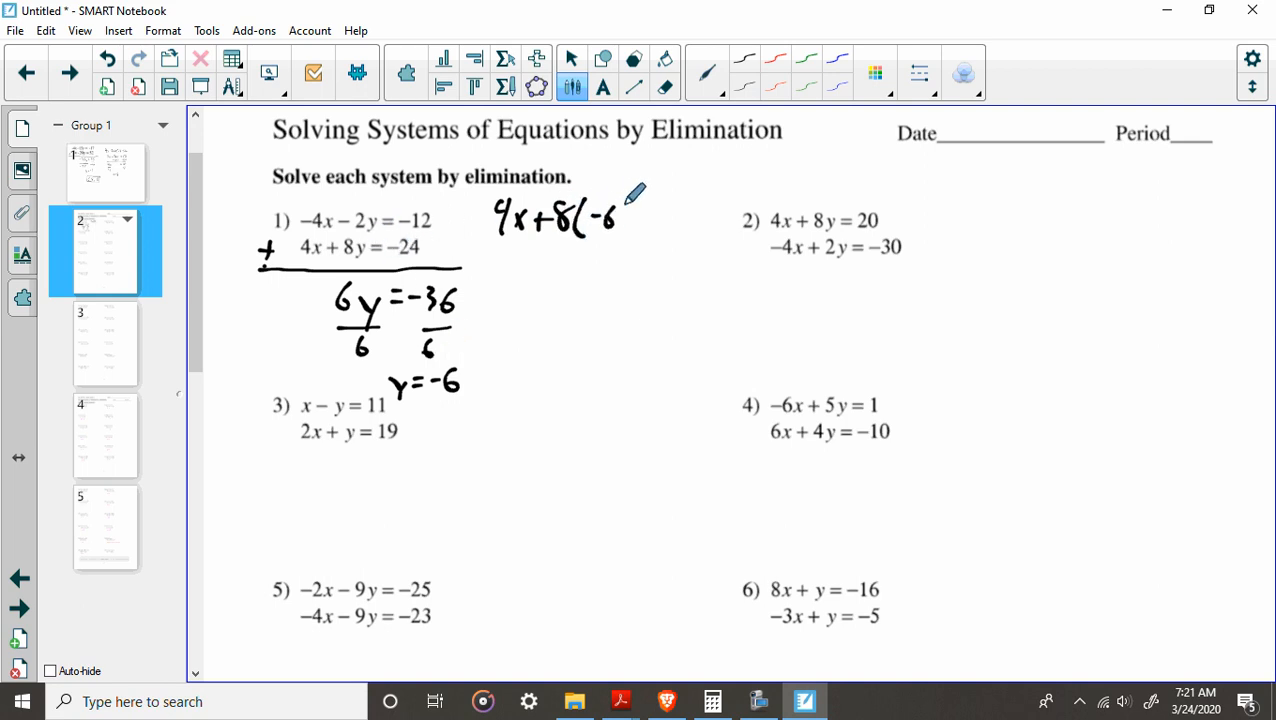
{"action": "left_click_drag", "start_coordinate": [615, 215], "coordinate": [680, 215]}
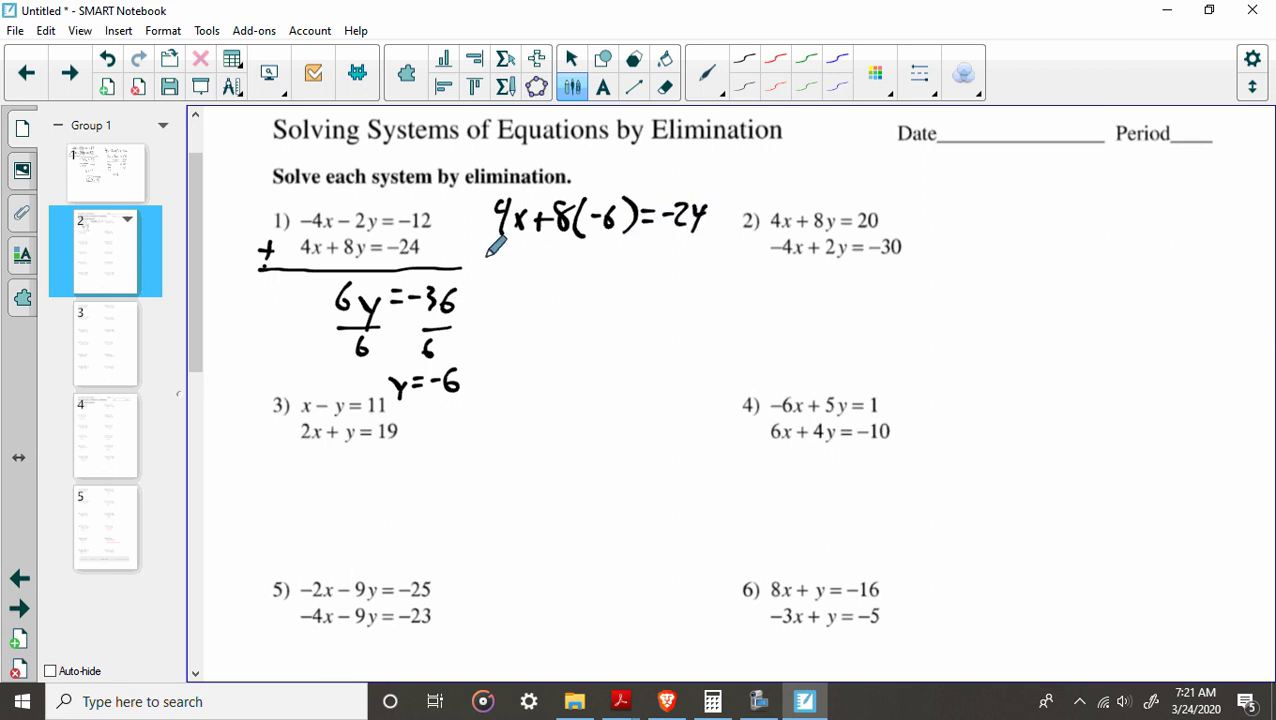
{"action": "mouse_move", "coordinate": [521, 245]}
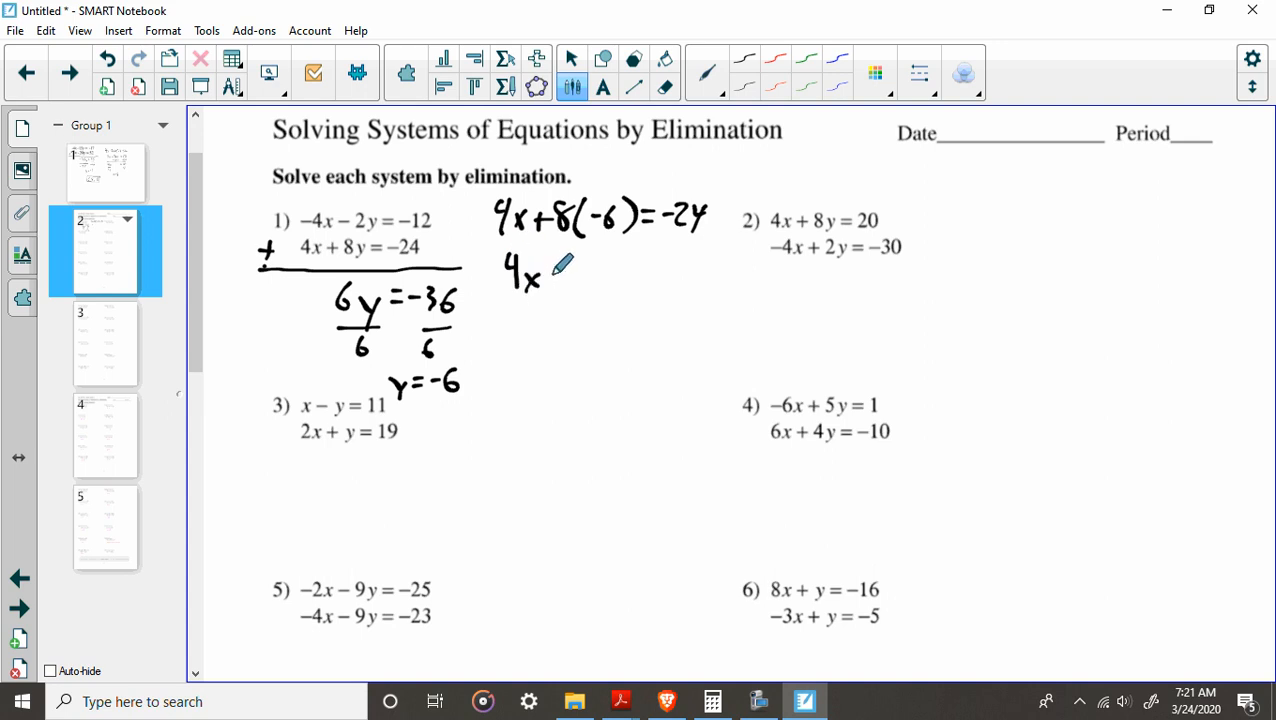
{"action": "left_click_drag", "start_coordinate": [555, 275], "coordinate": [615, 275]}
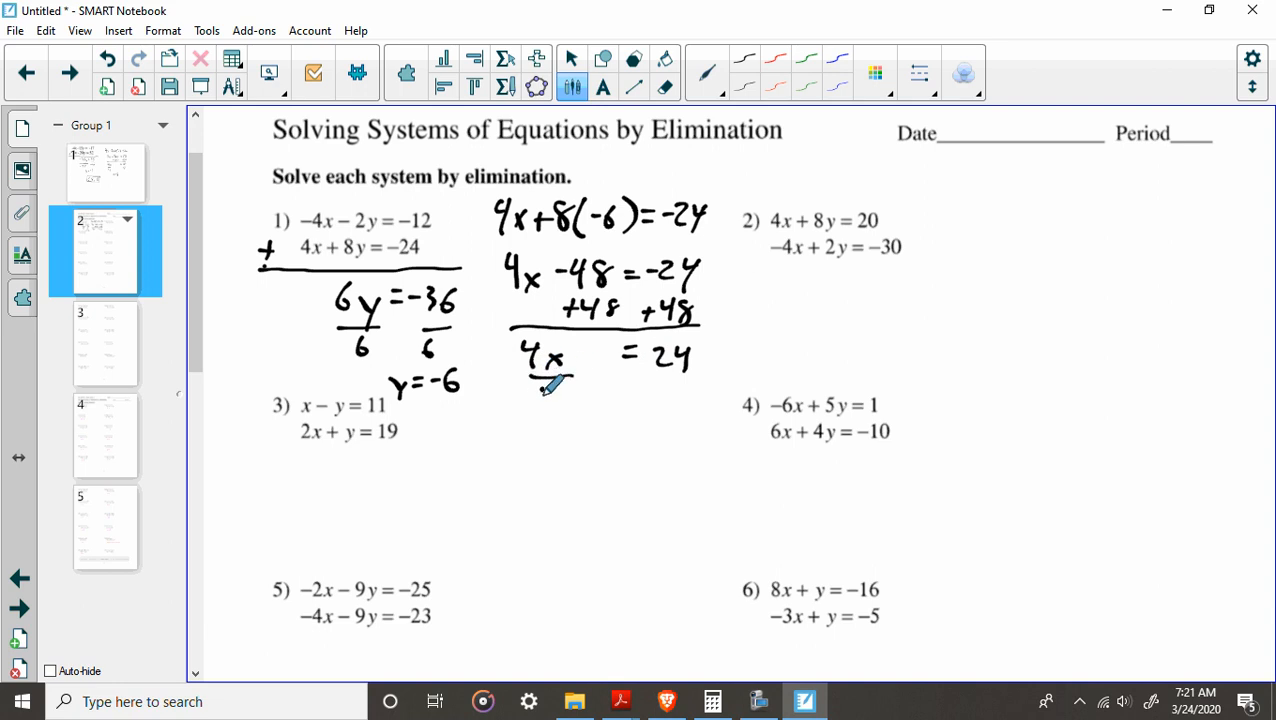
{"action": "left_click_drag", "start_coordinate": [545, 400], "coordinate": [685, 390]}
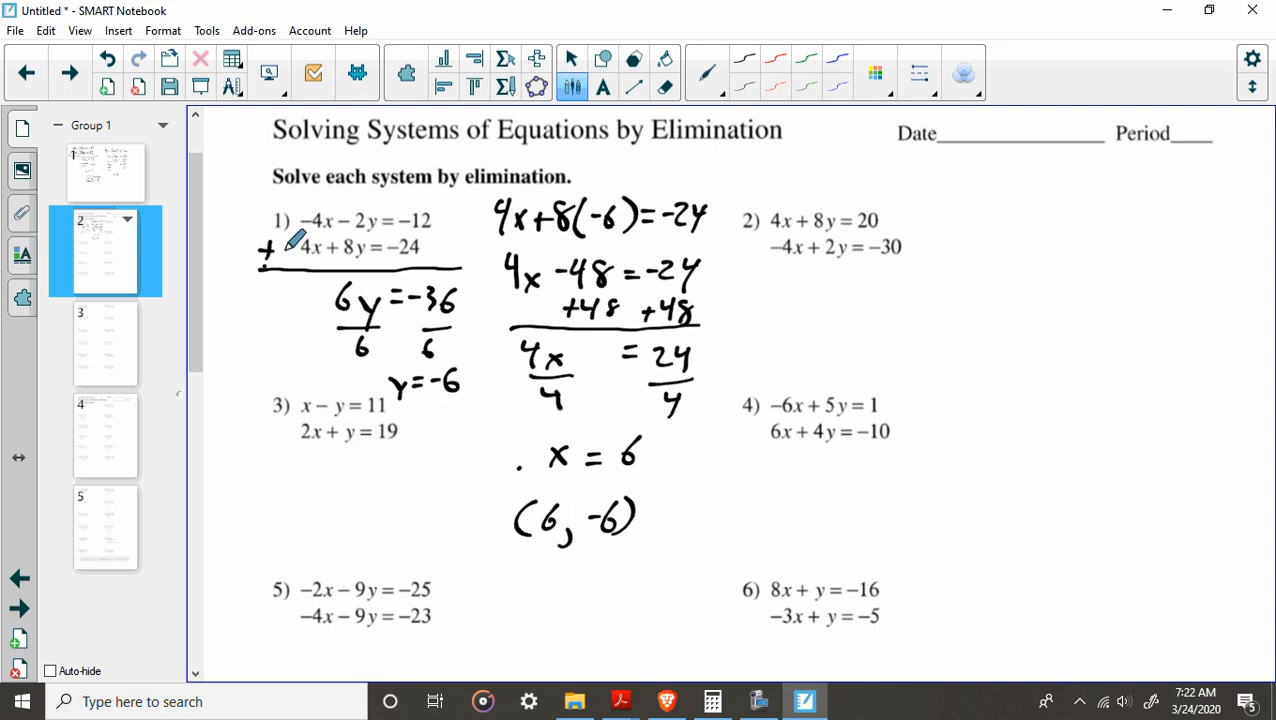
{"action": "mouse_move", "coordinate": [780, 355]}
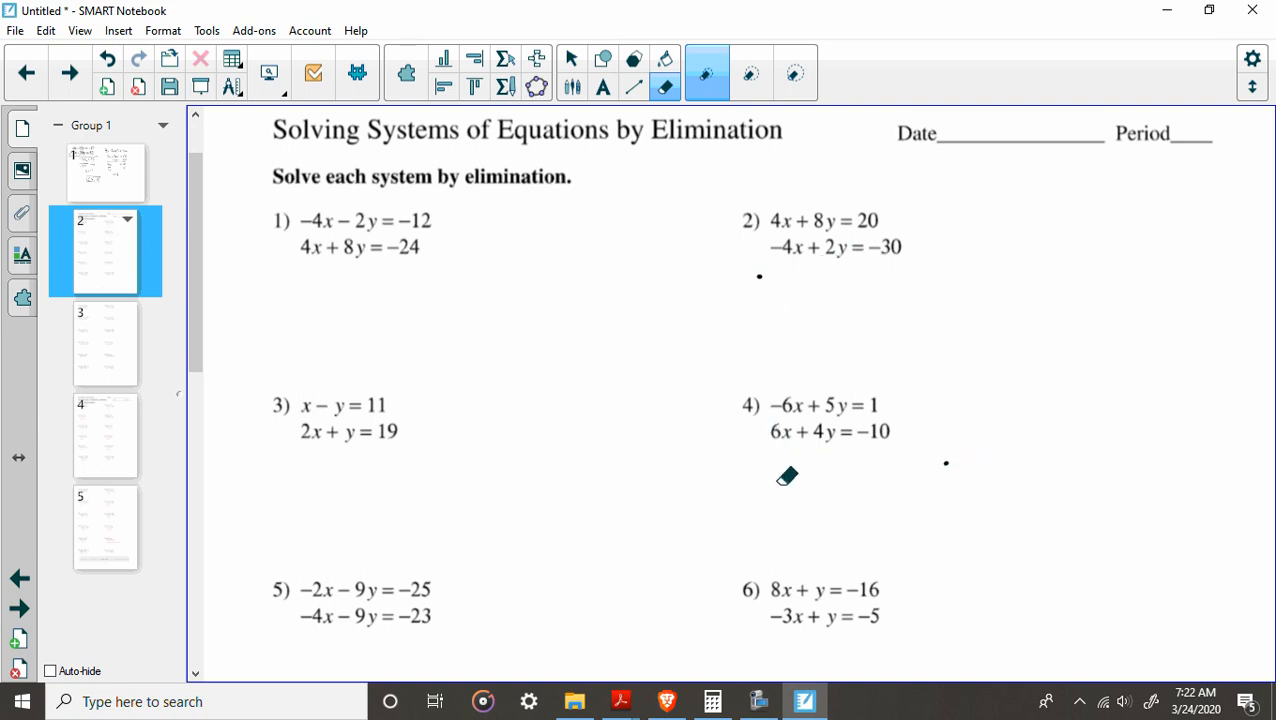
{"action": "mouse_move", "coordinate": [220, 145]}
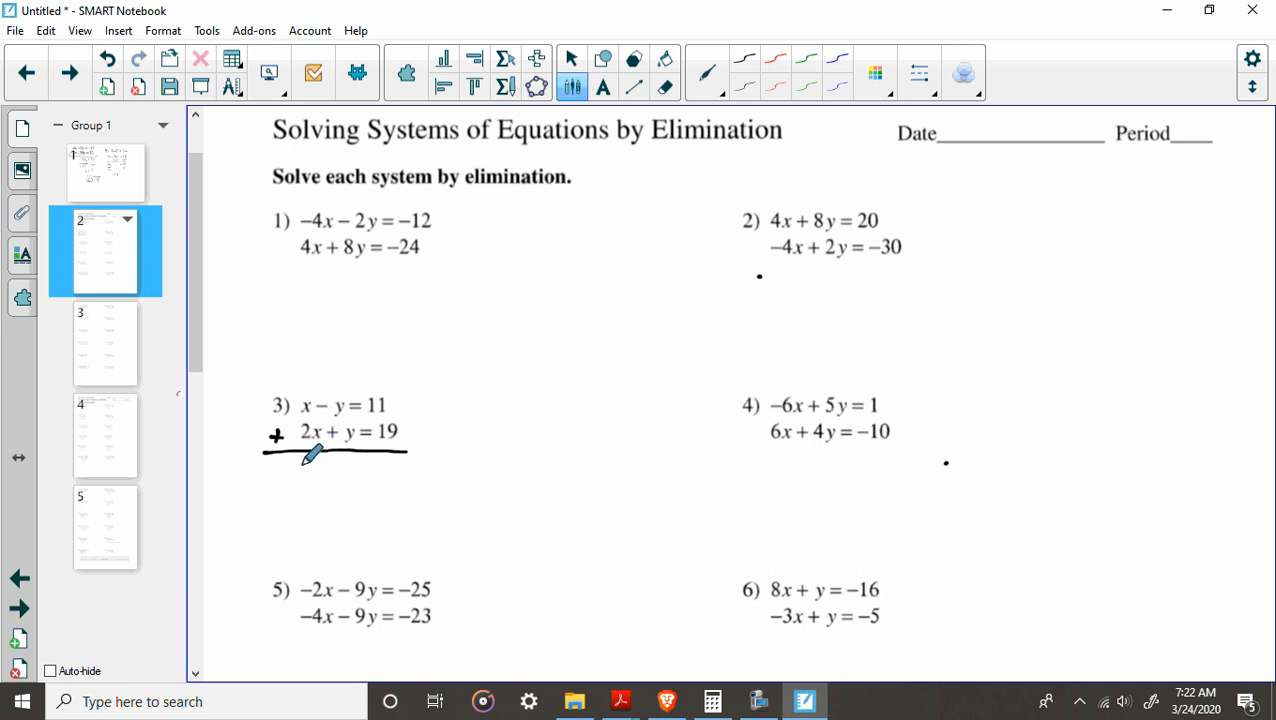
Step: Add problem 3's equations to get 3x = 30, then divide by 3 for x = 10
{"action": "left_click_drag", "start_coordinate": [300, 475], "coordinate": [330, 475]}
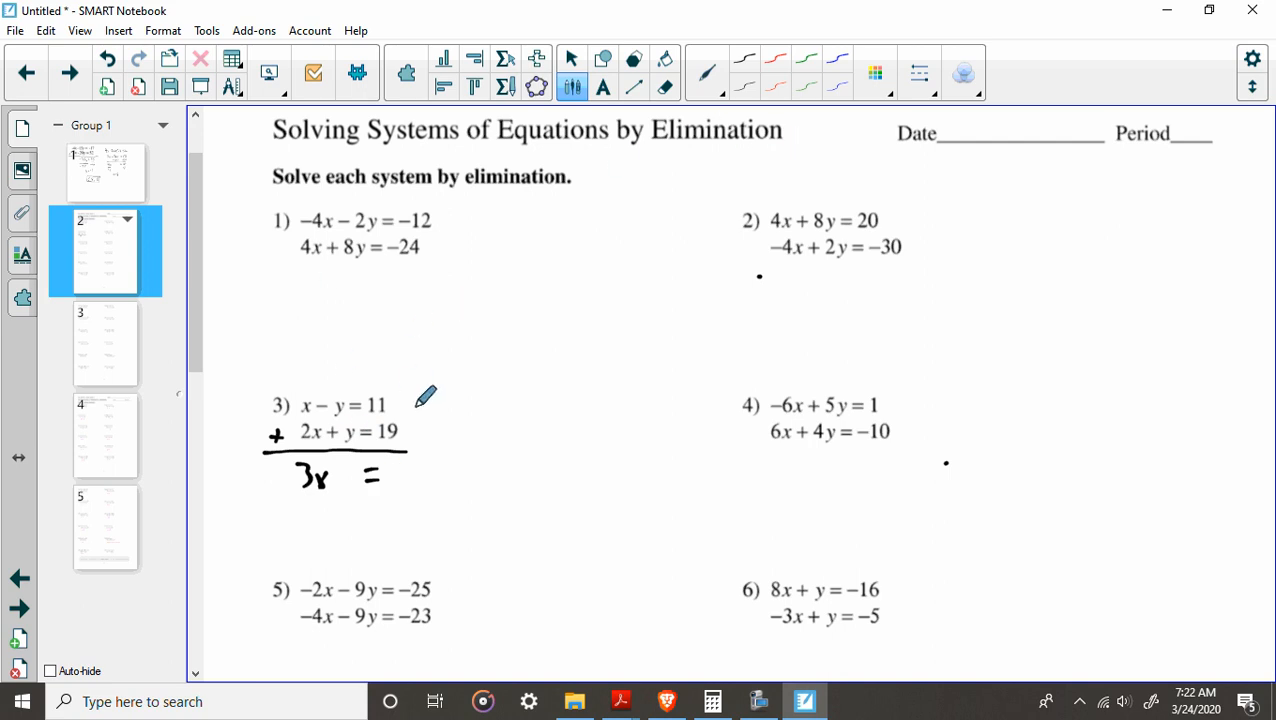
{"action": "mouse_move", "coordinate": [400, 463]}
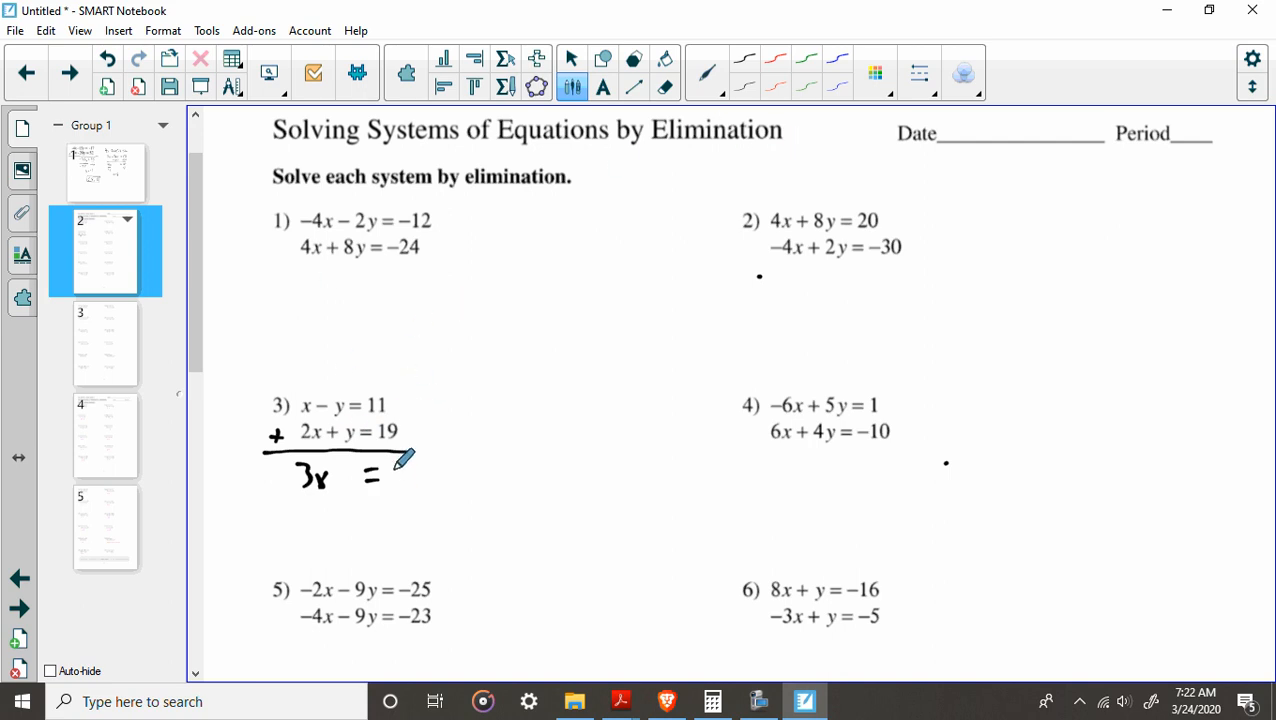
{"action": "left_click_drag", "start_coordinate": [390, 475], "coordinate": [420, 475]}
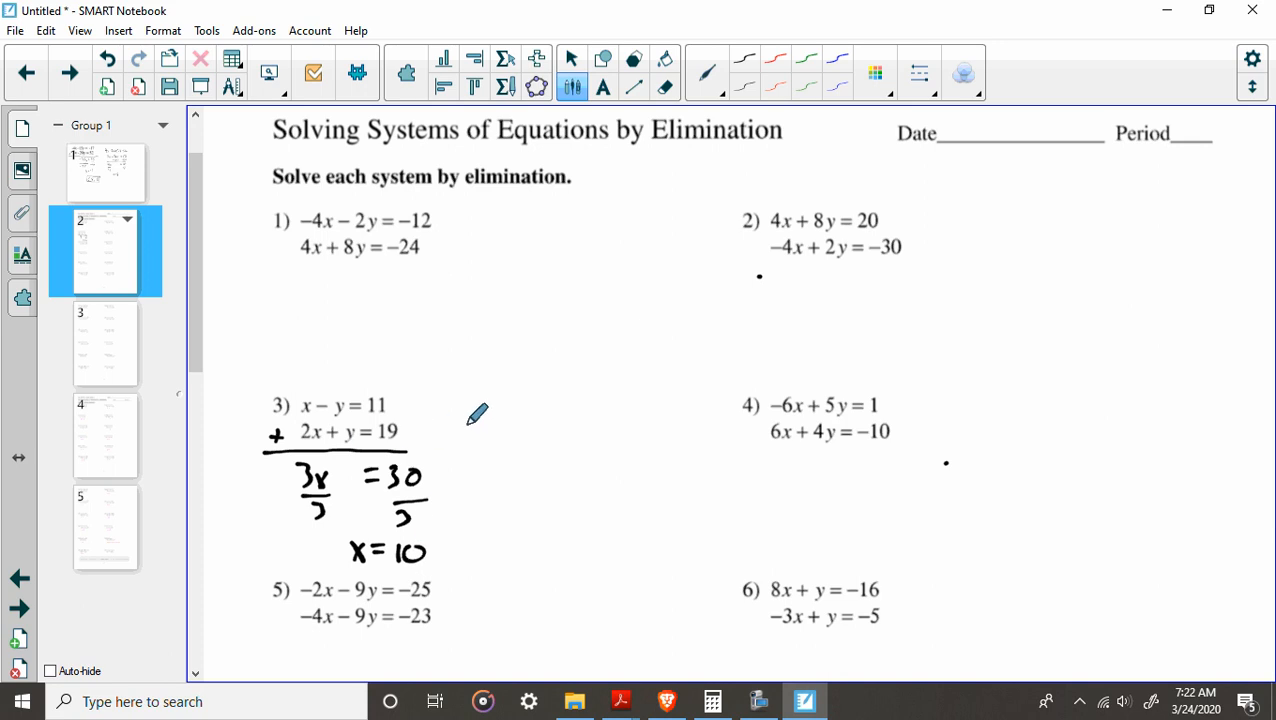
{"action": "mouse_move", "coordinate": [494, 385]}
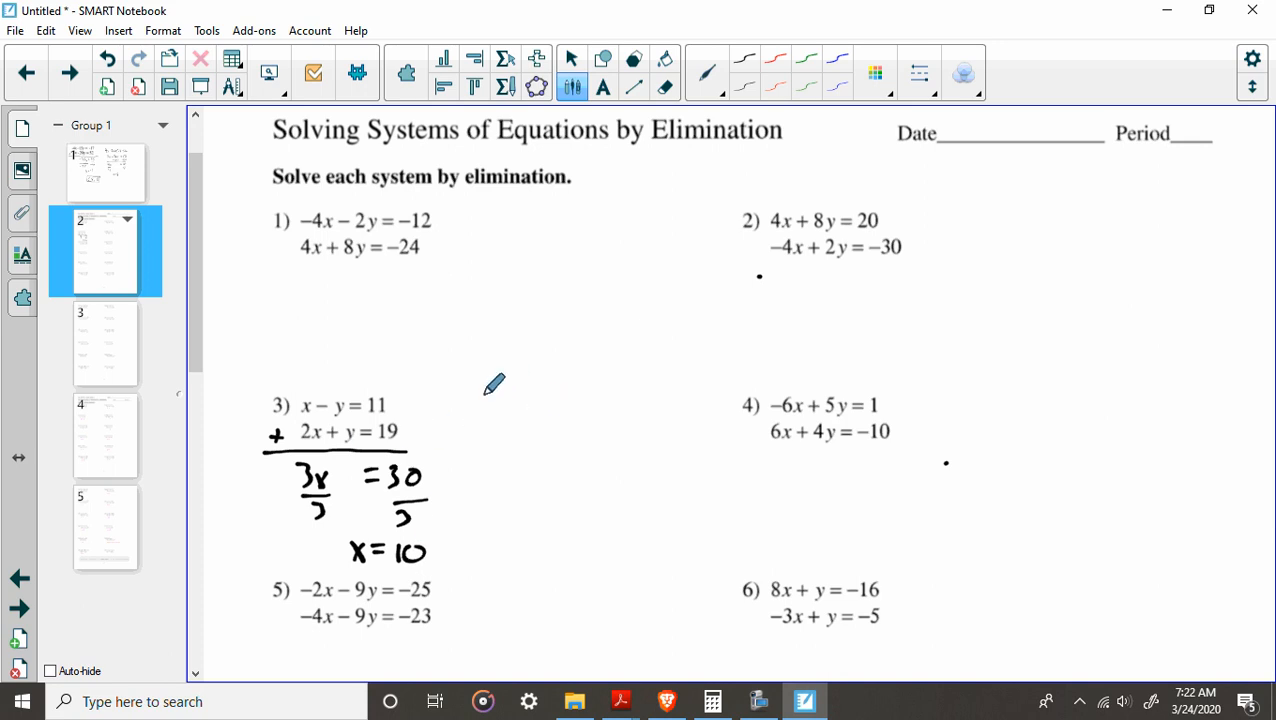
{"action": "mouse_move", "coordinate": [422, 397]}
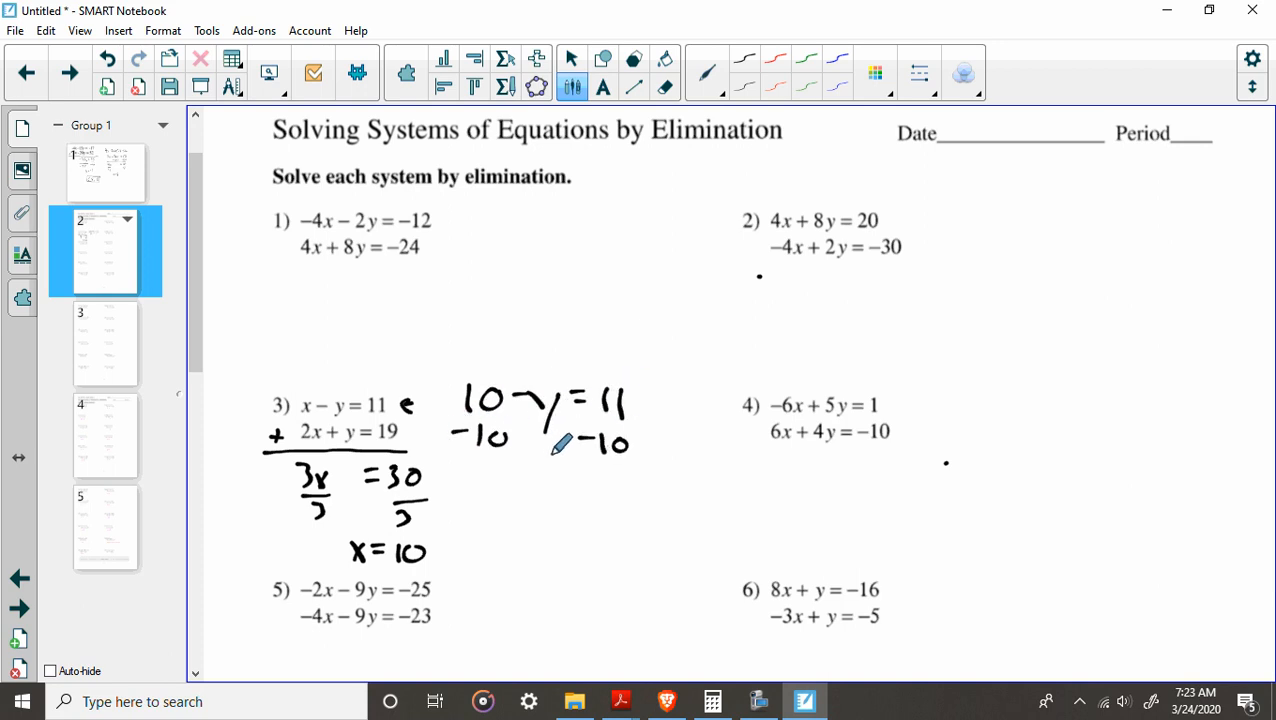
Step: Subtract 10 from 10 − y = 11 to get −y = 1, and underline problem 2's second equation
{"action": "left_click_drag", "start_coordinate": [460, 465], "coordinate": [640, 465]}
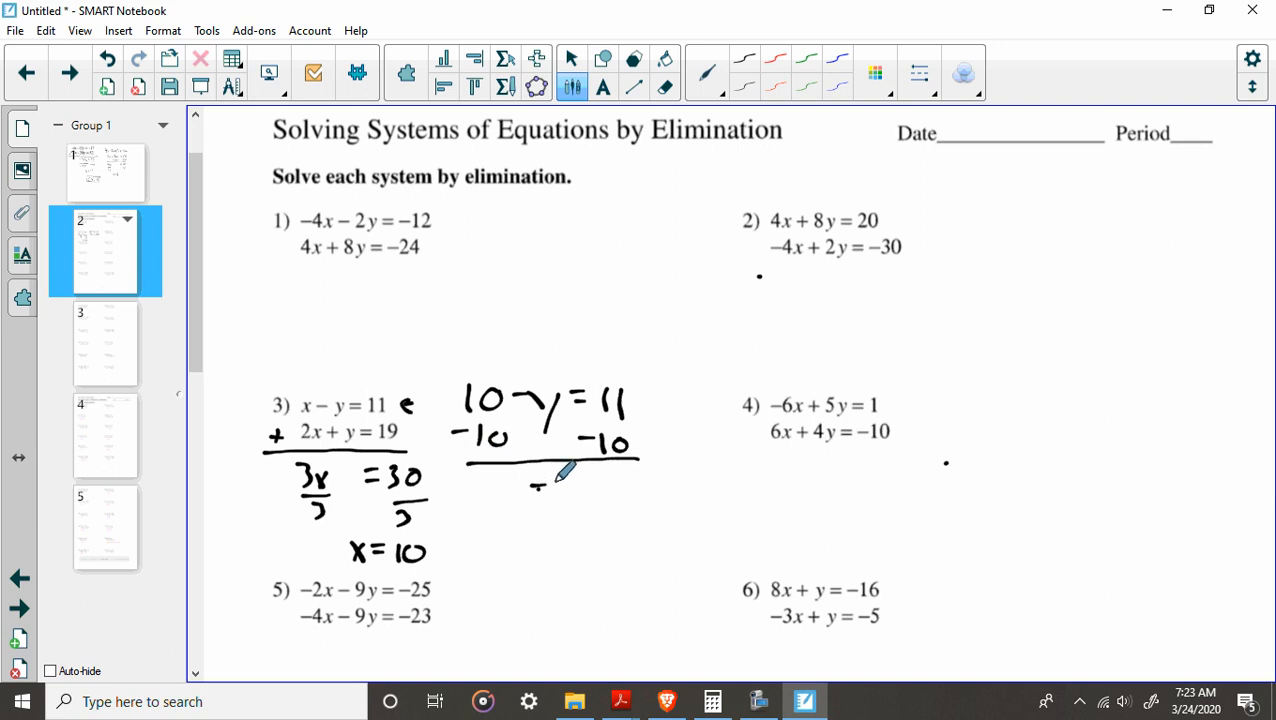
{"action": "left_click_drag", "start_coordinate": [535, 490], "coordinate": [600, 475]}
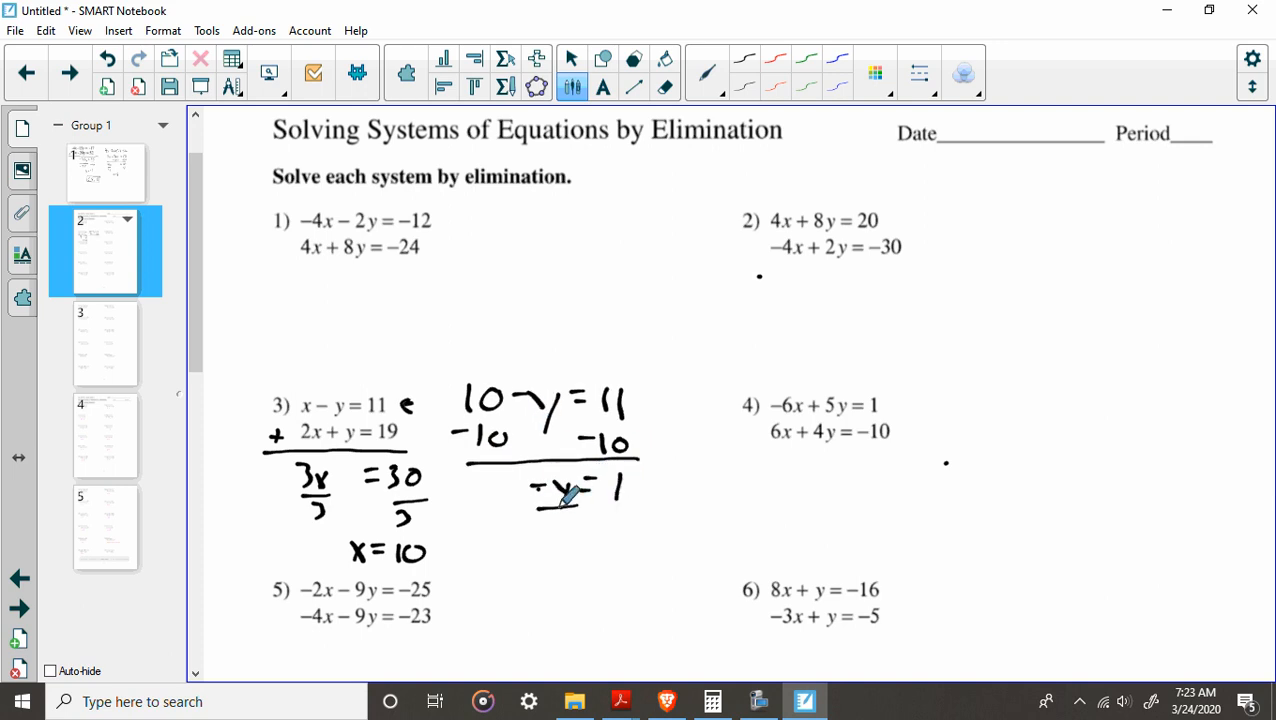
{"action": "left_click_drag", "start_coordinate": [540, 510], "coordinate": [630, 530]}
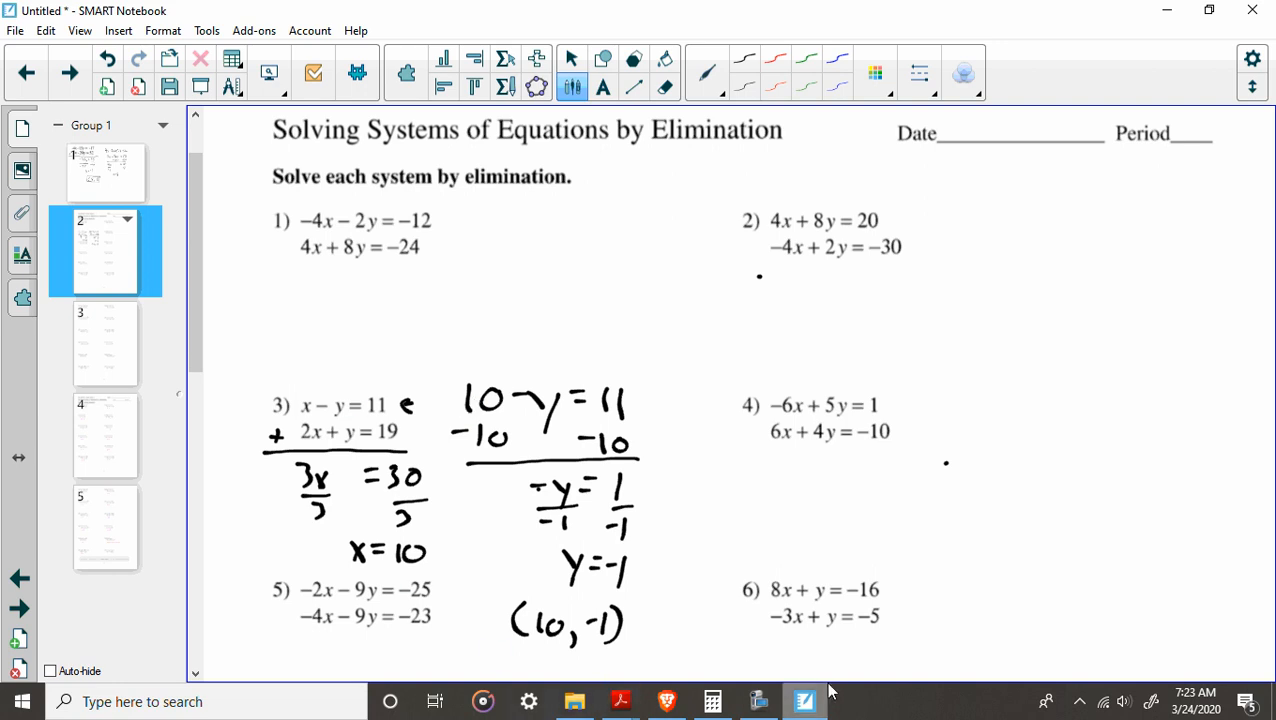
{"action": "left_click", "coordinate": [759, 701]}
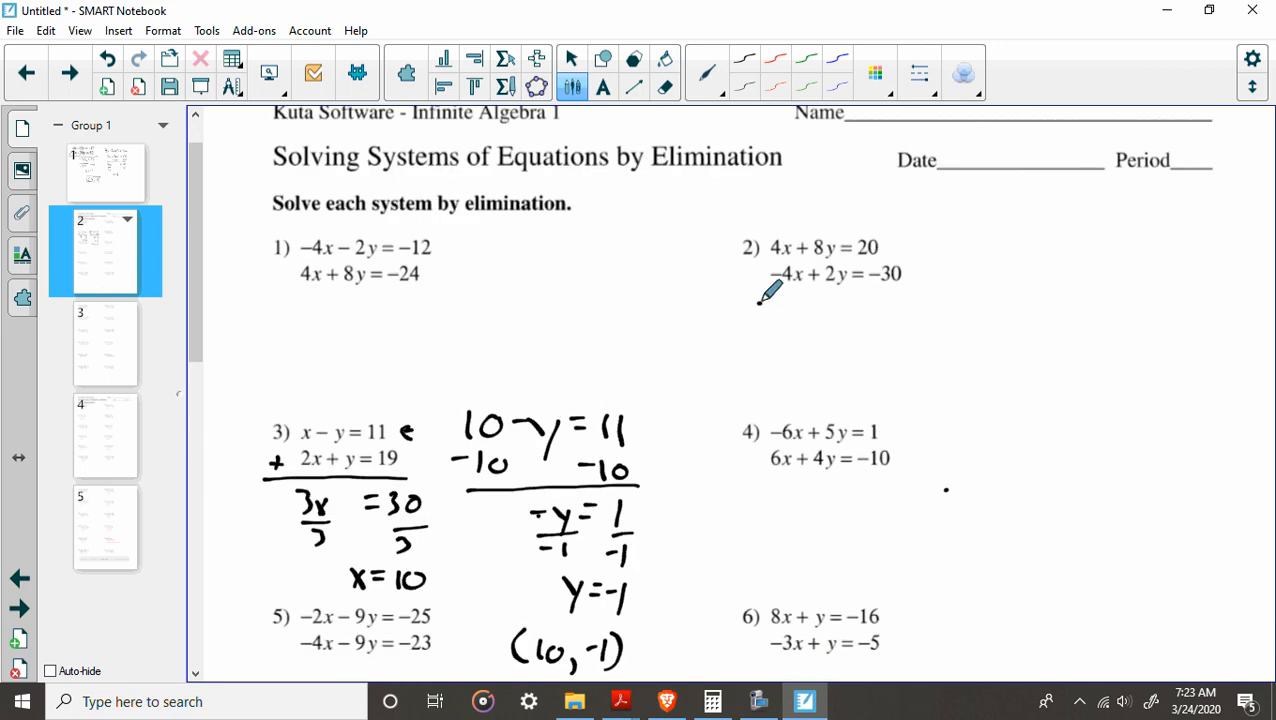
{"action": "left_click_drag", "start_coordinate": [760, 300], "coordinate": [898, 300]}
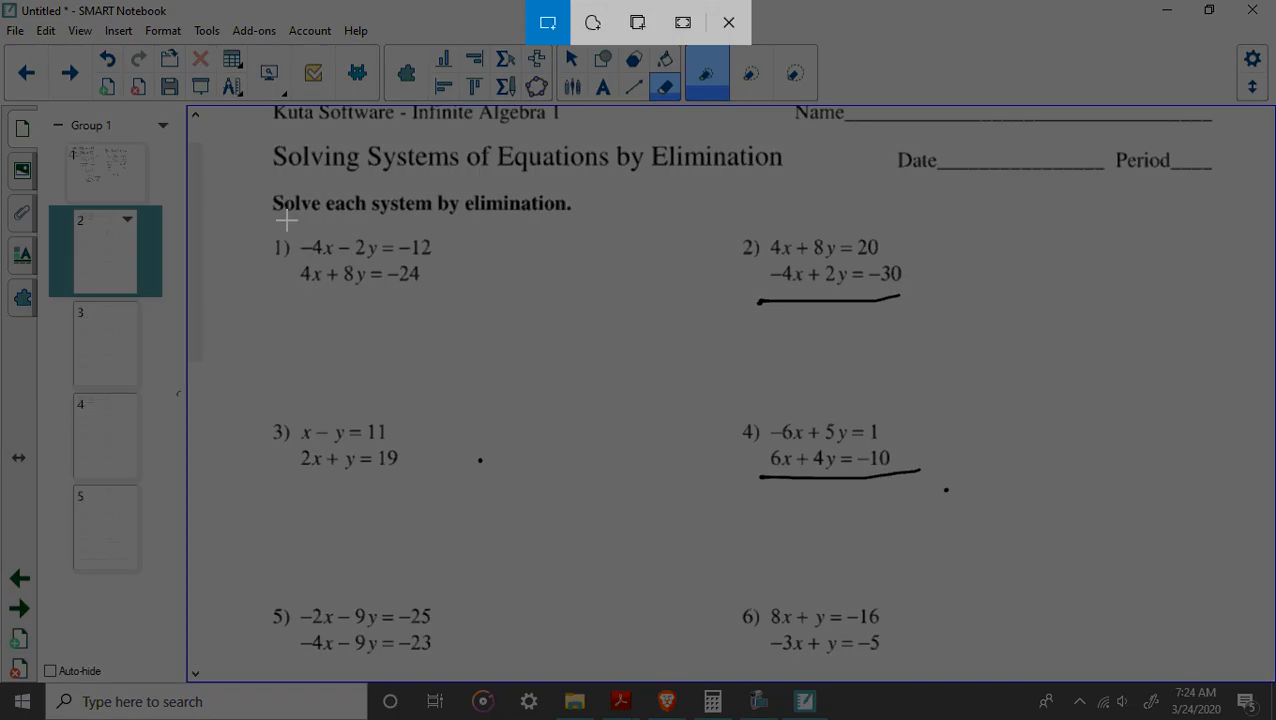
Step: Drag a rectangular snip around problem 1's two equations
{"action": "left_click_drag", "start_coordinate": [295, 240], "coordinate": [435, 290]}
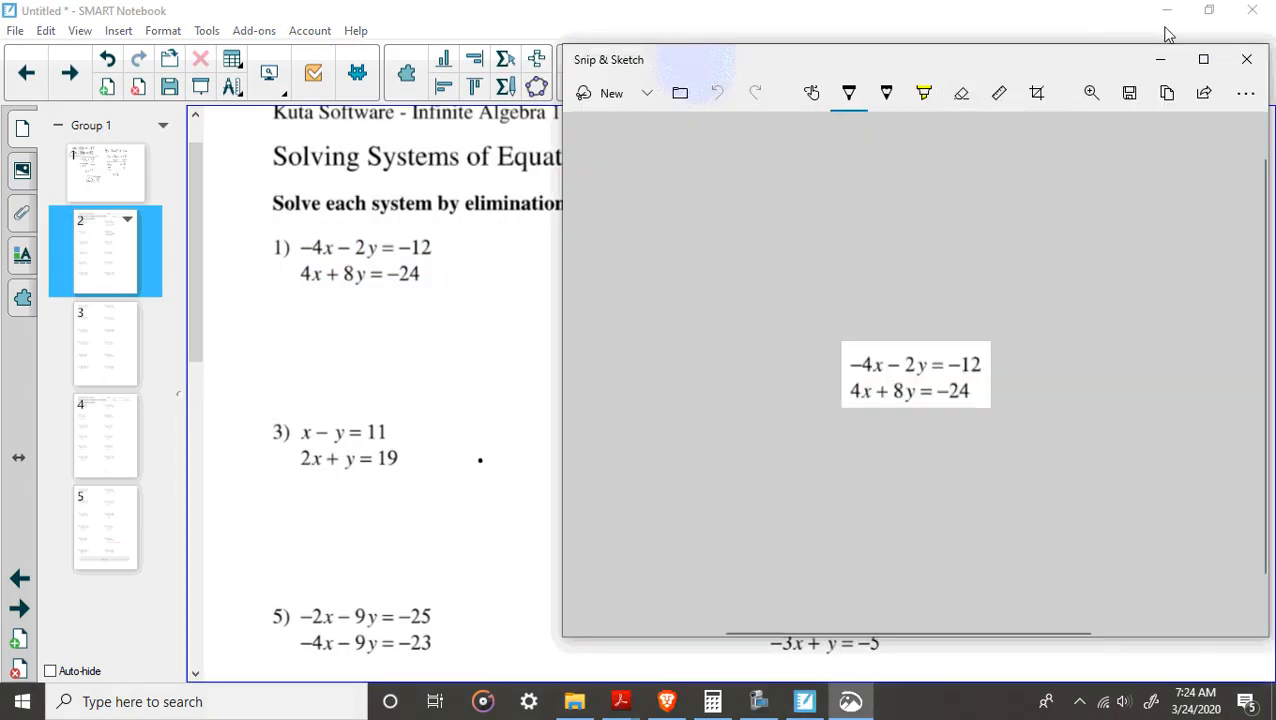
Step: Insert blank page 3 after page 2 and paste problem 1's two equations onto it
{"action": "left_click", "coordinate": [1244, 60]}
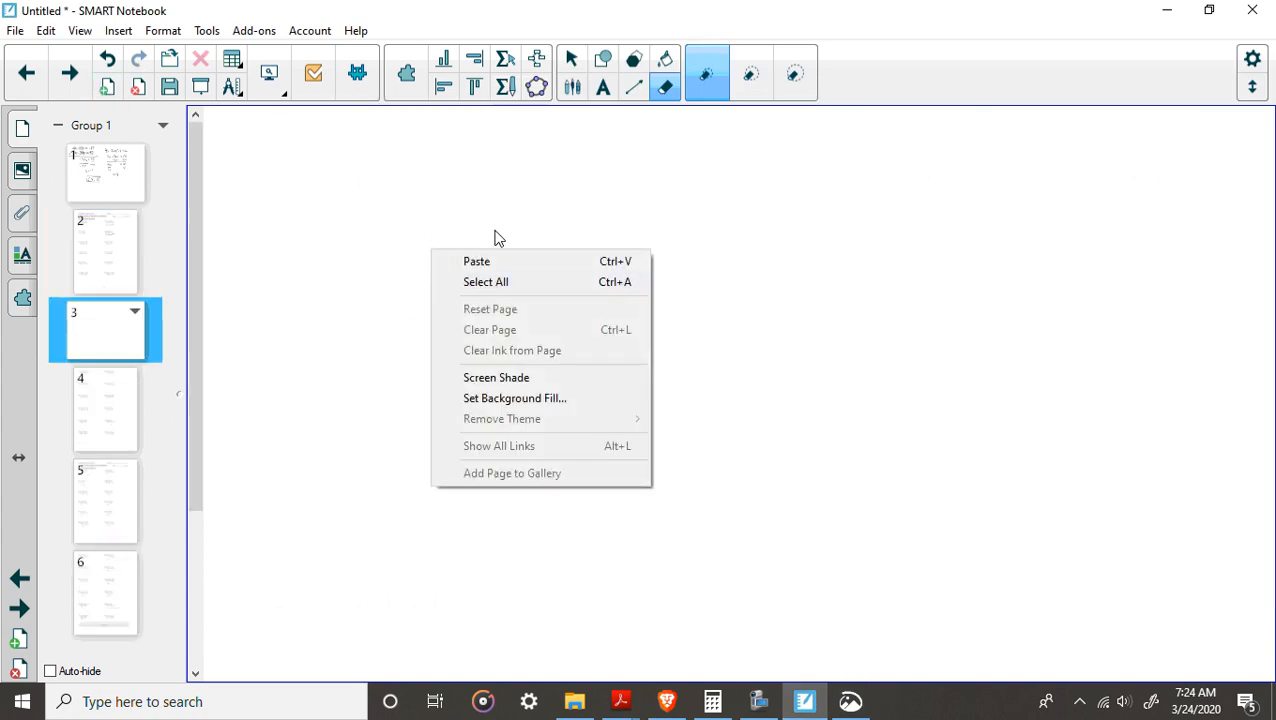
{"action": "left_click", "coordinate": [476, 261]}
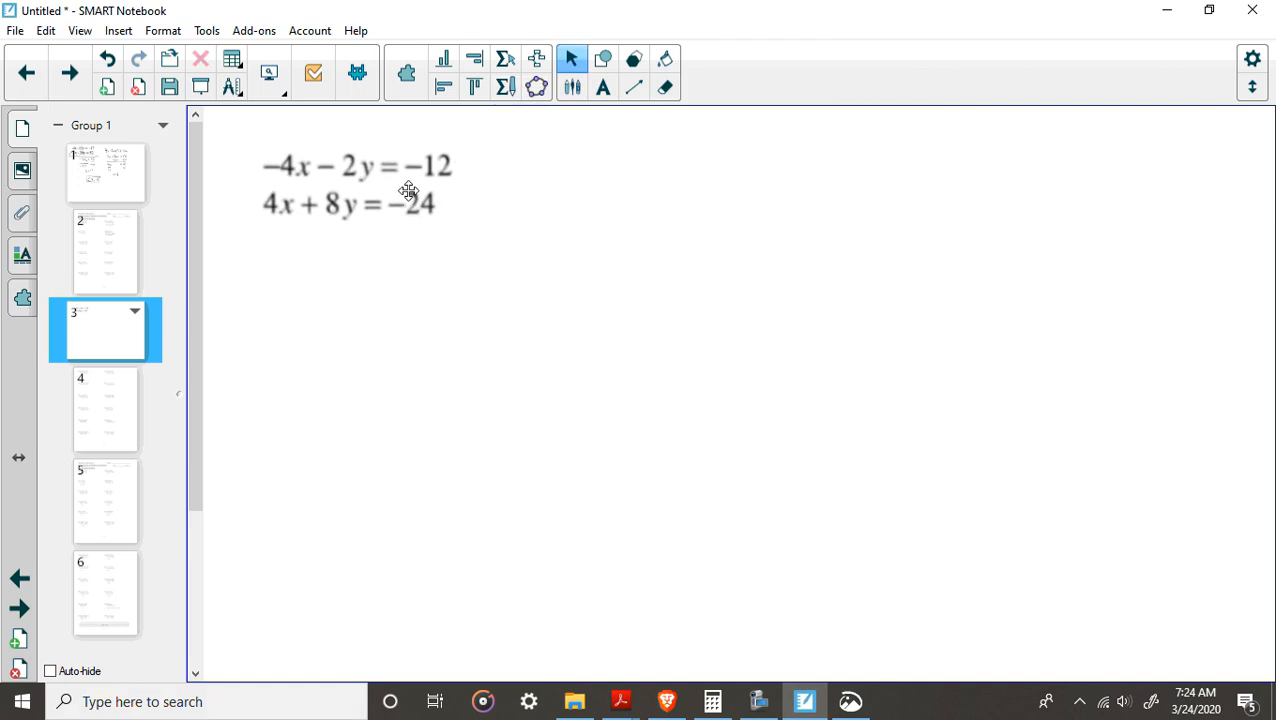
{"action": "mouse_move", "coordinate": [698, 490]}
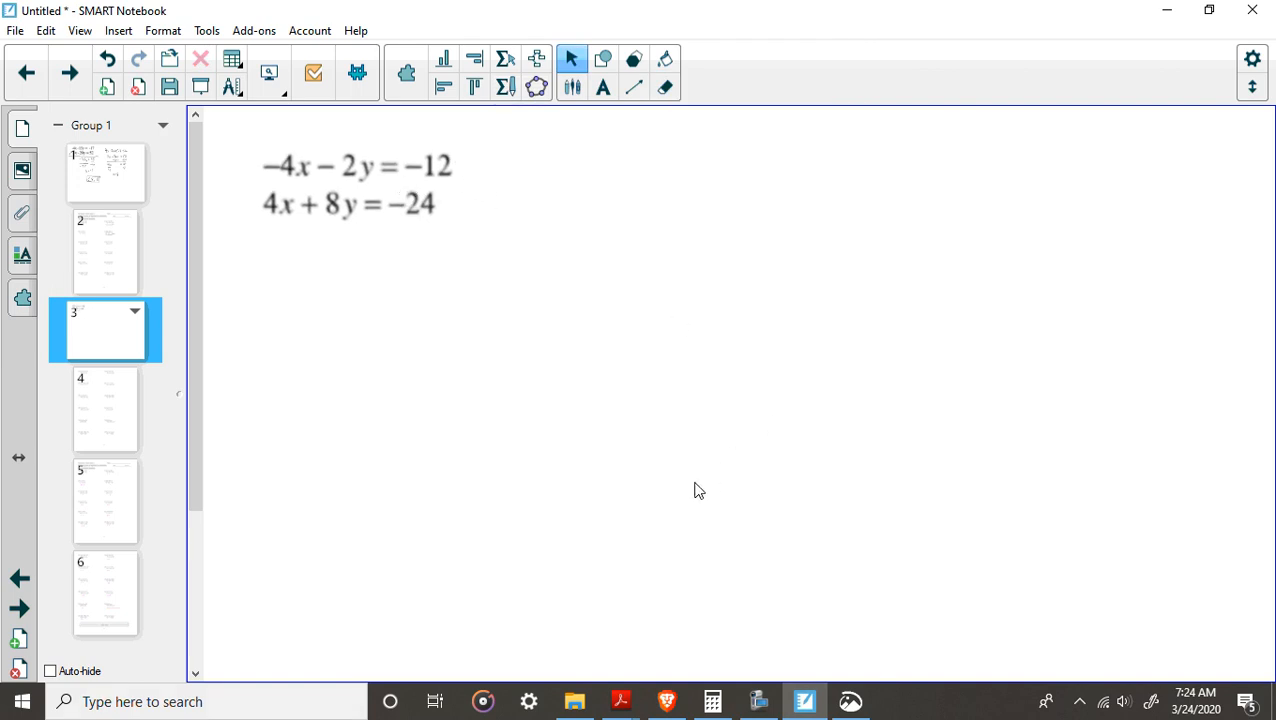
{"action": "mouse_move", "coordinate": [587, 481]}
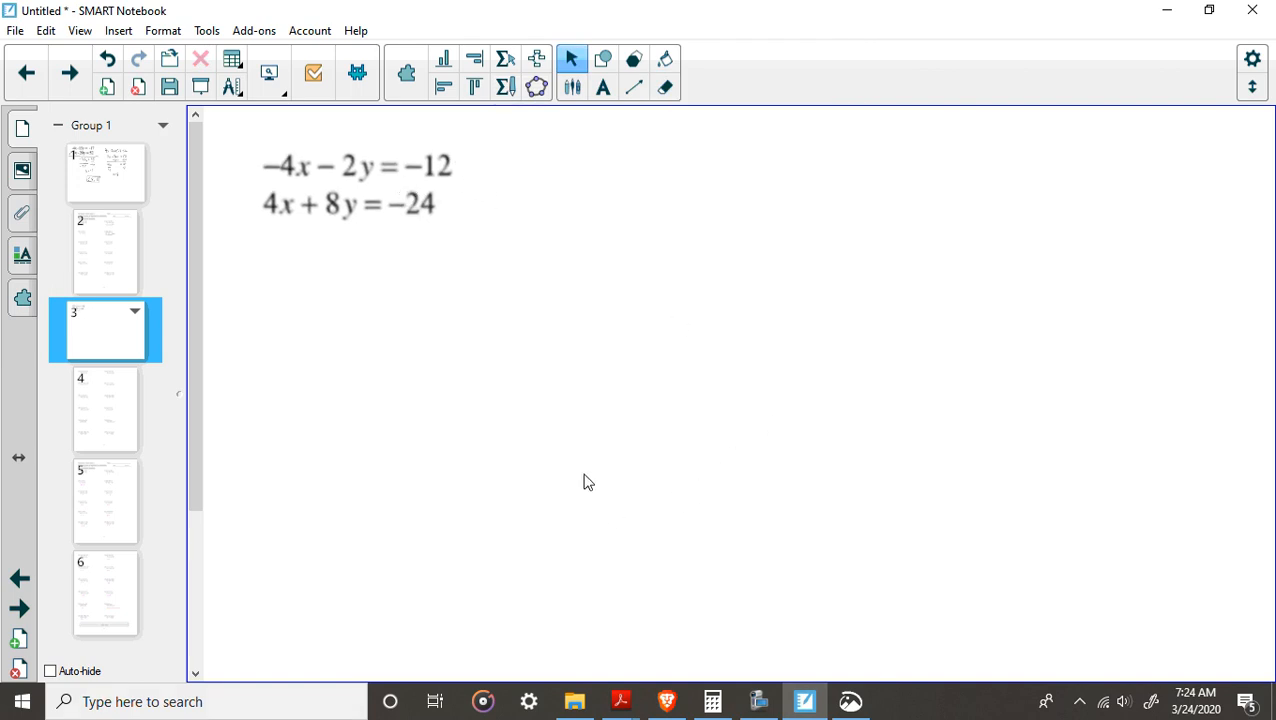
{"action": "mouse_move", "coordinate": [516, 133]}
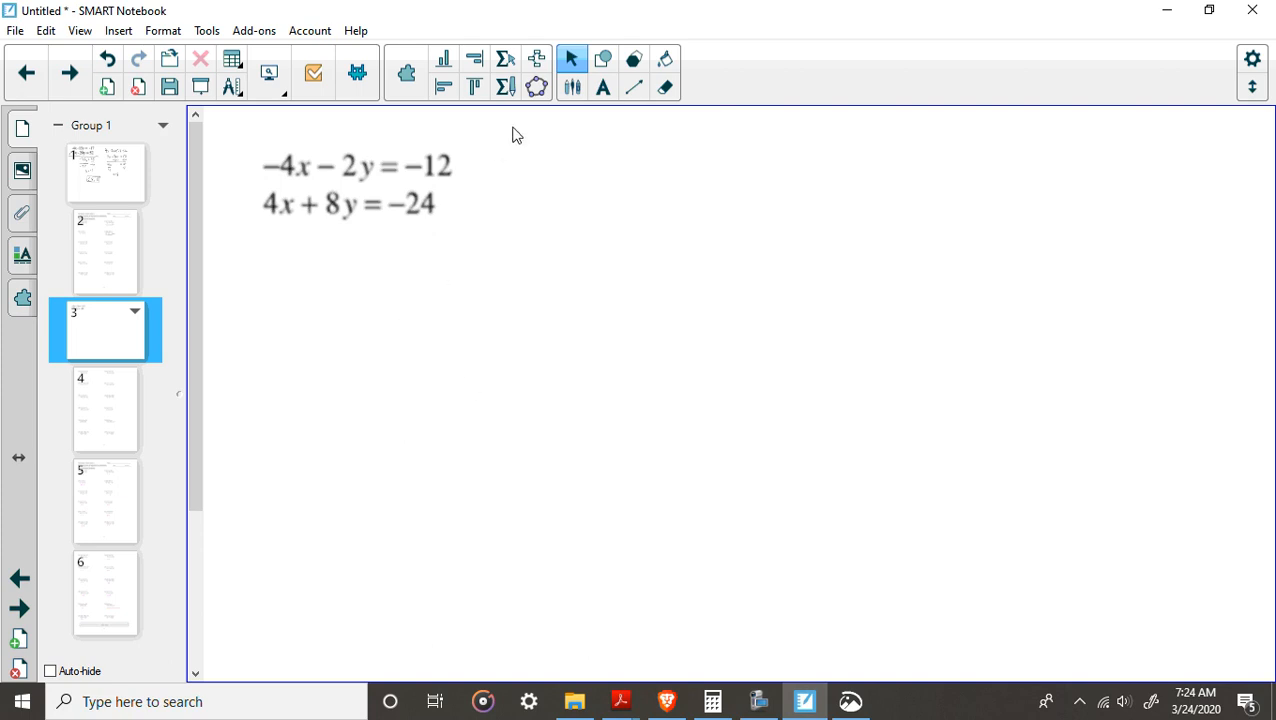
{"action": "mouse_move", "coordinate": [573, 87]}
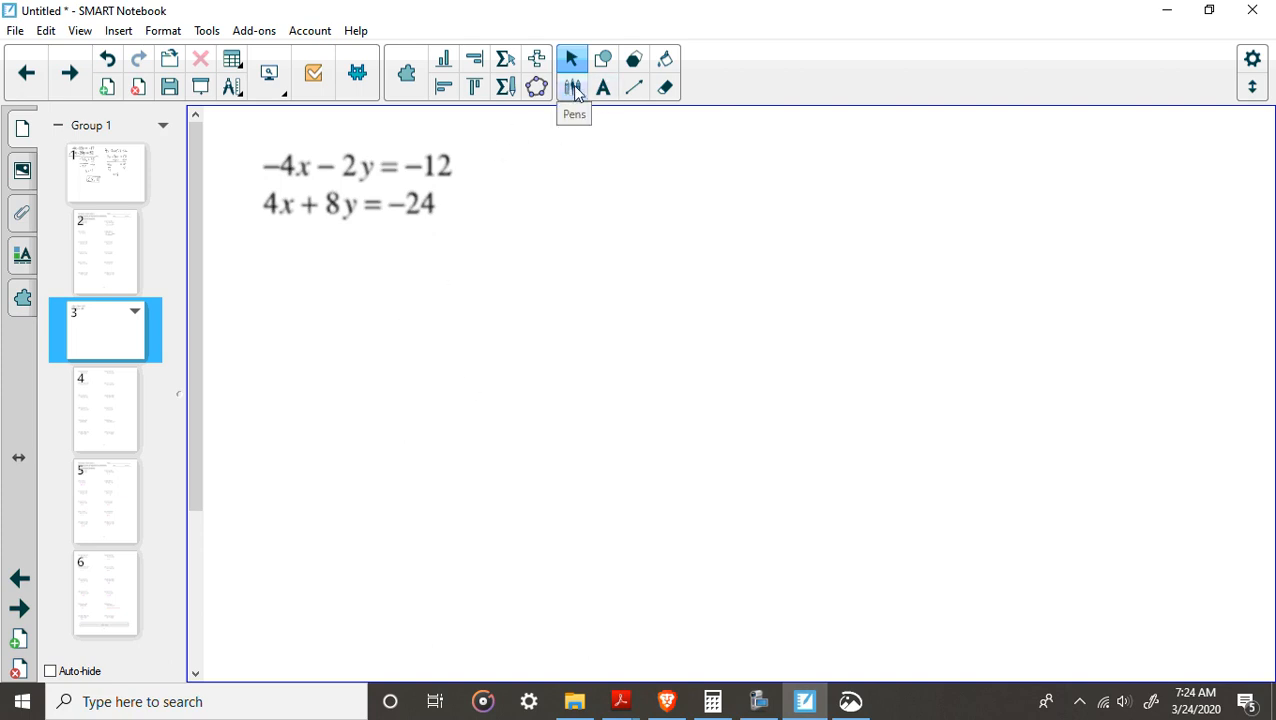
Step: With the pen, rewrite the first equation by adding 12, giving −4x − 2y + 12 = 0
{"action": "left_click", "coordinate": [573, 87]}
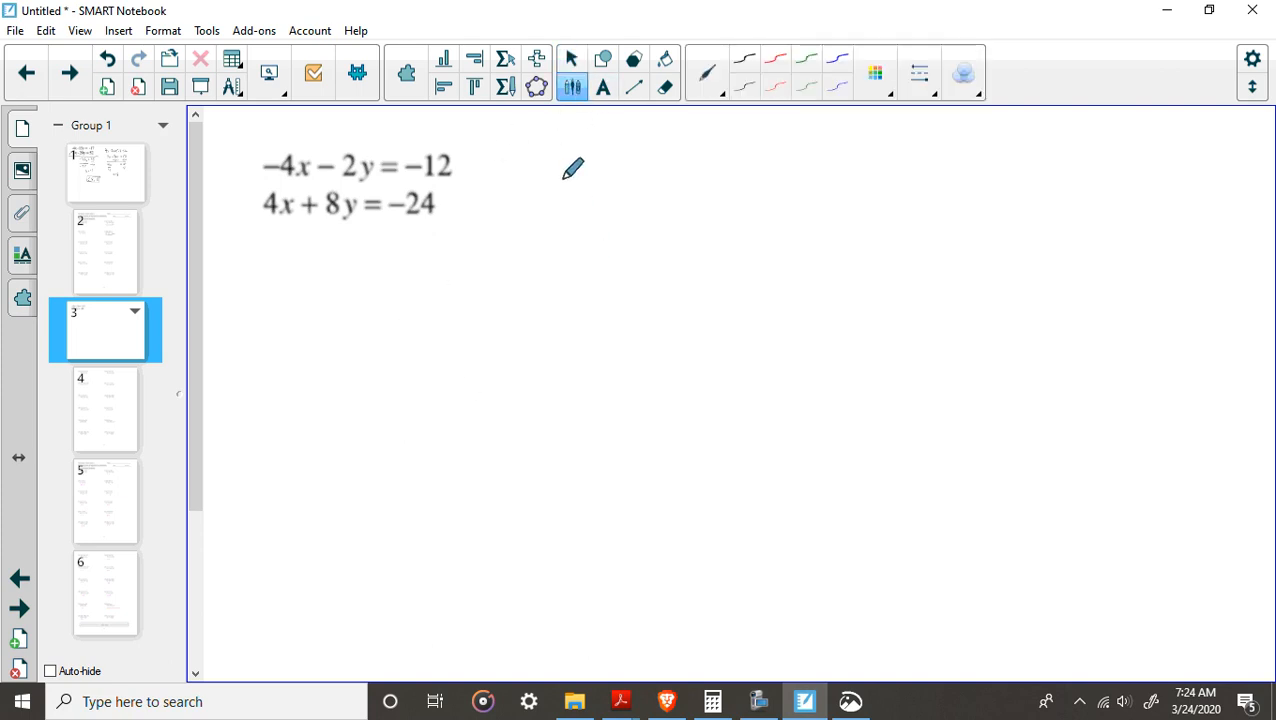
{"action": "left_click_drag", "start_coordinate": [540, 165], "coordinate": [590, 175]}
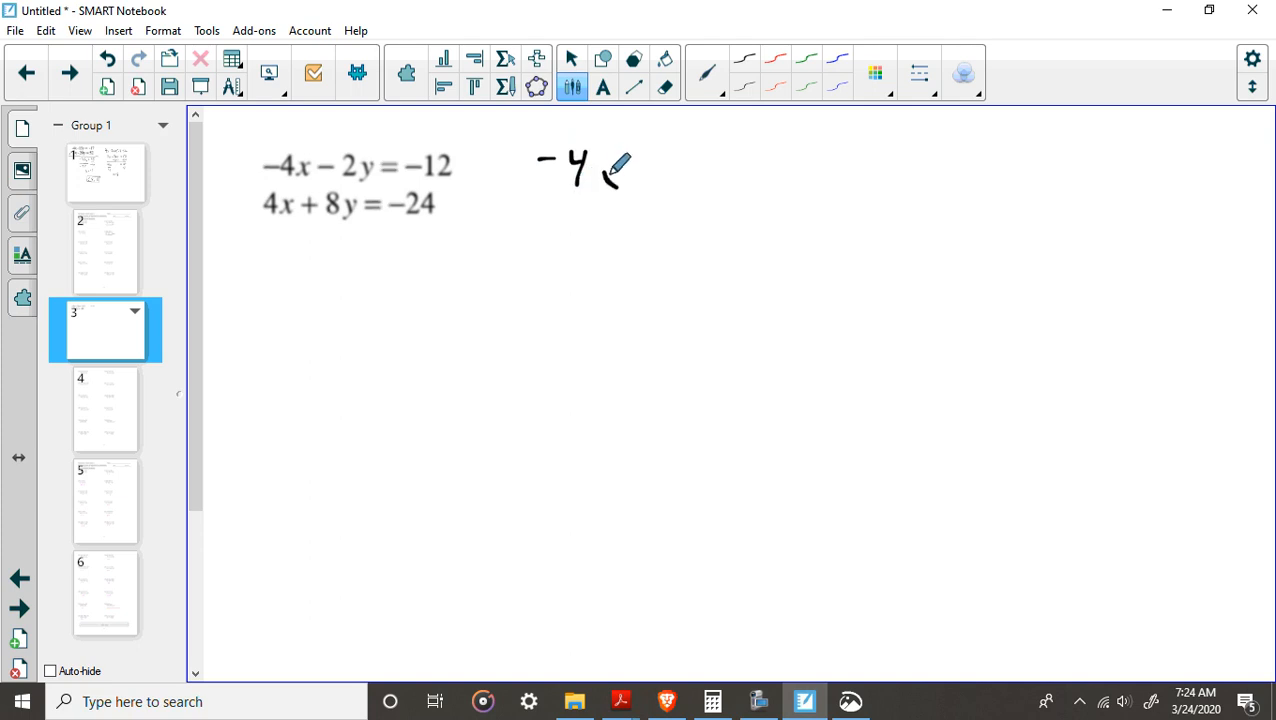
{"action": "left_click_drag", "start_coordinate": [600, 180], "coordinate": [690, 190]}
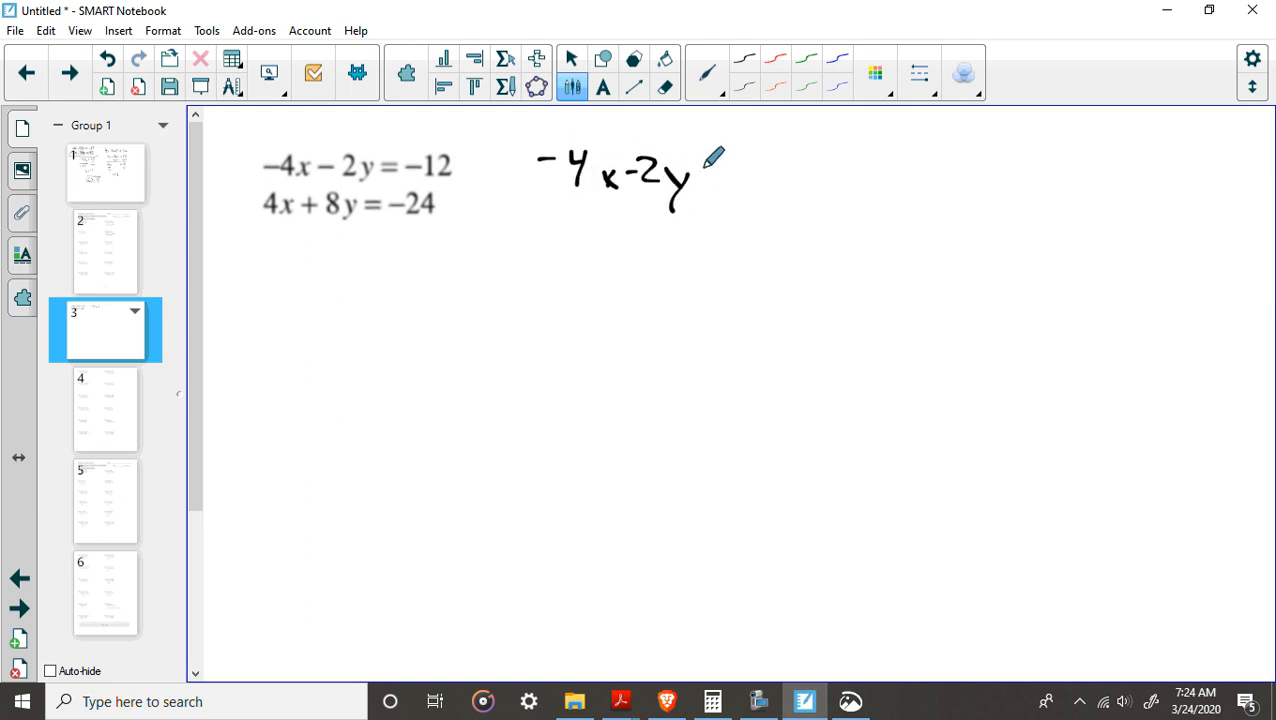
{"action": "left_click_drag", "start_coordinate": [705, 165], "coordinate": [790, 185]}
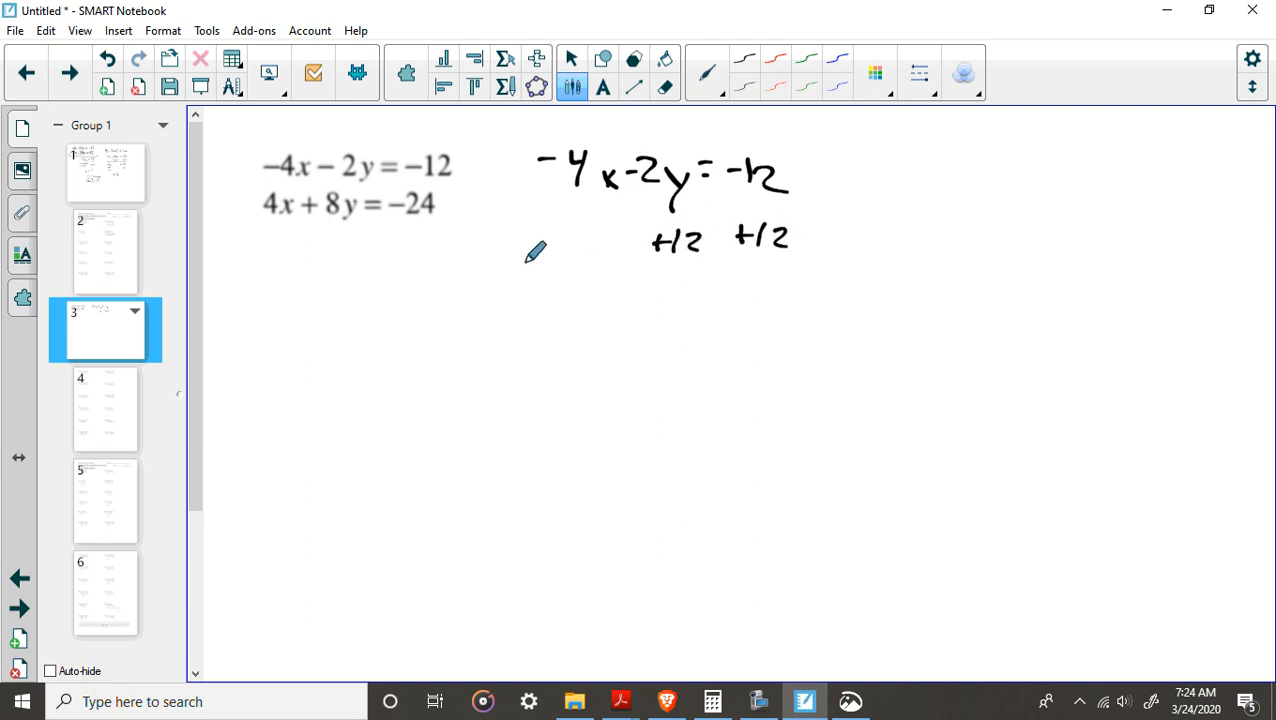
{"action": "left_click_drag", "start_coordinate": [515, 265], "coordinate": [803, 260]}
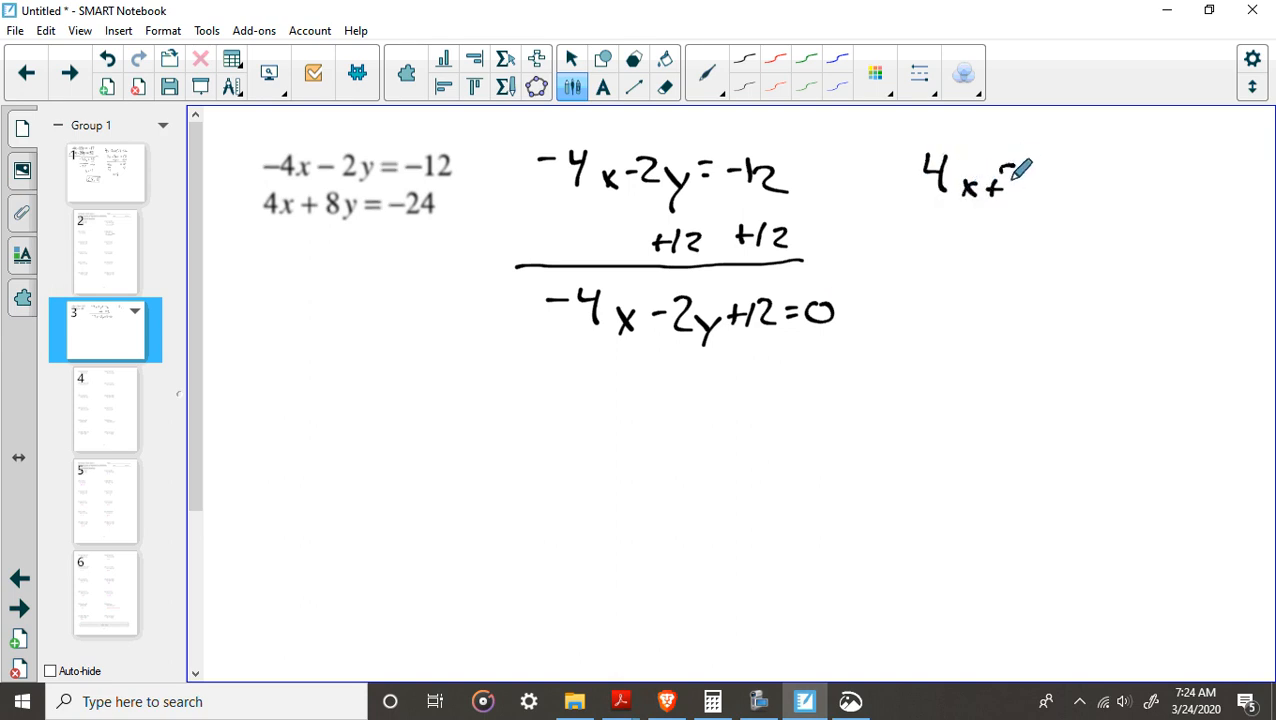
Step: Handwrite 4x + 8y = −24 with −4x under both sides, giving 8y = −4x…
{"action": "left_click_drag", "start_coordinate": [990, 185], "coordinate": [1110, 185]}
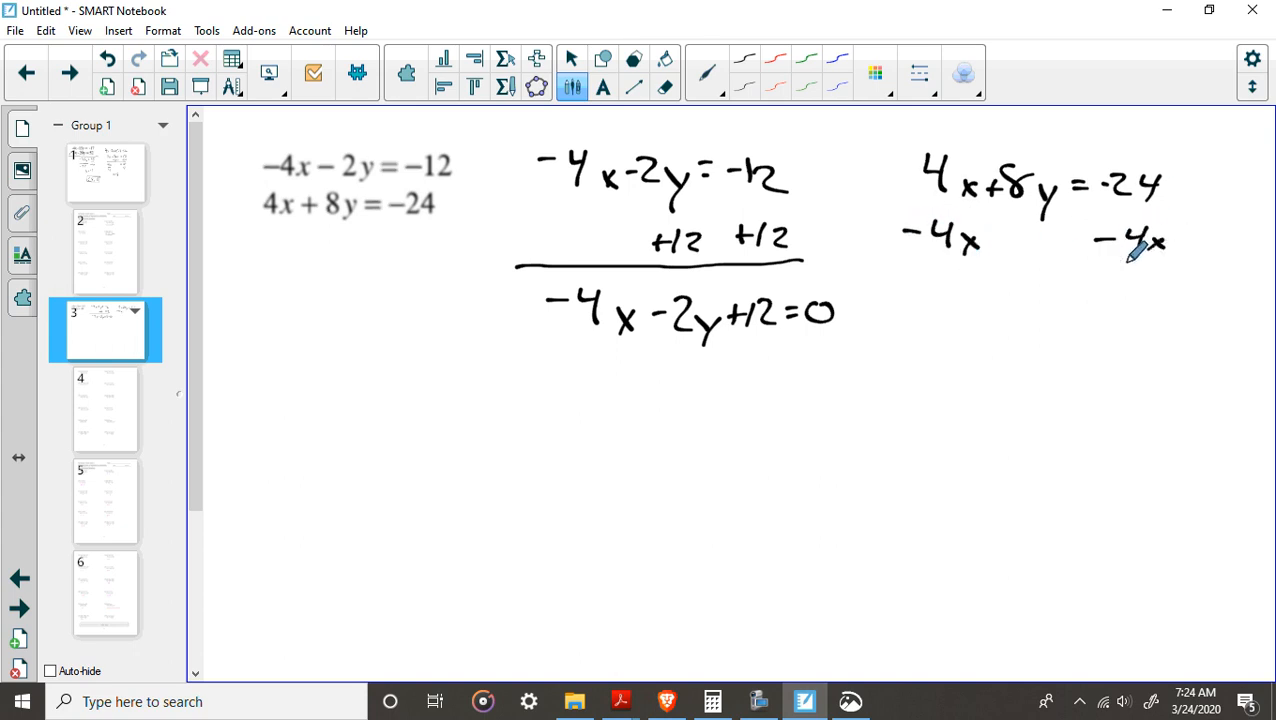
{"action": "left_click_drag", "start_coordinate": [905, 255], "coordinate": [1205, 255]}
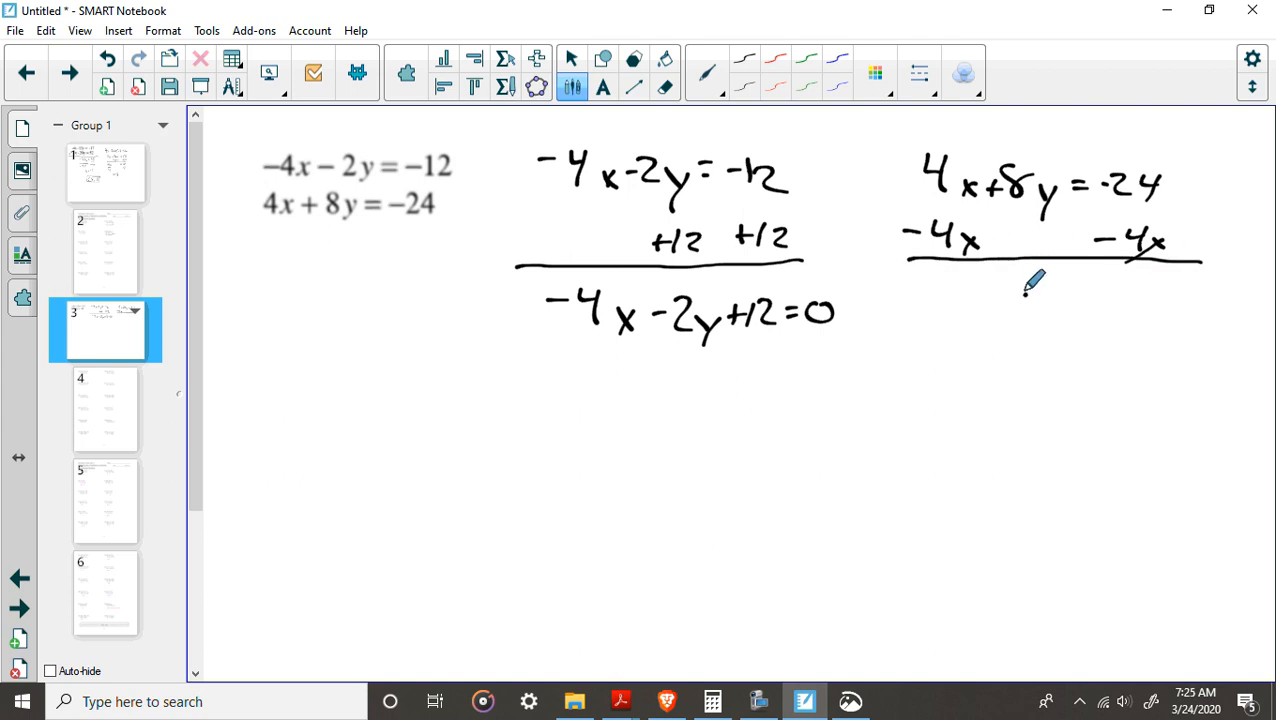
{"action": "left_click_drag", "start_coordinate": [1010, 300], "coordinate": [1075, 330]}
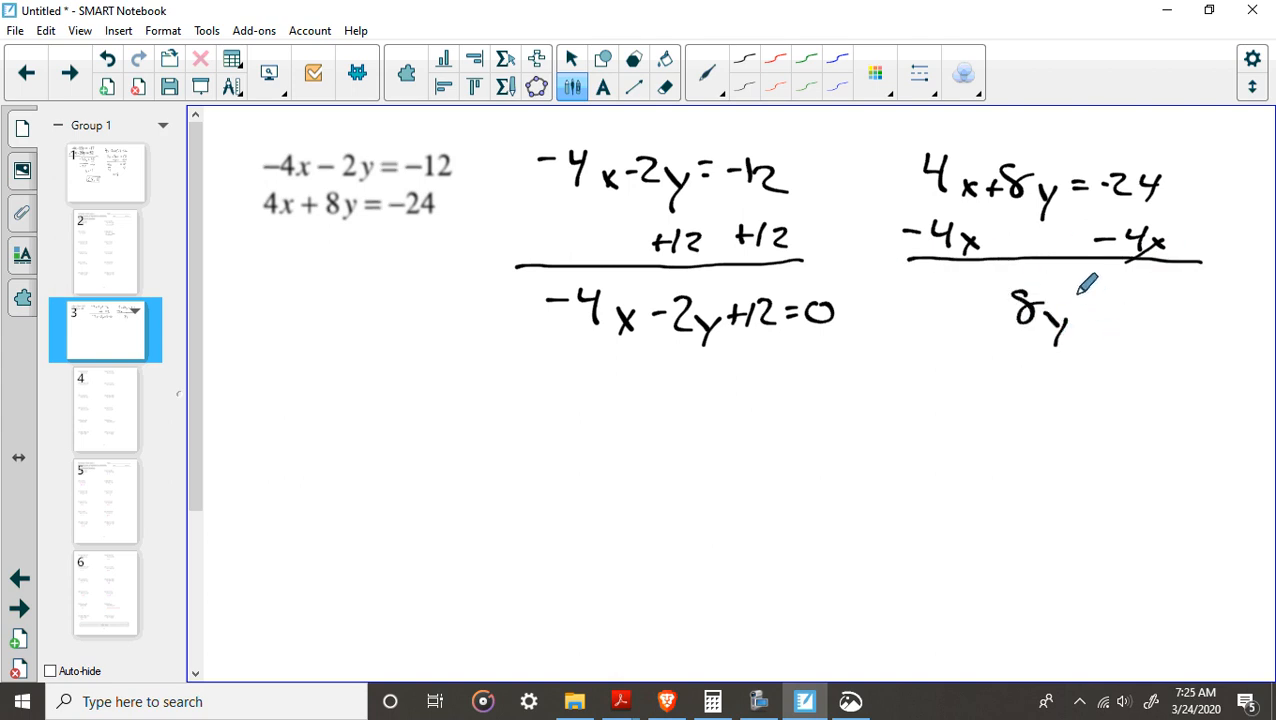
{"action": "left_click_drag", "start_coordinate": [1080, 310], "coordinate": [1180, 310]}
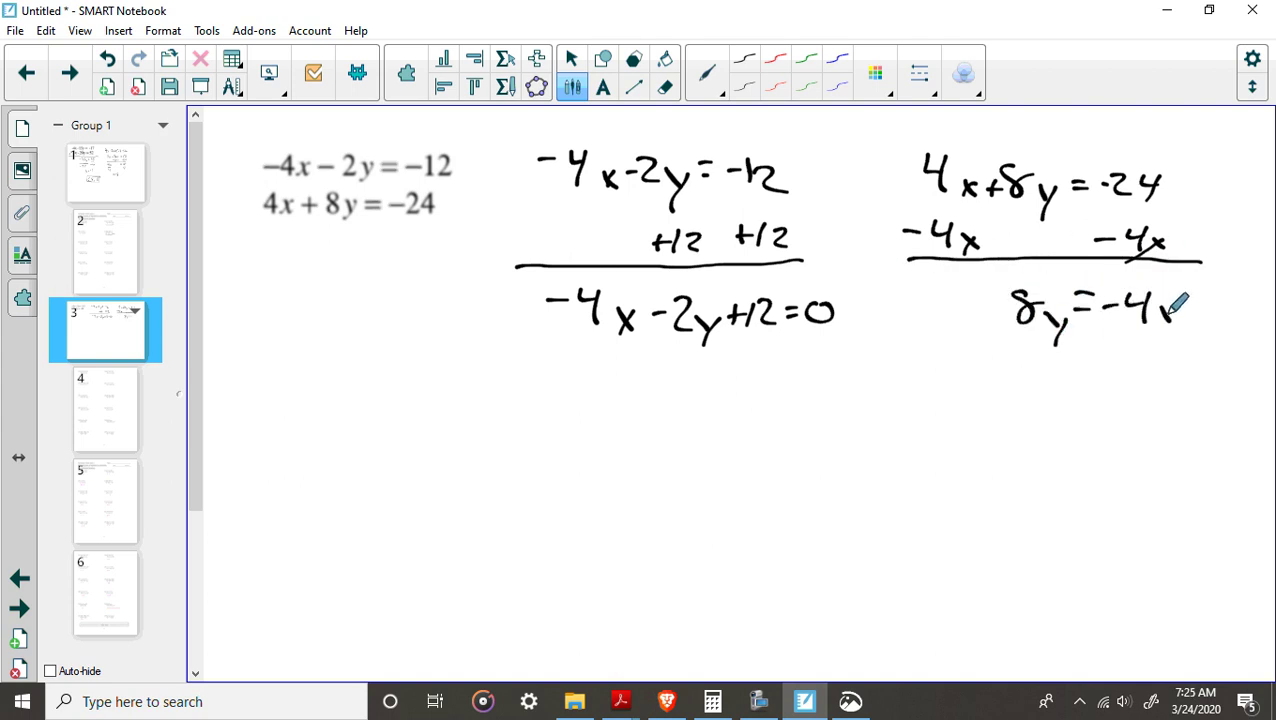
{"action": "left_click_drag", "start_coordinate": [1180, 310], "coordinate": [1250, 310]}
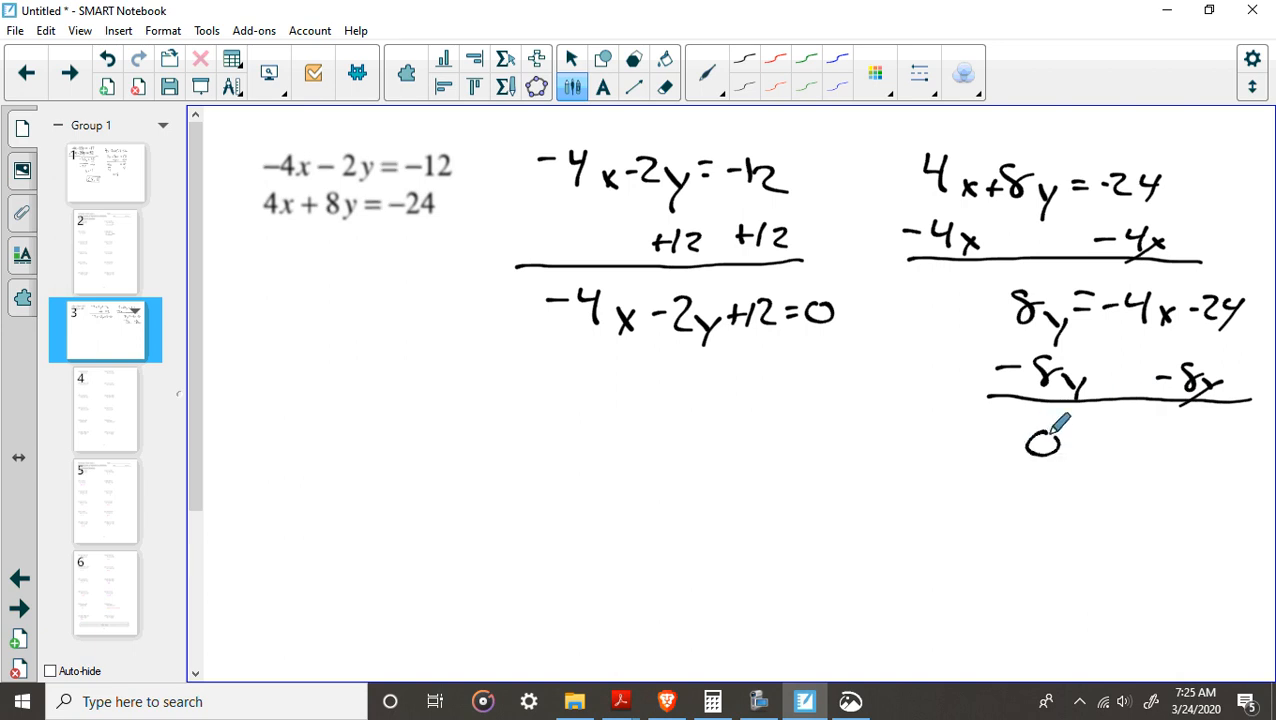
Step: Handwrite the rearranged result 0 = −4x − 8y − 24 below the second equation
{"action": "left_click_drag", "start_coordinate": [1030, 445], "coordinate": [1160, 445]}
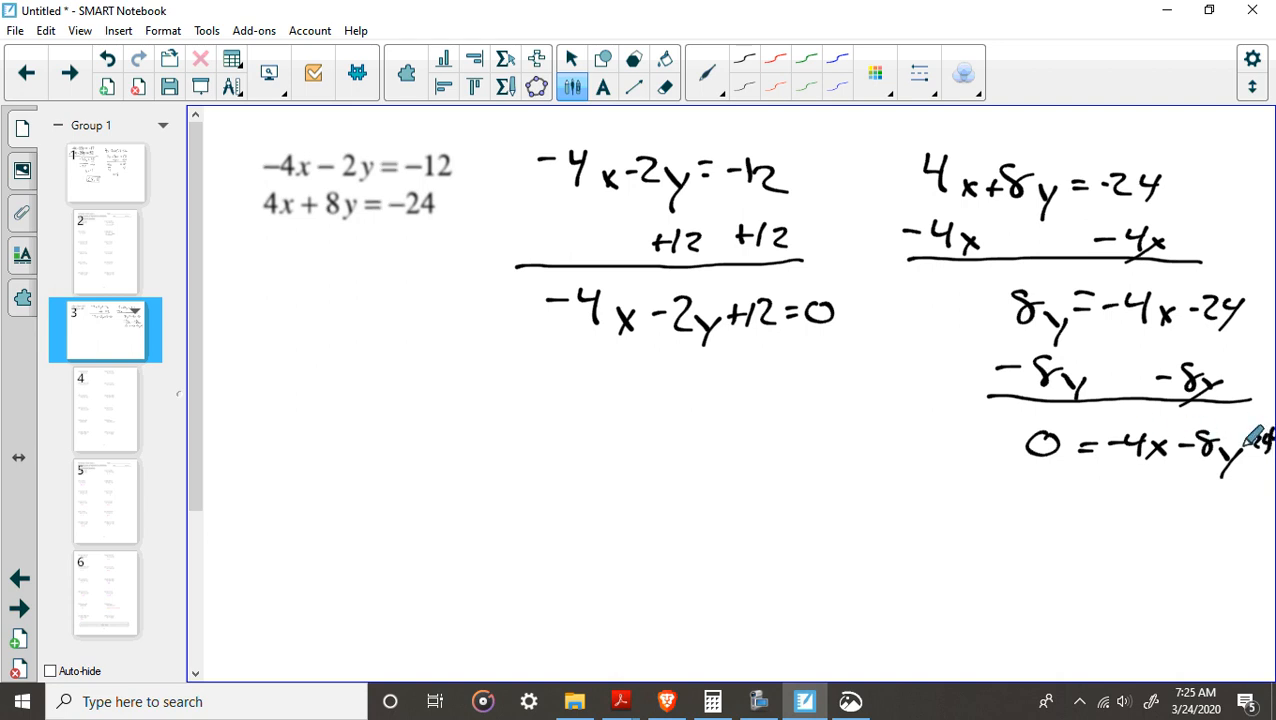
{"action": "mouse_move", "coordinate": [1065, 443]}
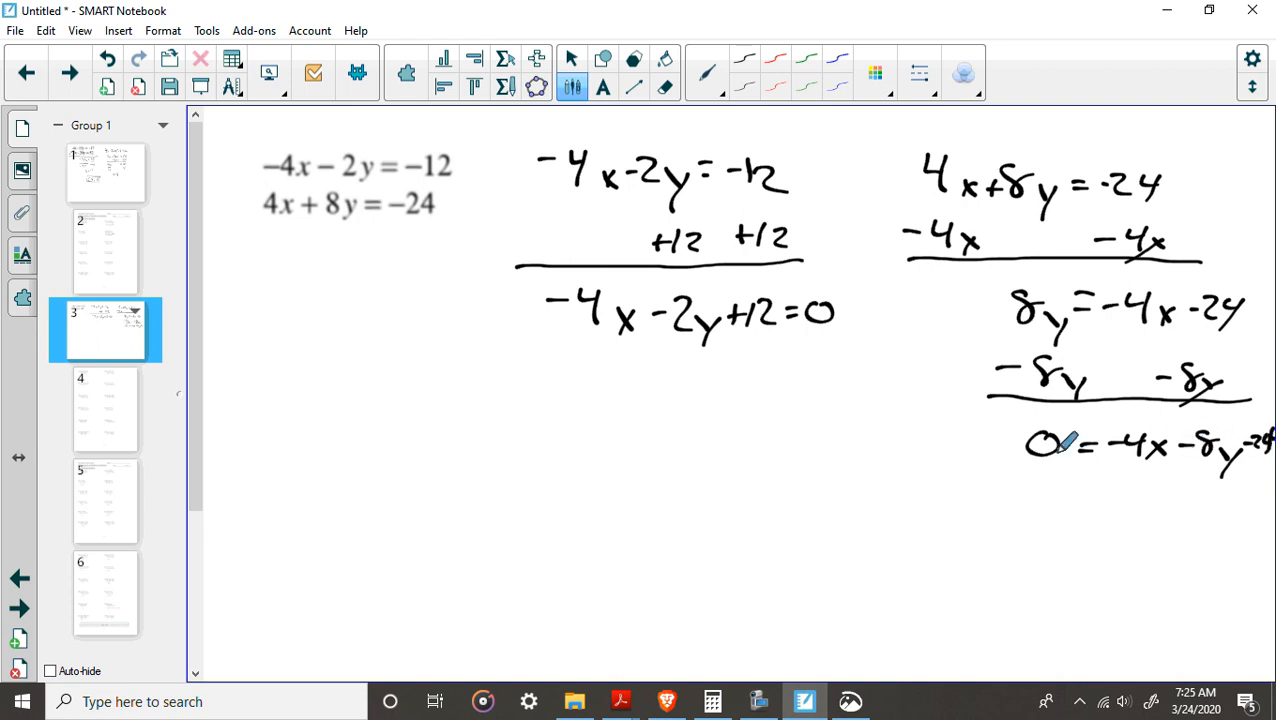
{"action": "mouse_move", "coordinate": [625, 318]}
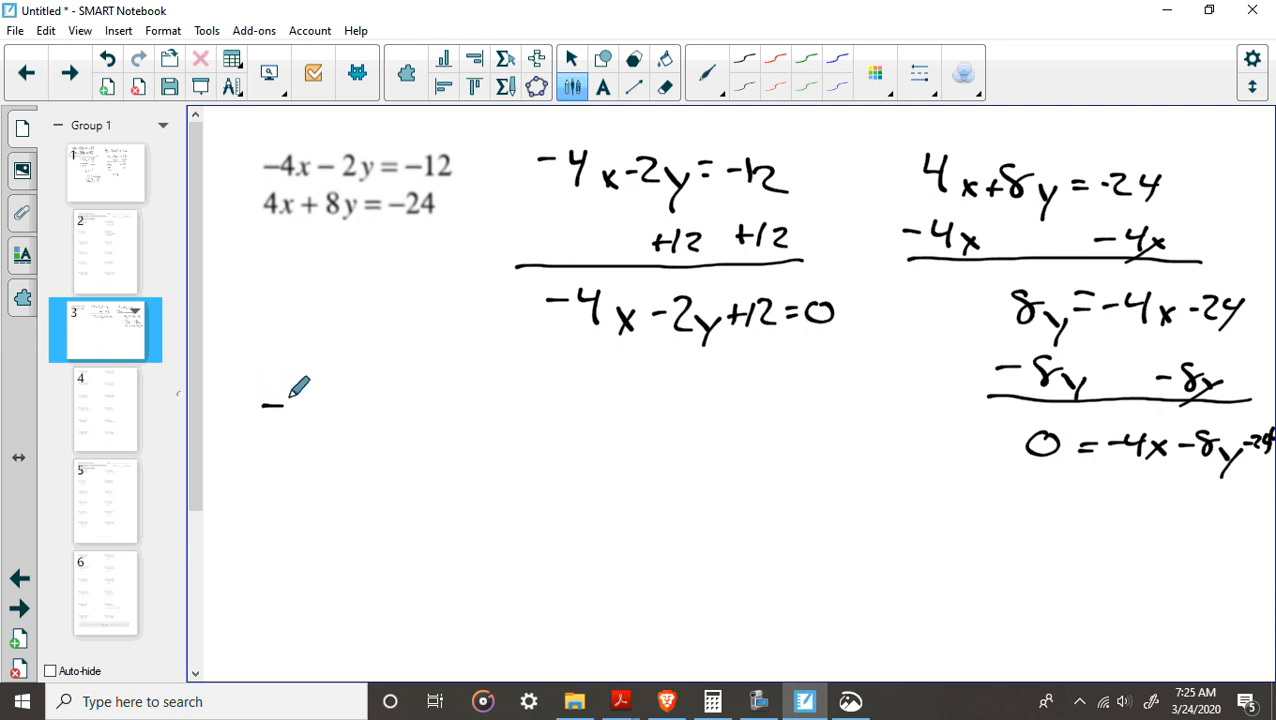
Step: Handwrite the combined equation −4x − 2y + 12 = −4x − 8y − 24
{"action": "left_click_drag", "start_coordinate": [265, 415], "coordinate": [355, 415]}
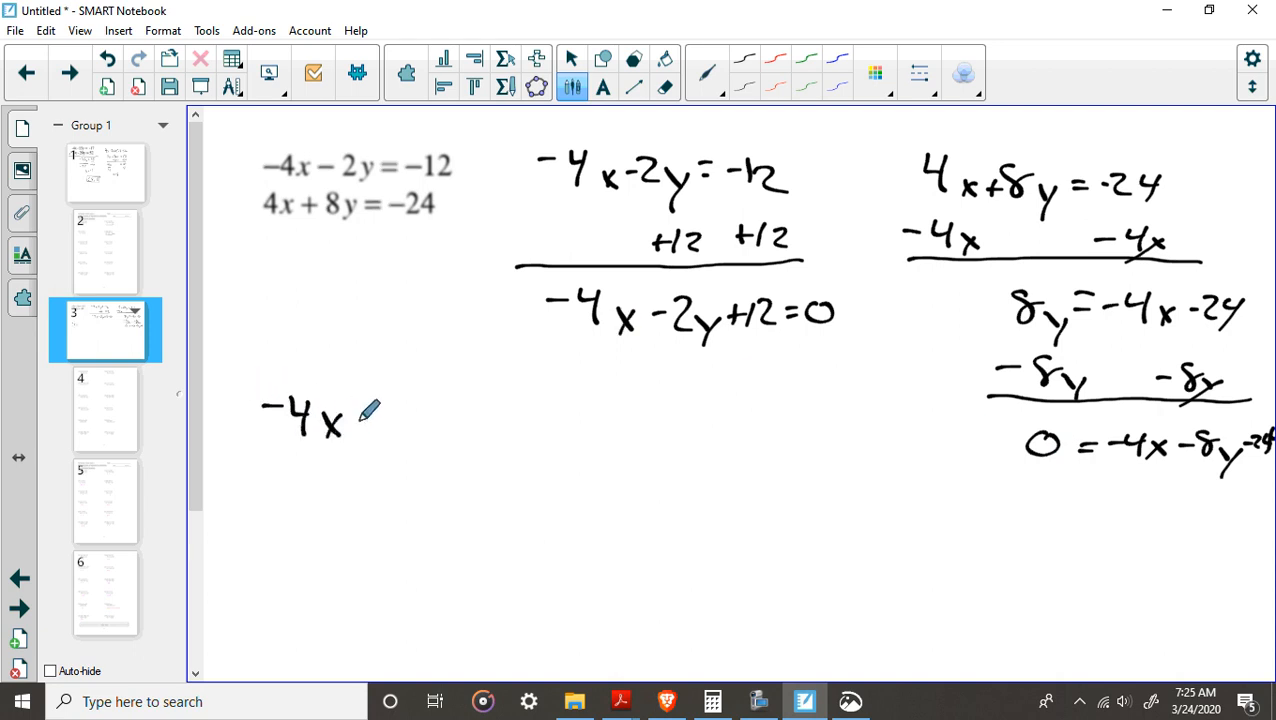
{"action": "left_click_drag", "start_coordinate": [370, 415], "coordinate": [450, 425]}
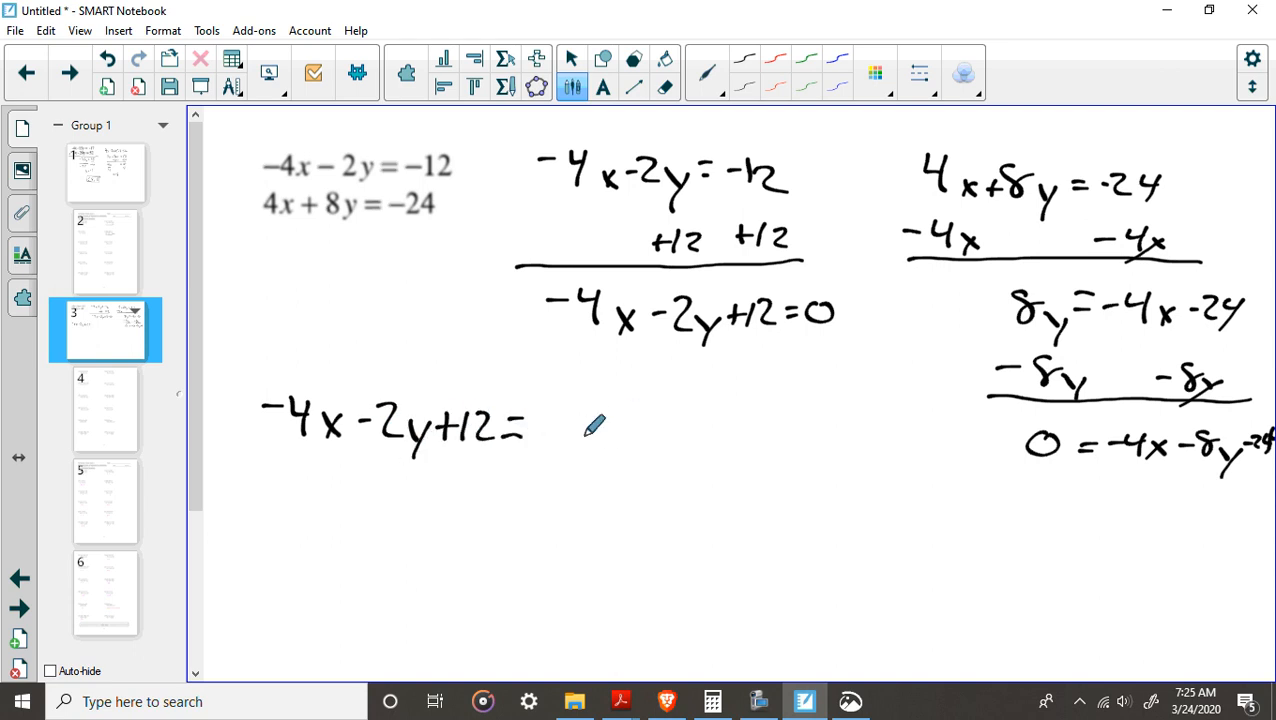
{"action": "left_click_drag", "start_coordinate": [545, 425], "coordinate": [595, 425]}
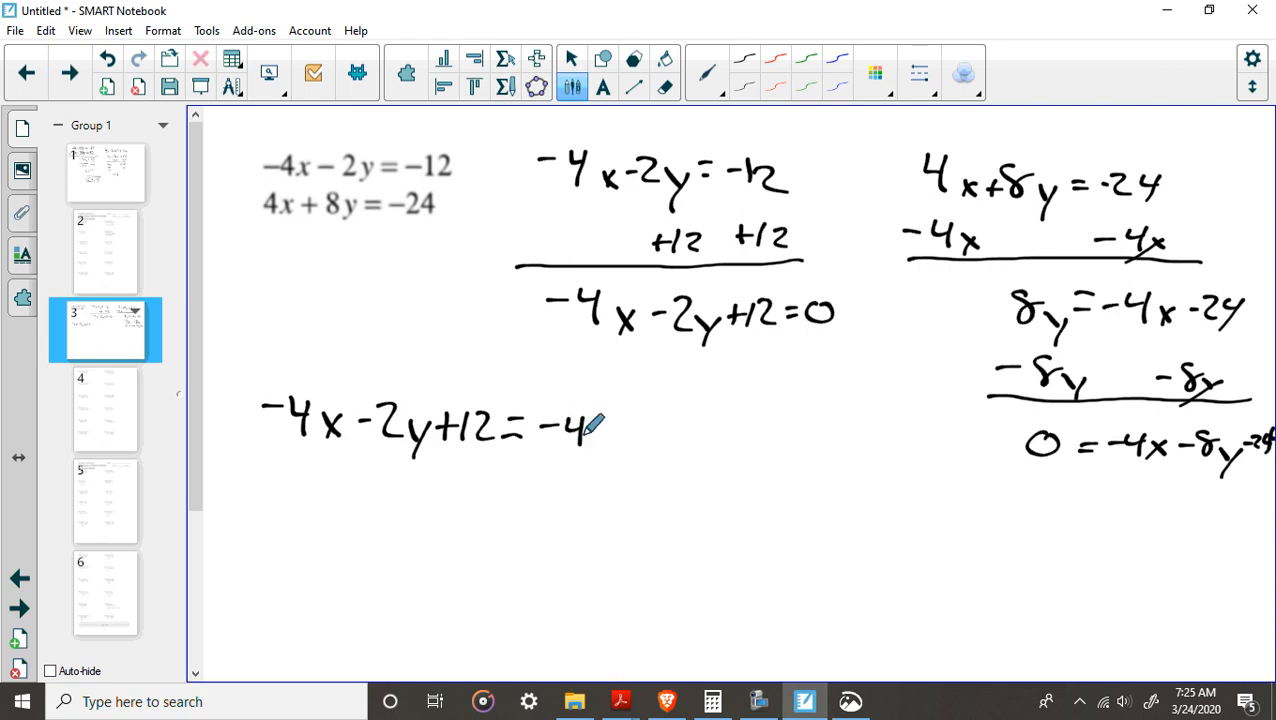
{"action": "left_click_drag", "start_coordinate": [600, 425], "coordinate": [690, 425]}
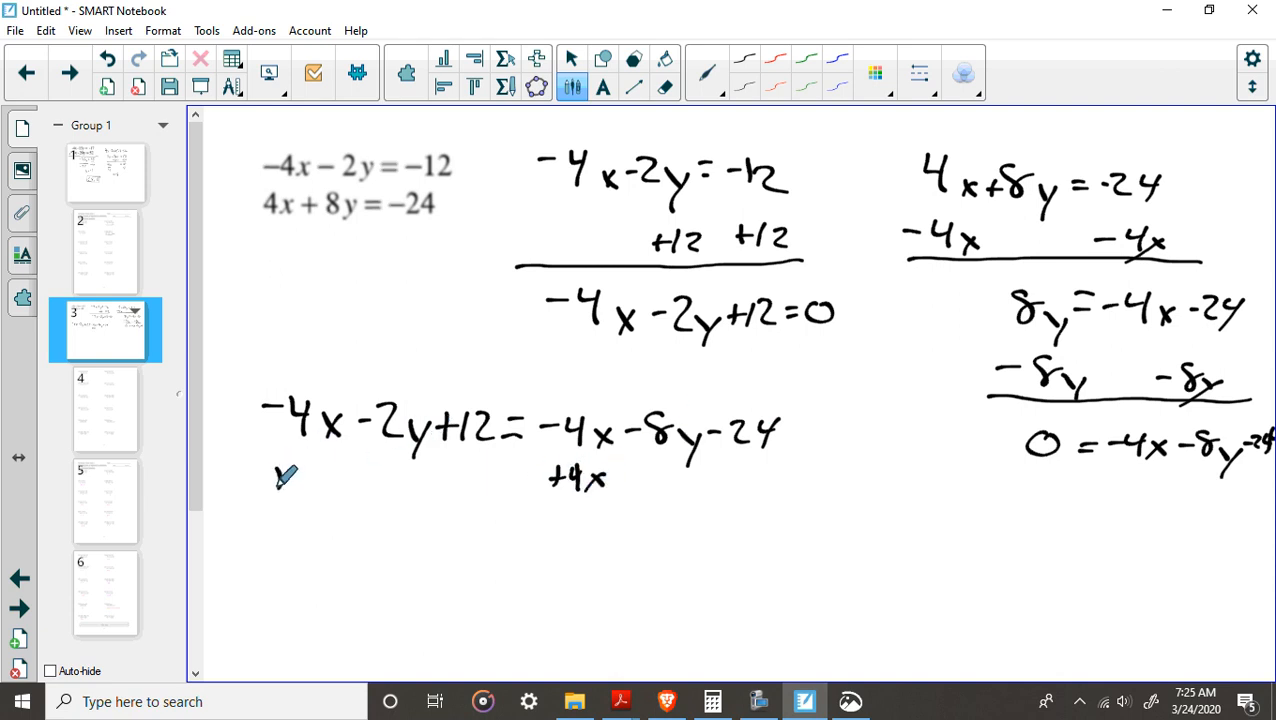
Step: Add 4x to both sides, simplify to −2y + 12 = −8y − 24, then add 8y
{"action": "left_click_drag", "start_coordinate": [265, 475], "coordinate": [345, 490]}
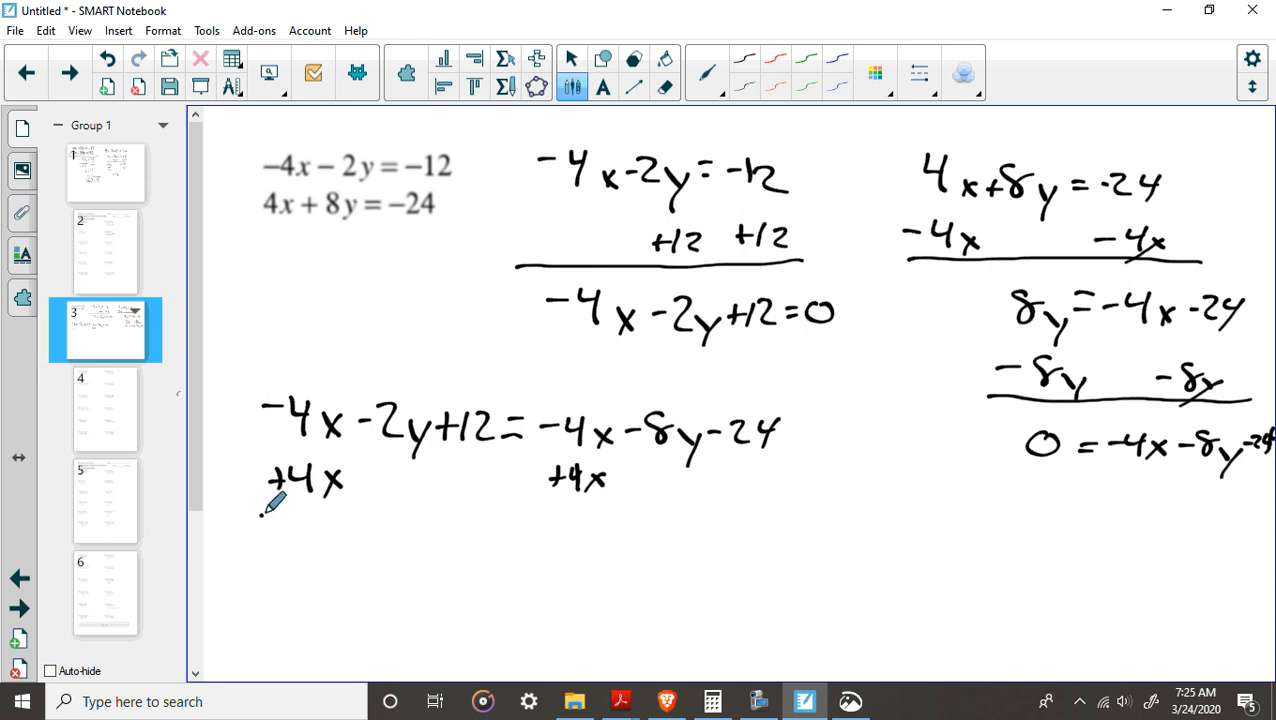
{"action": "left_click_drag", "start_coordinate": [260, 515], "coordinate": [775, 510]}
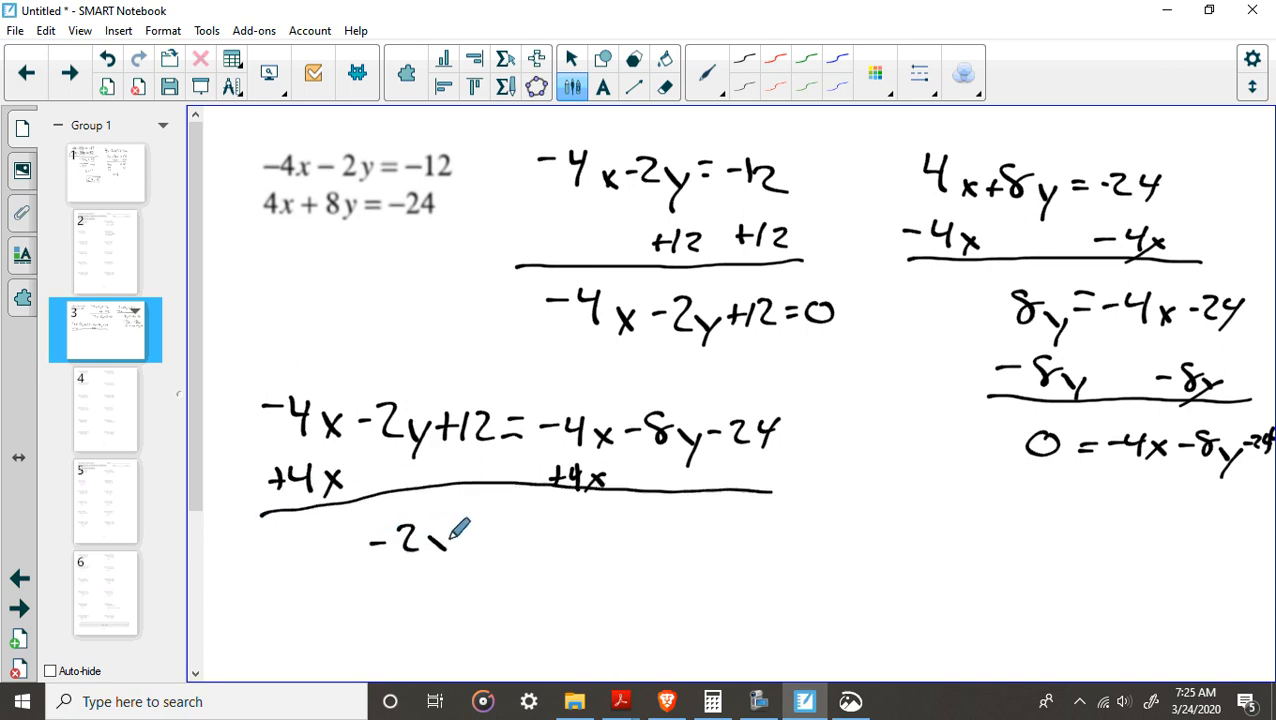
{"action": "left_click_drag", "start_coordinate": [440, 535], "coordinate": [540, 530]}
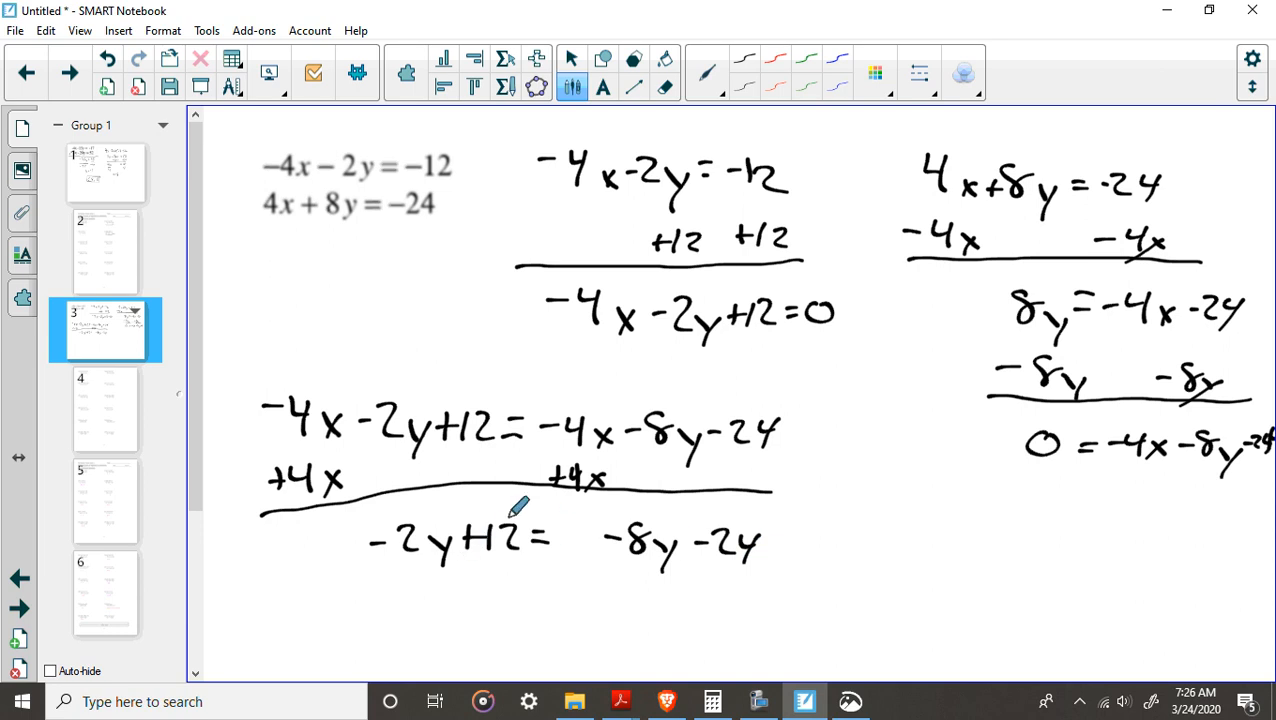
{"action": "mouse_move", "coordinate": [494, 558]}
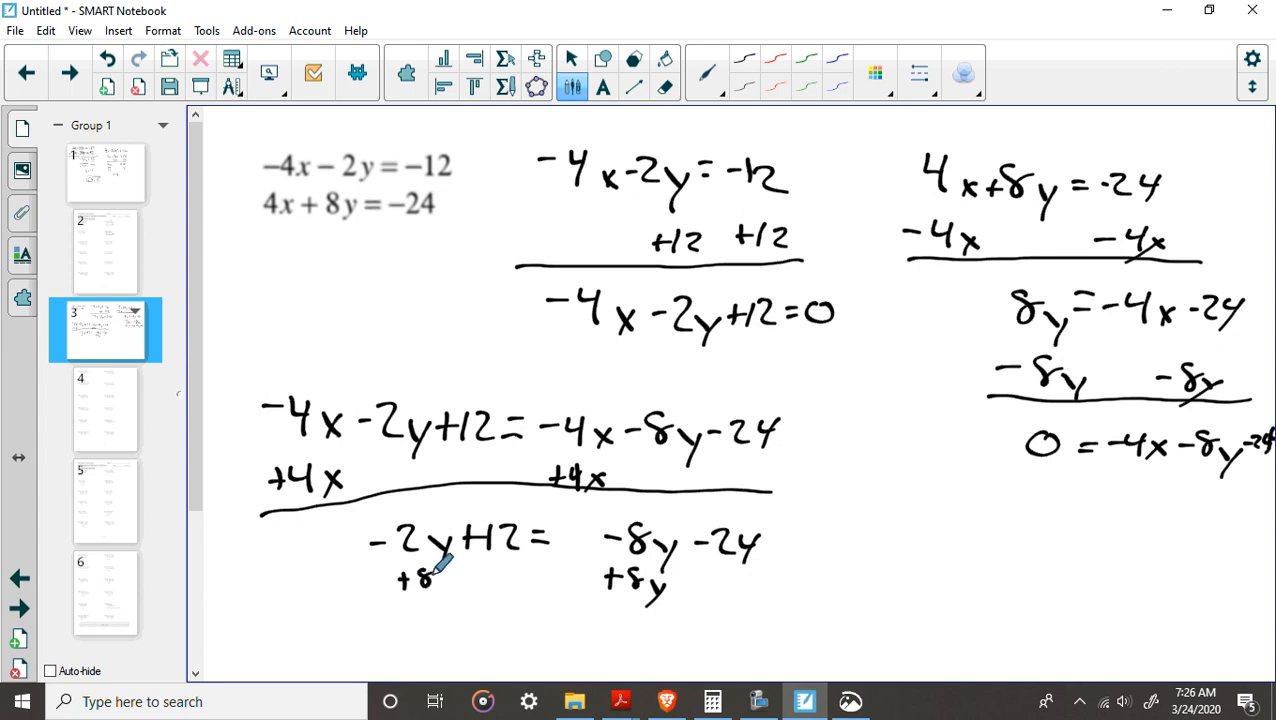
{"action": "left_click_drag", "start_coordinate": [400, 580], "coordinate": [680, 600]}
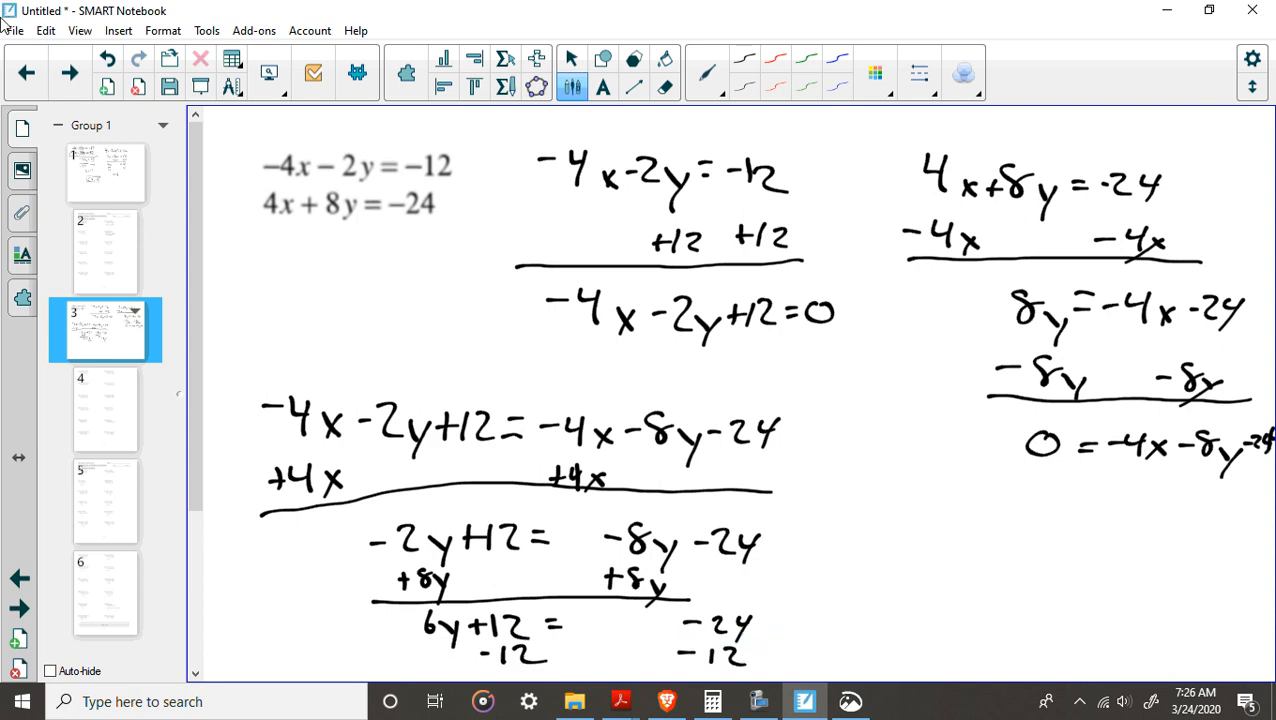
Step: Write 6y = −36 under a line, divide both sides by 6, and write y = −6
{"action": "scroll", "scroll_direction": "down", "scroll_amount": 3}
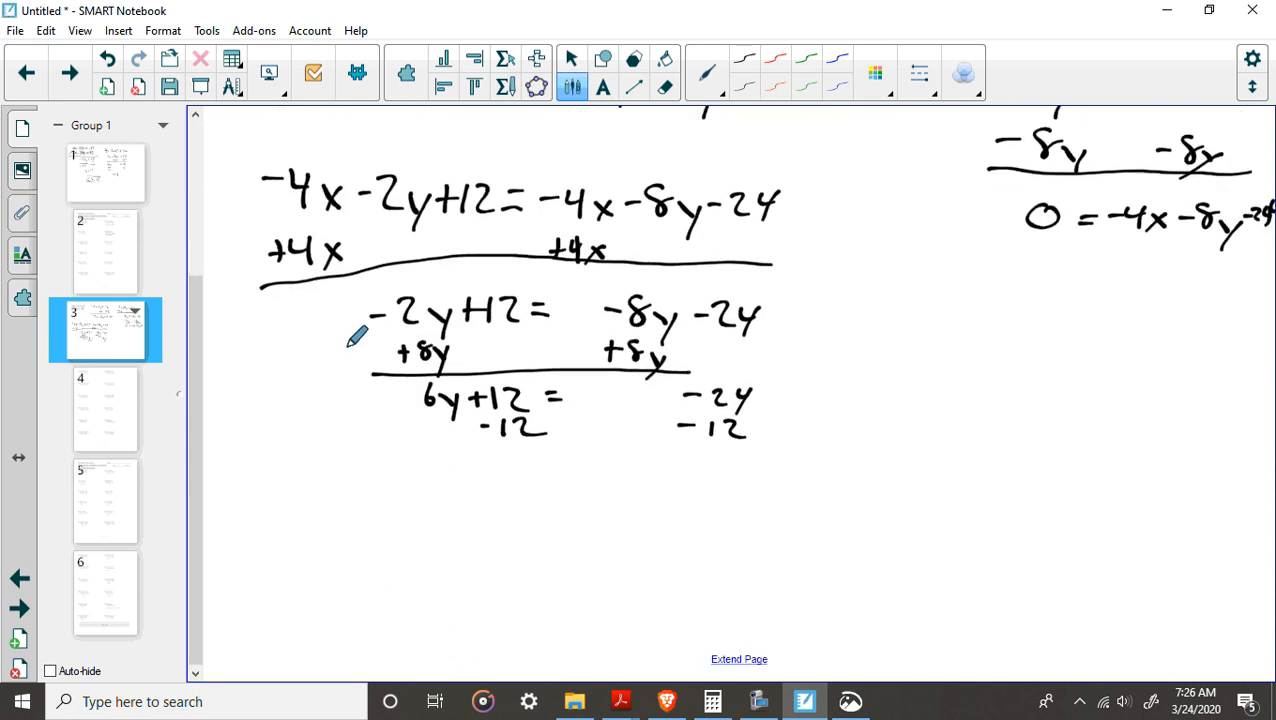
{"action": "mouse_move", "coordinate": [432, 454]}
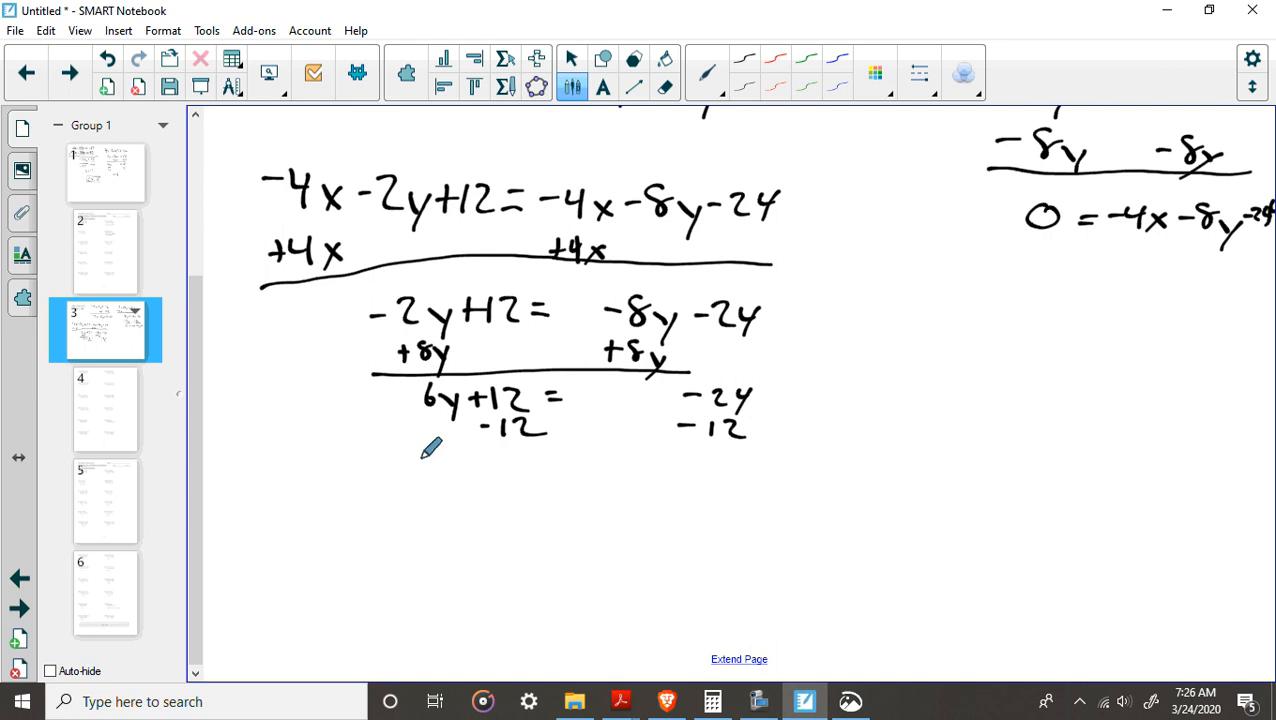
{"action": "left_click_drag", "start_coordinate": [435, 465], "coordinate": [780, 465]}
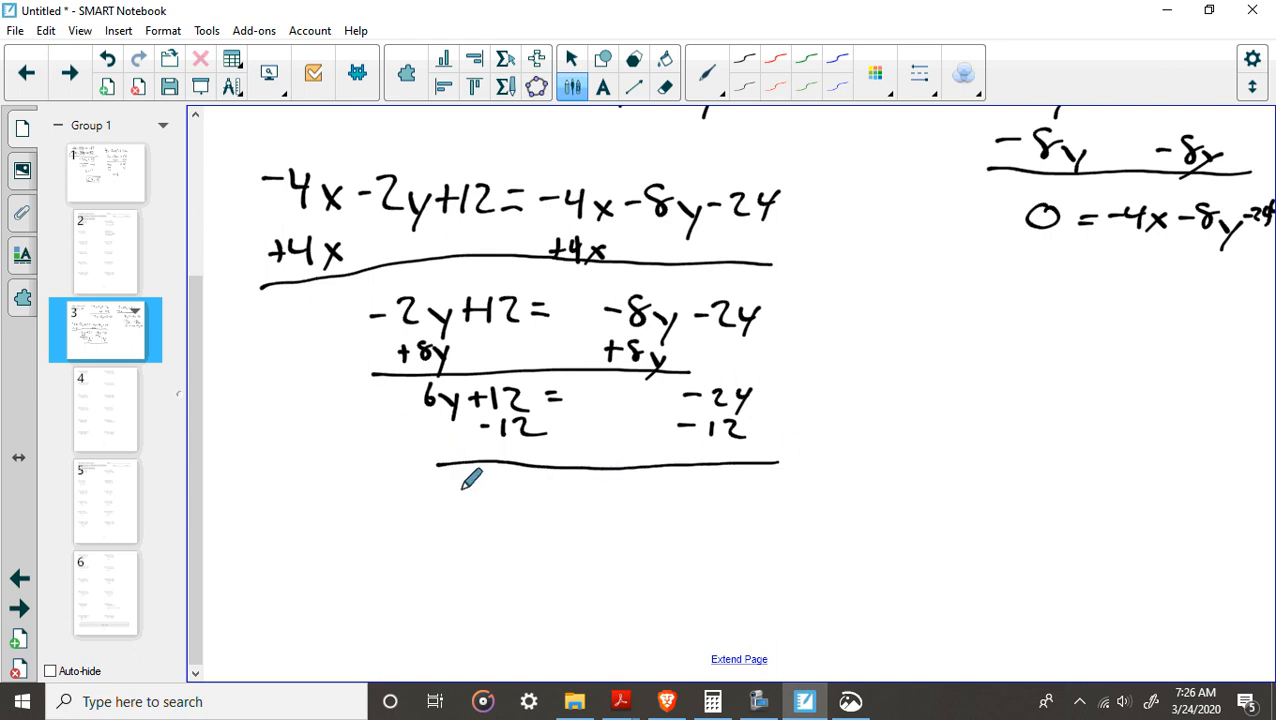
{"action": "left_click_drag", "start_coordinate": [440, 500], "coordinate": [580, 510]}
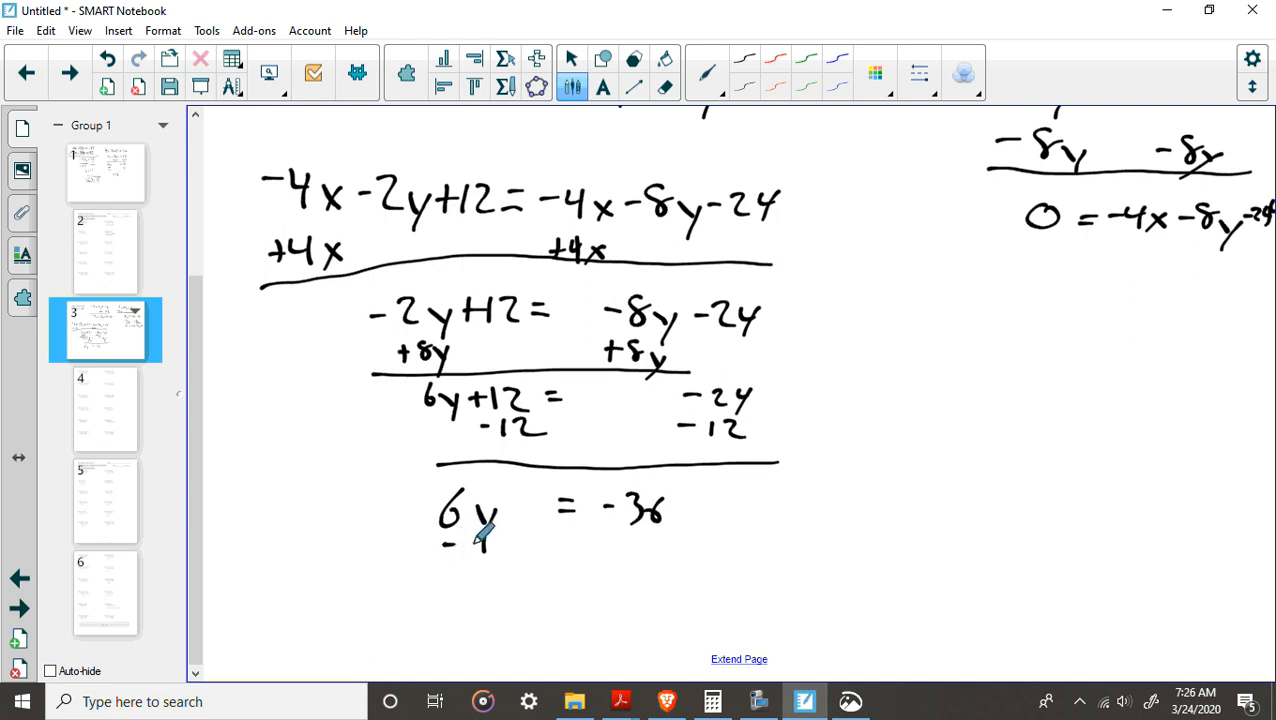
{"action": "left_click_drag", "start_coordinate": [460, 550], "coordinate": [630, 575]}
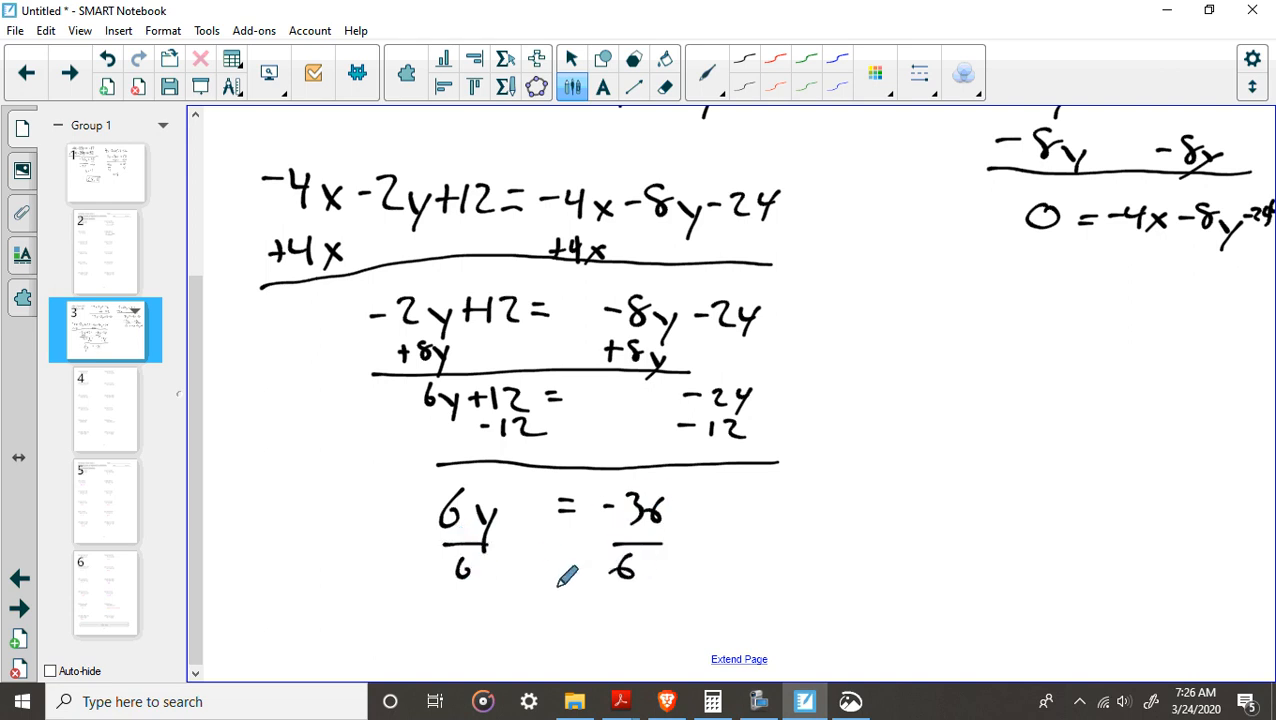
{"action": "left_click_drag", "start_coordinate": [510, 615], "coordinate": [610, 615]}
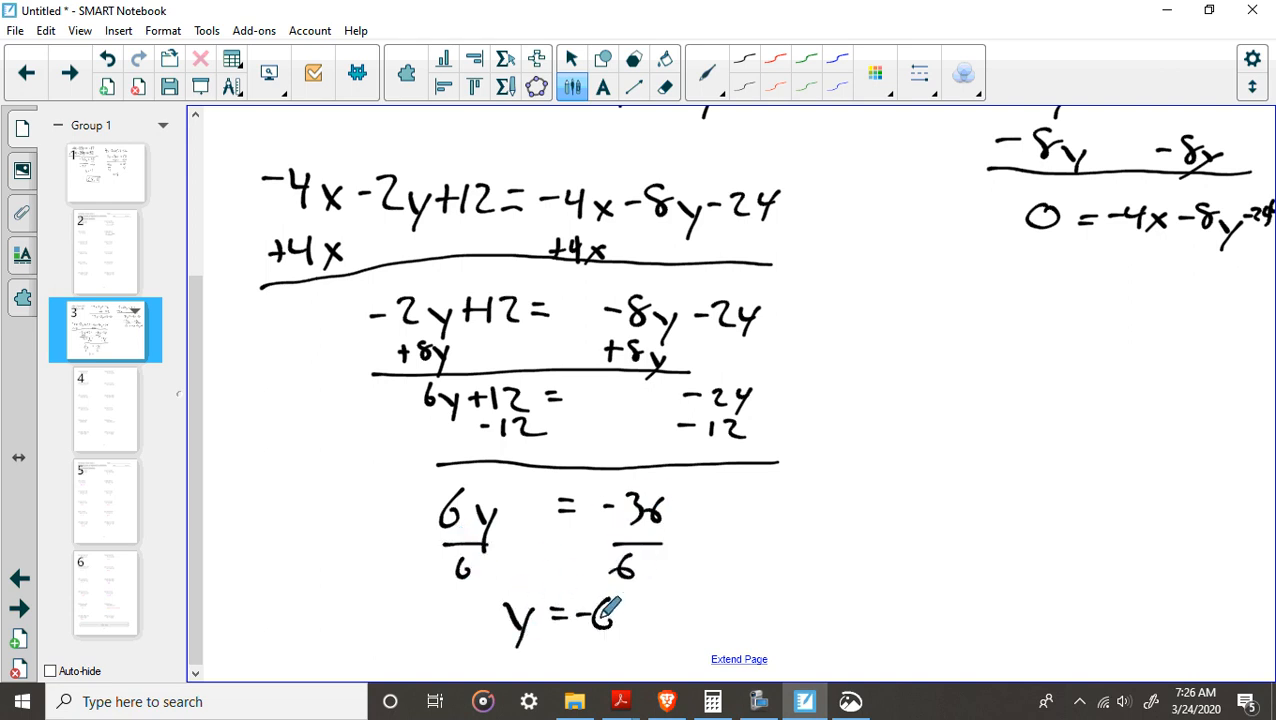
{"action": "scroll", "scroll_direction": "down", "scroll_amount": 3}
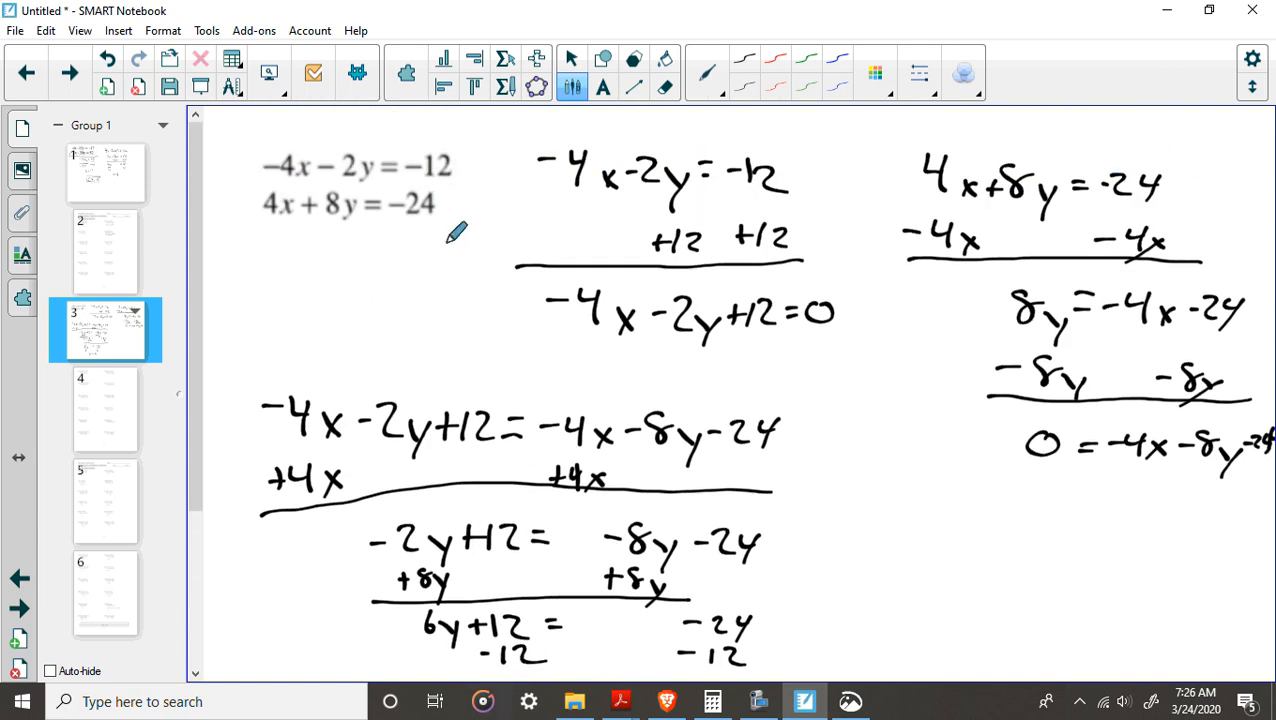
{"action": "mouse_move", "coordinate": [511, 238]}
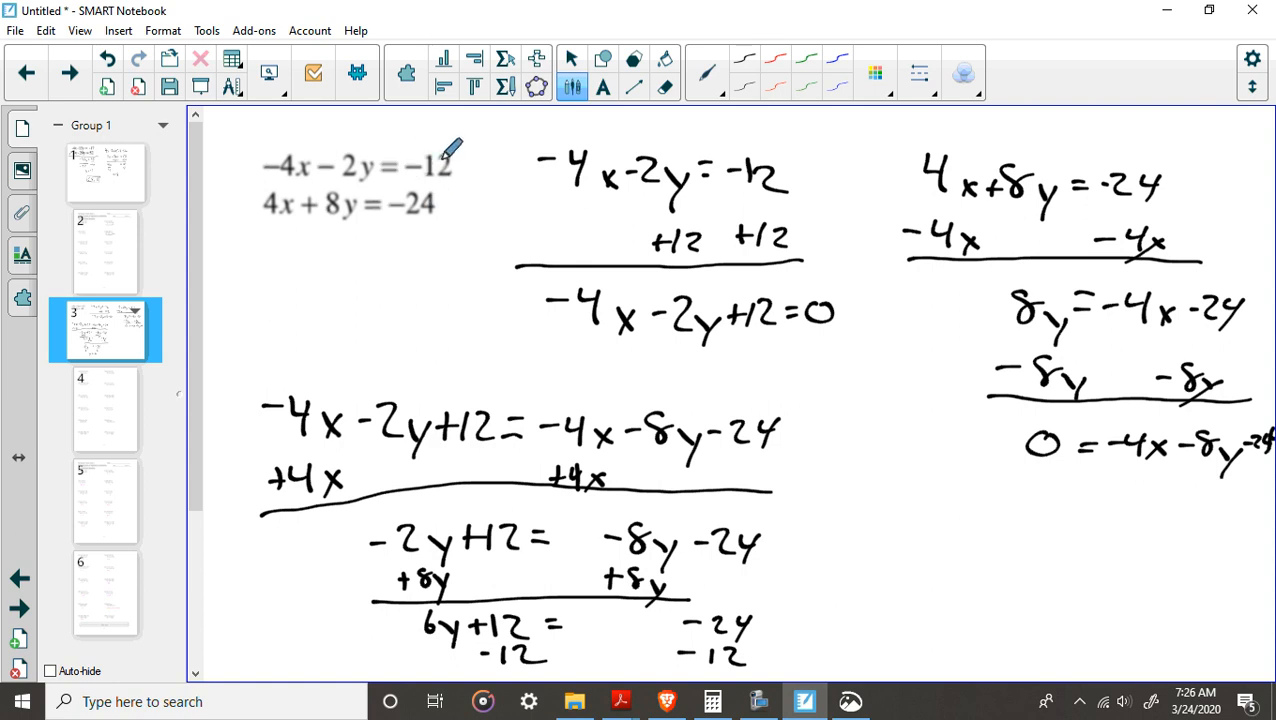
{"action": "mouse_move", "coordinate": [319, 205]}
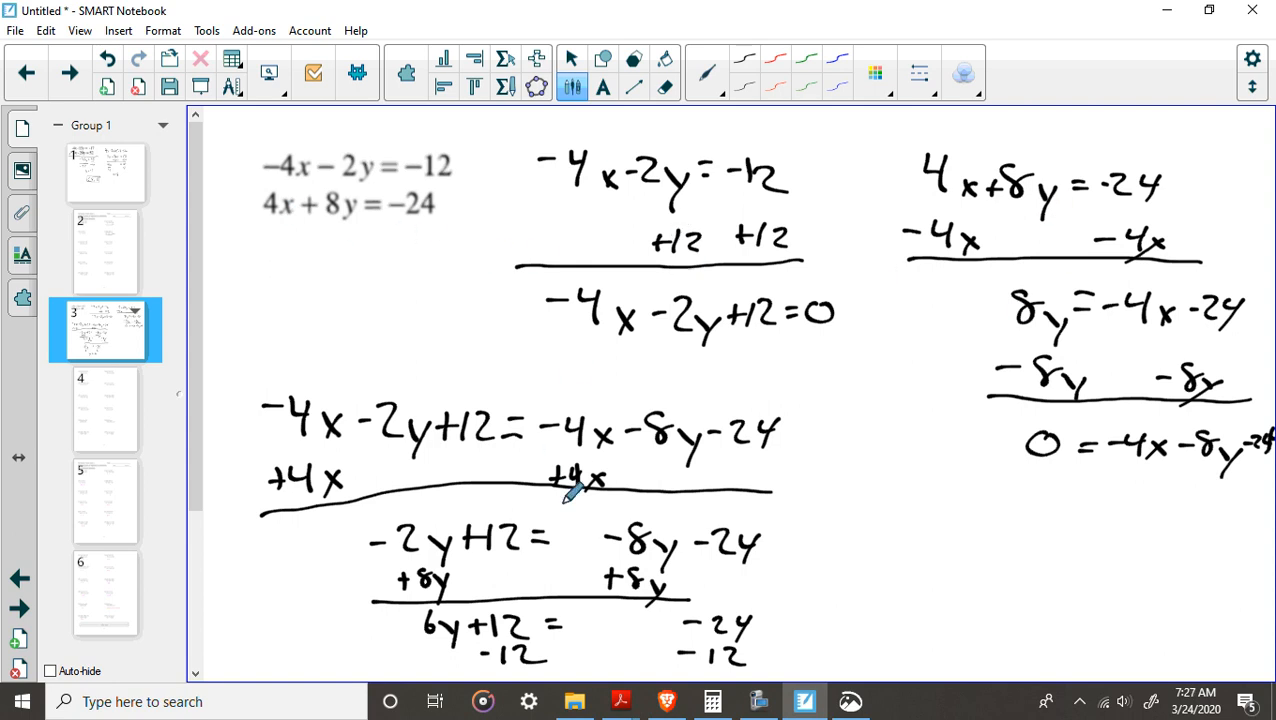
{"action": "mouse_move", "coordinate": [345, 425]}
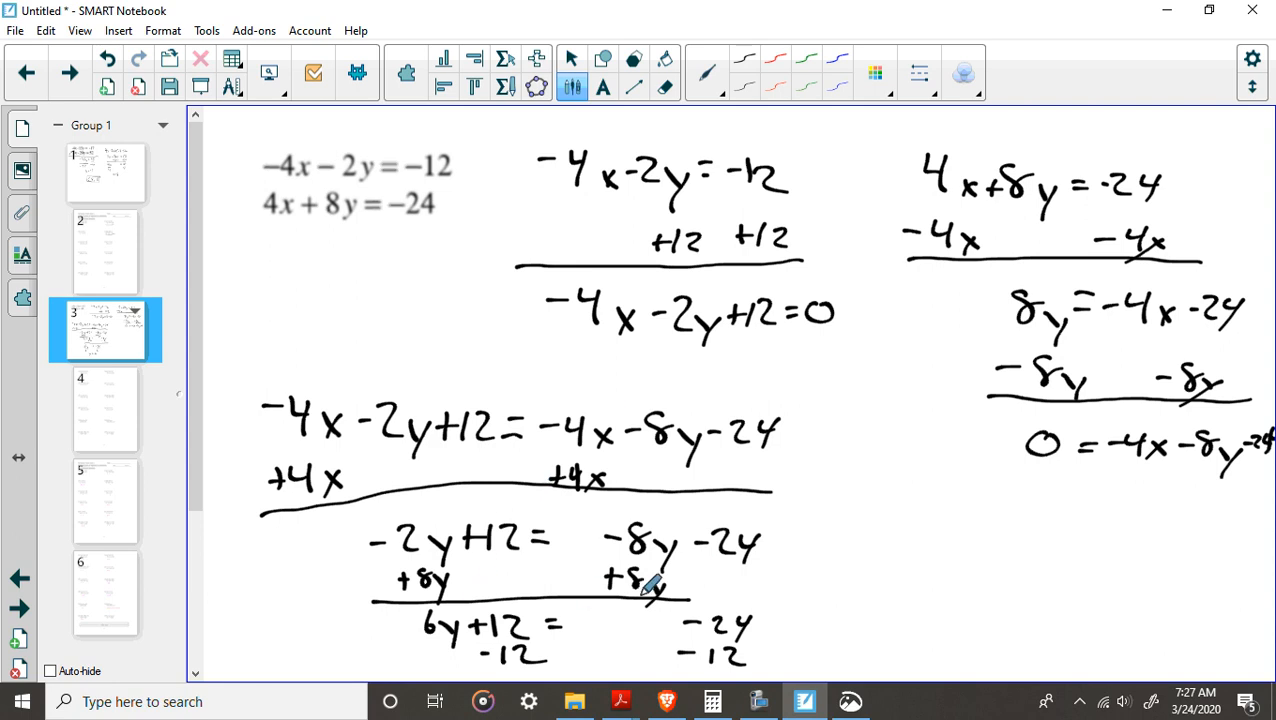
{"action": "mouse_move", "coordinate": [335, 198]}
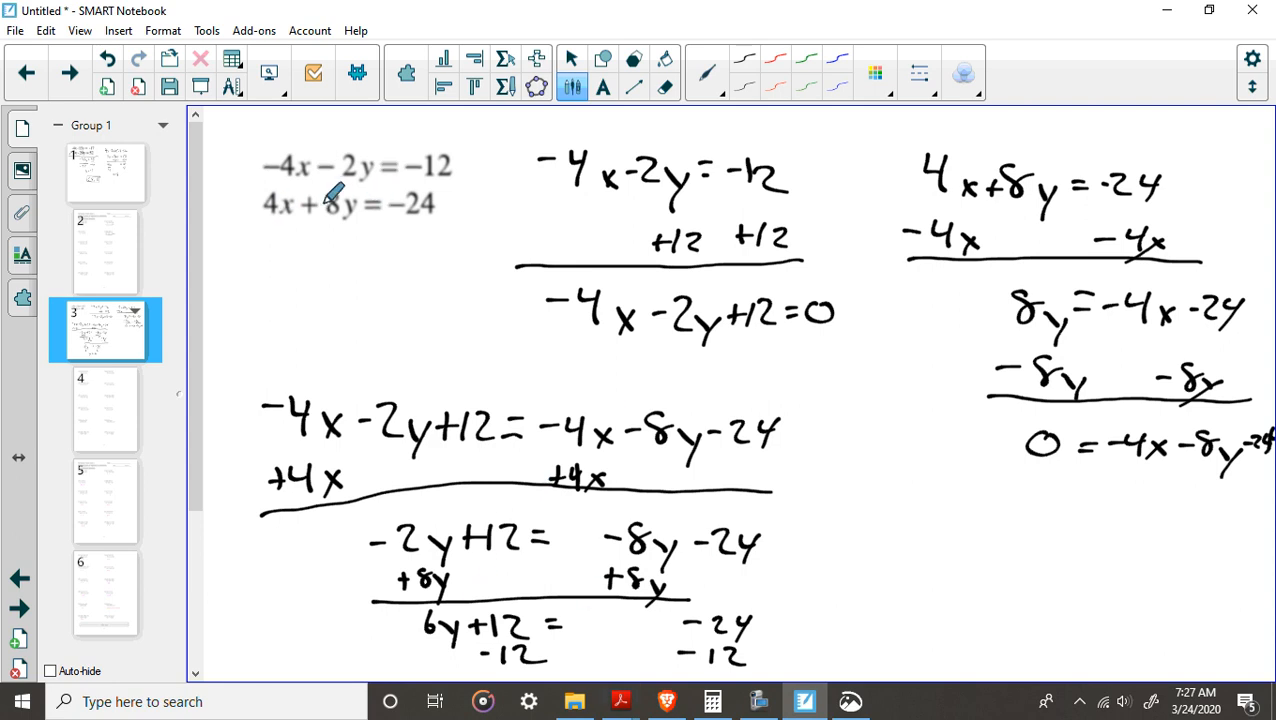
{"action": "mouse_move", "coordinate": [928, 519]}
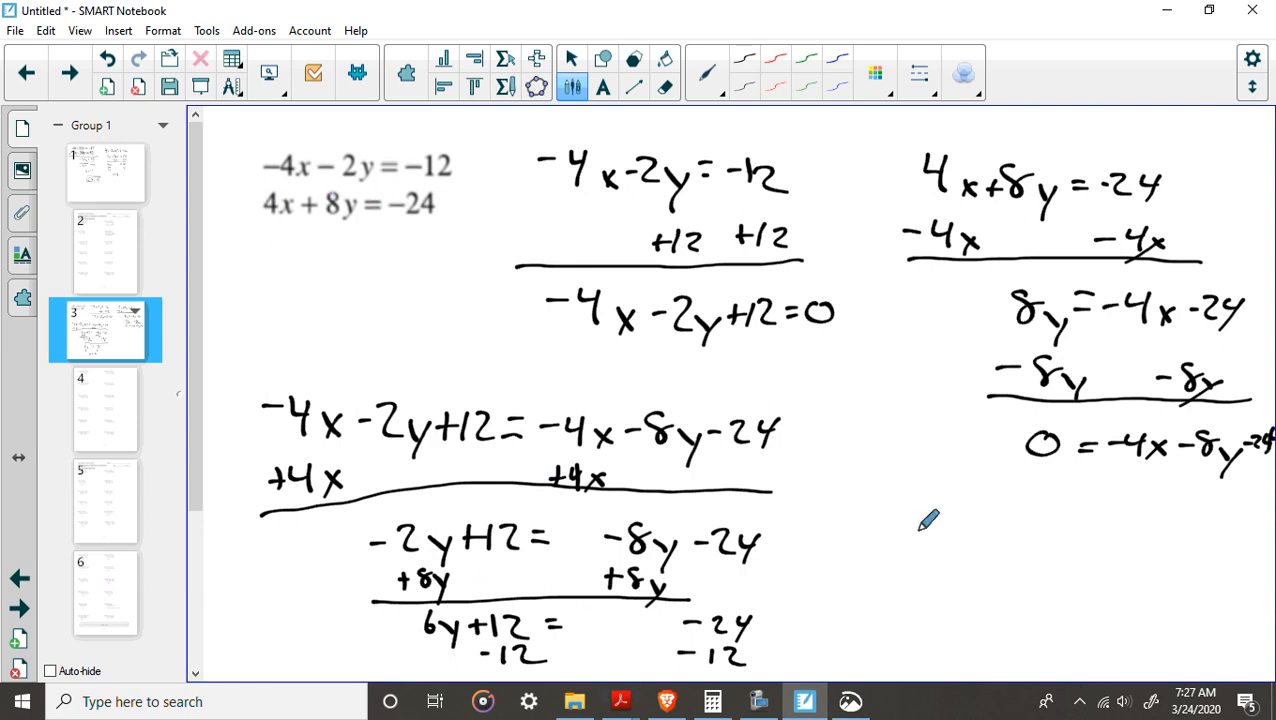
{"action": "mouse_move", "coordinate": [450, 170]}
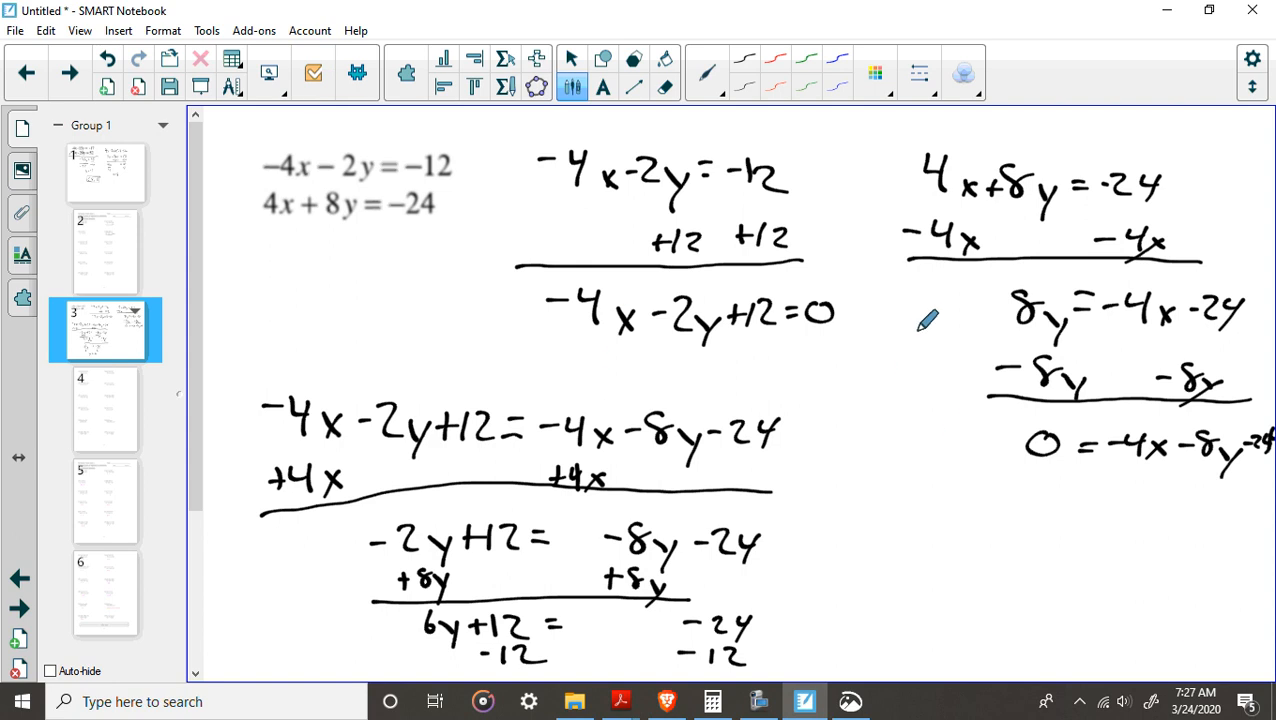
{"action": "mouse_move", "coordinate": [539, 350]}
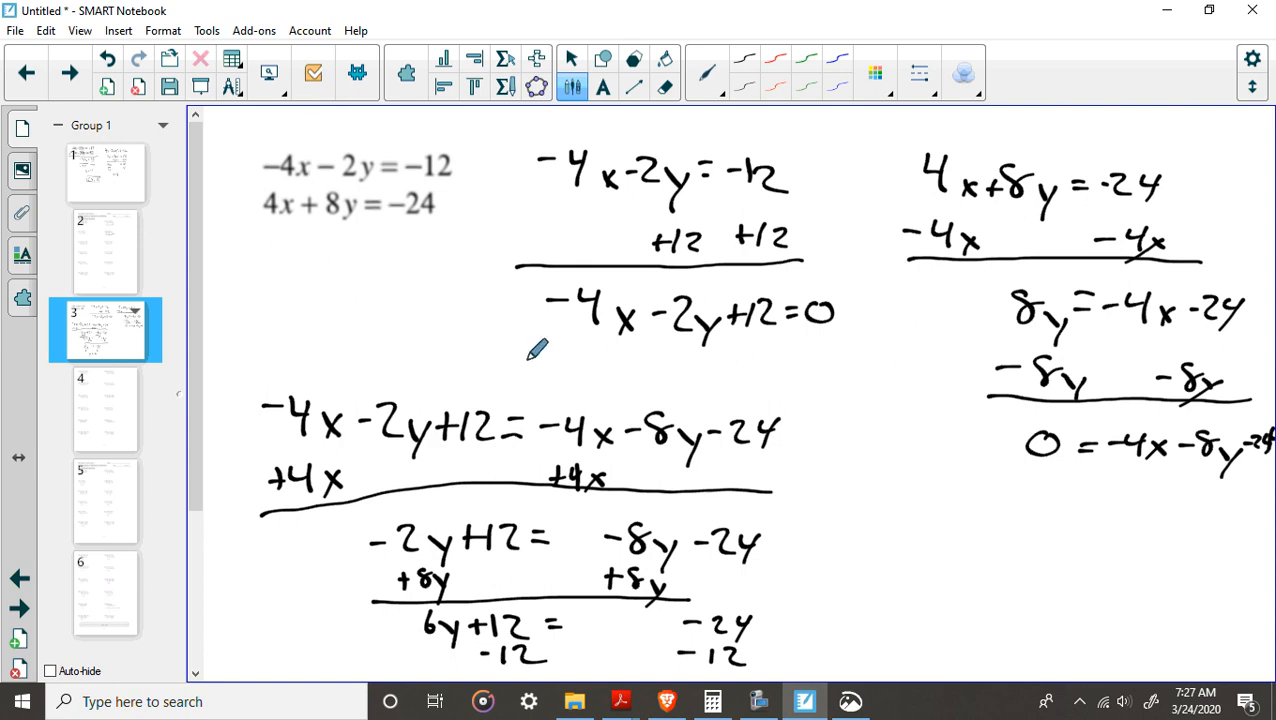
{"action": "mouse_move", "coordinate": [398, 320]}
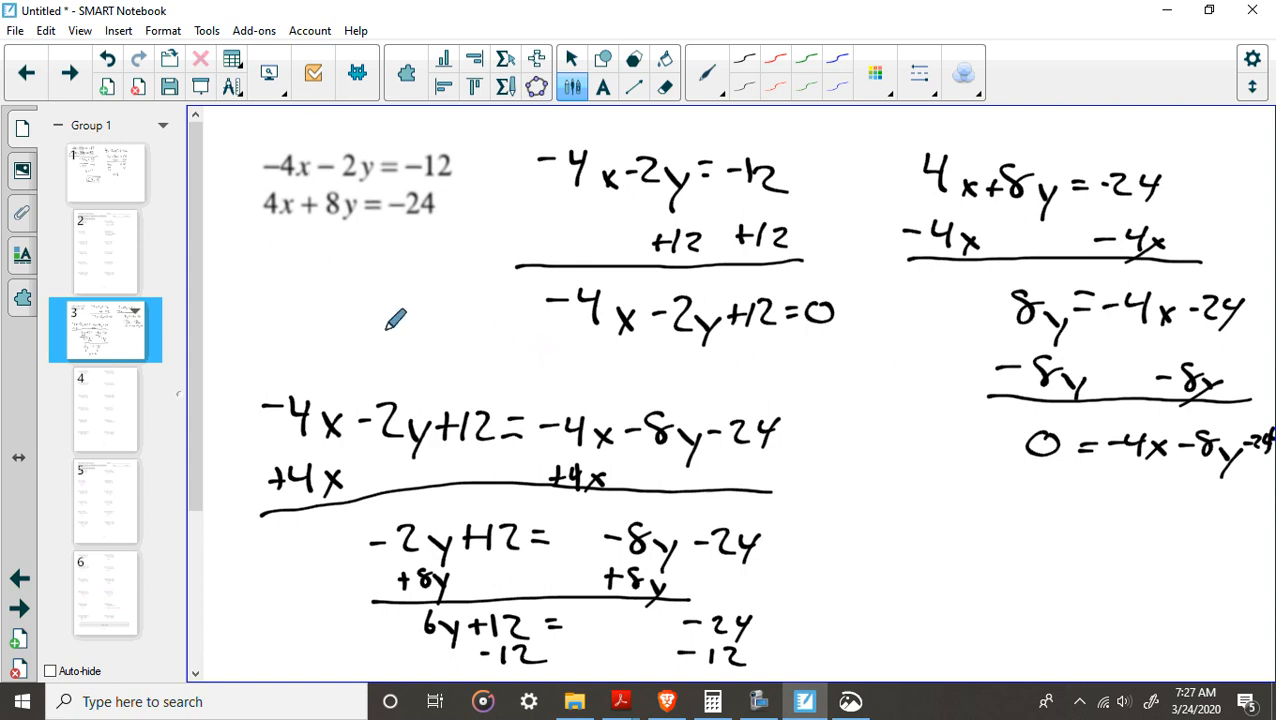
{"action": "left_click", "coordinate": [105, 245]}
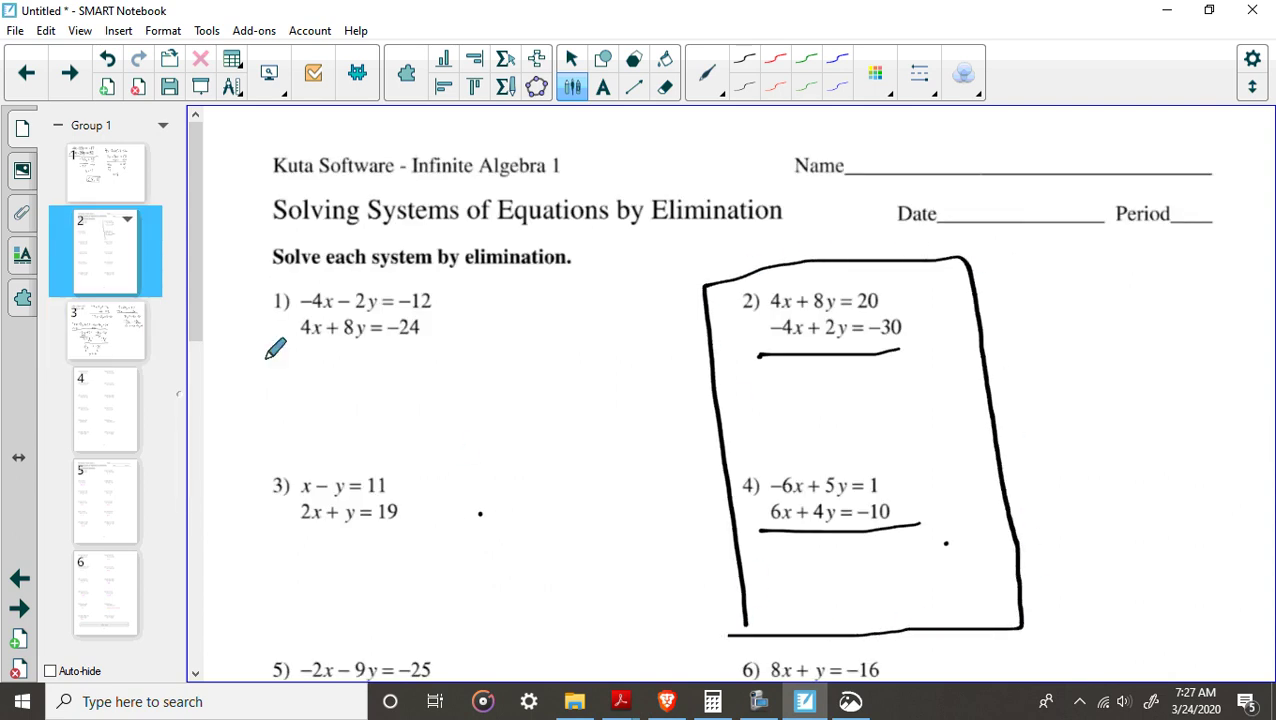
Step: Scroll down the page 2 worksheet to show problems 5 through 10
{"action": "scroll", "scroll_direction": "down", "scroll_amount": 3}
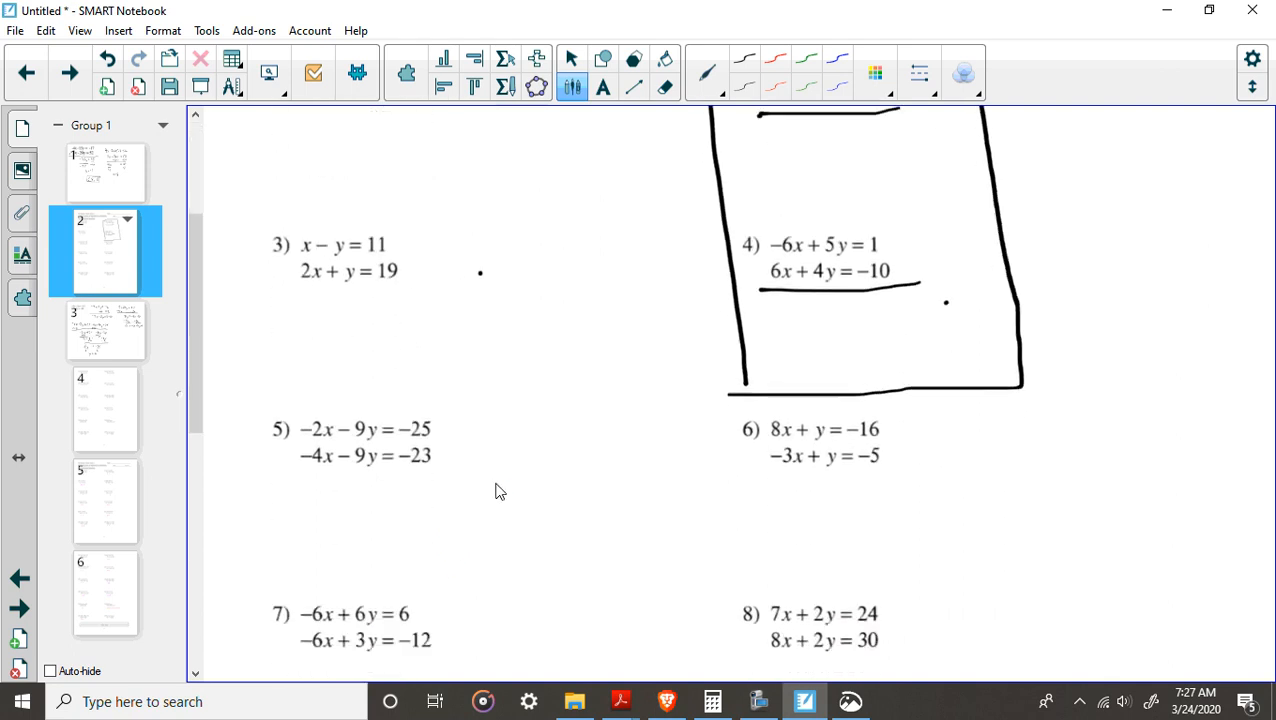
{"action": "scroll", "scroll_direction": "down", "scroll_amount": 3}
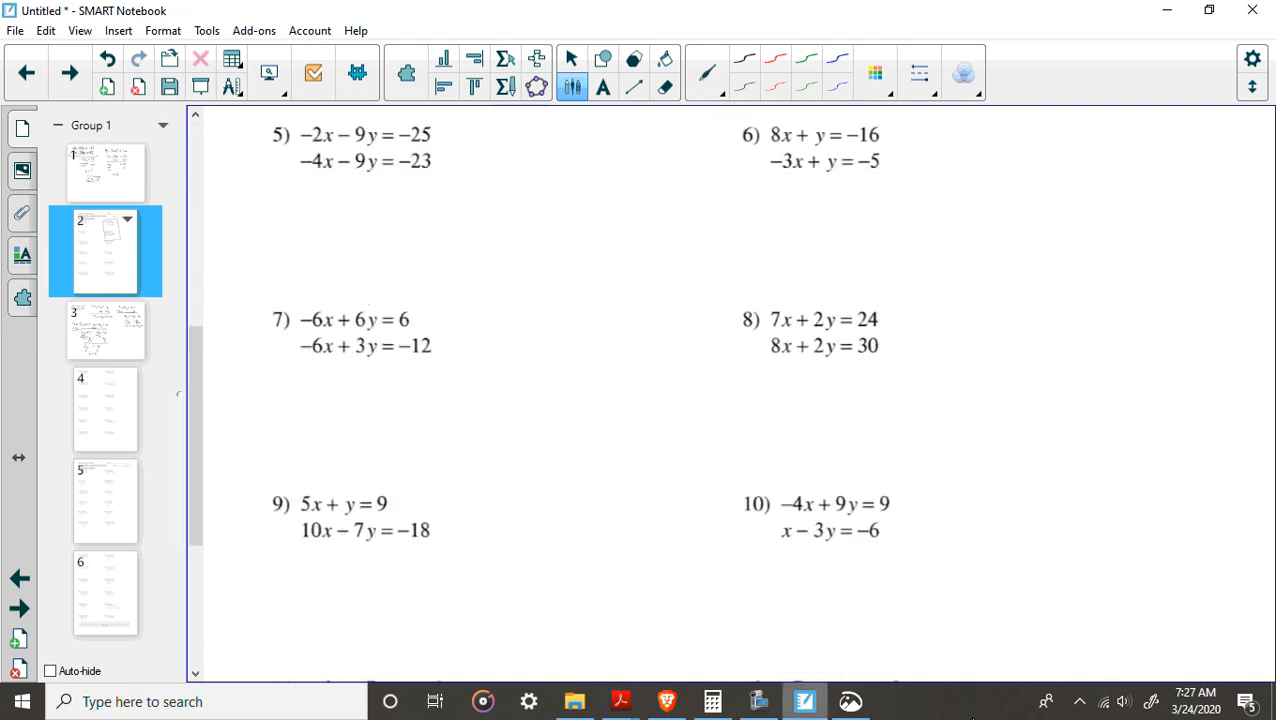